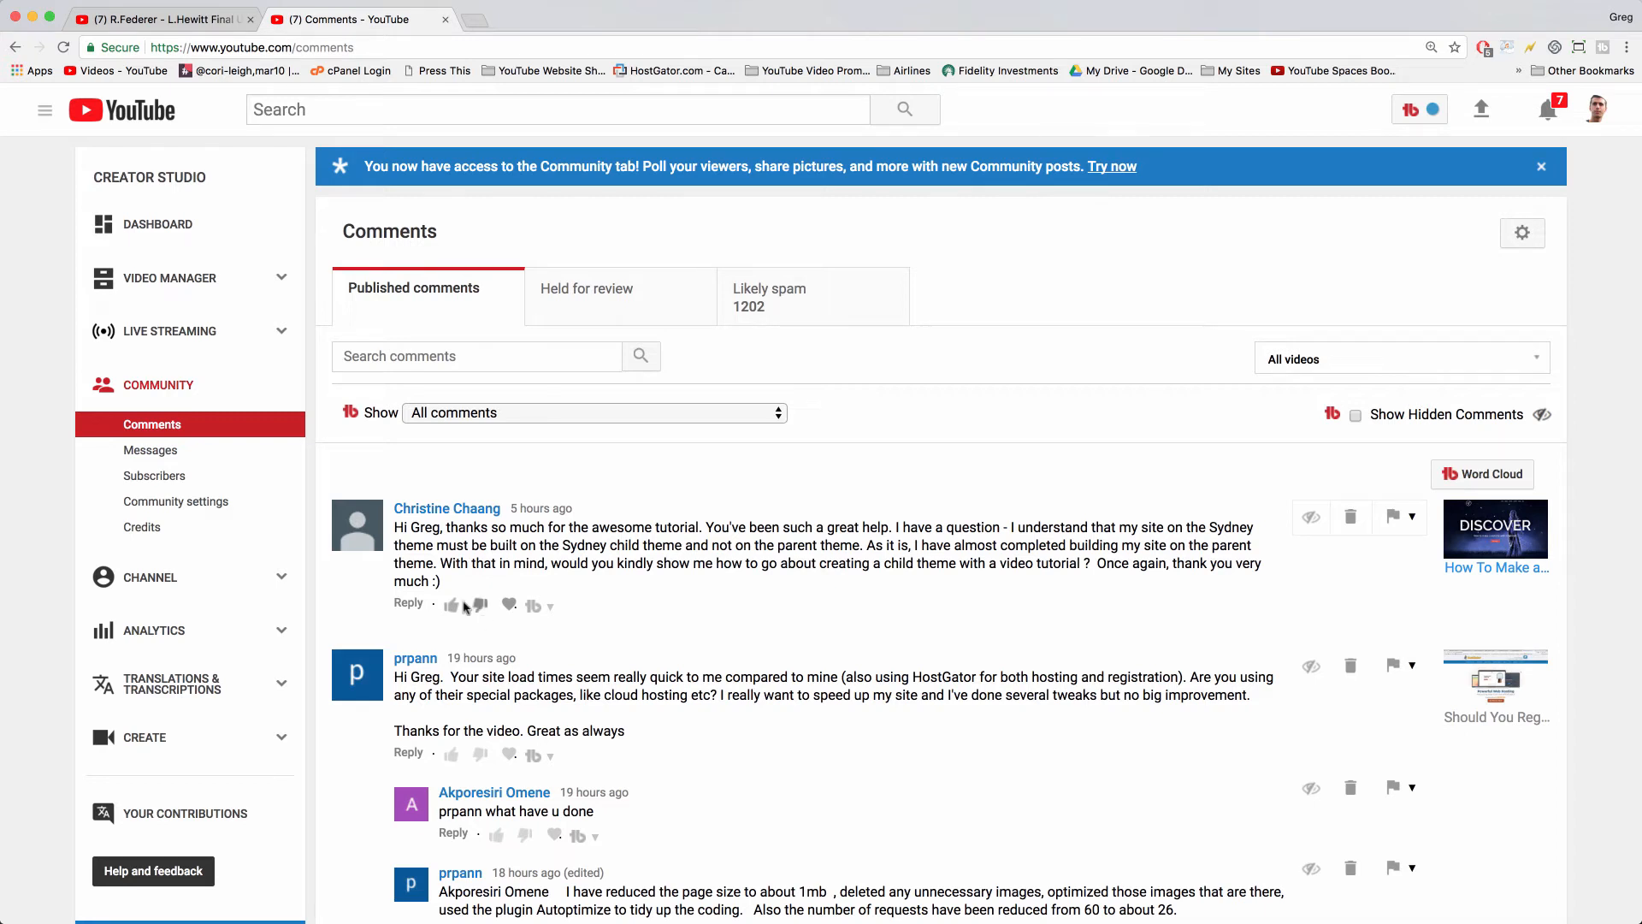
mouse_move(470, 535)
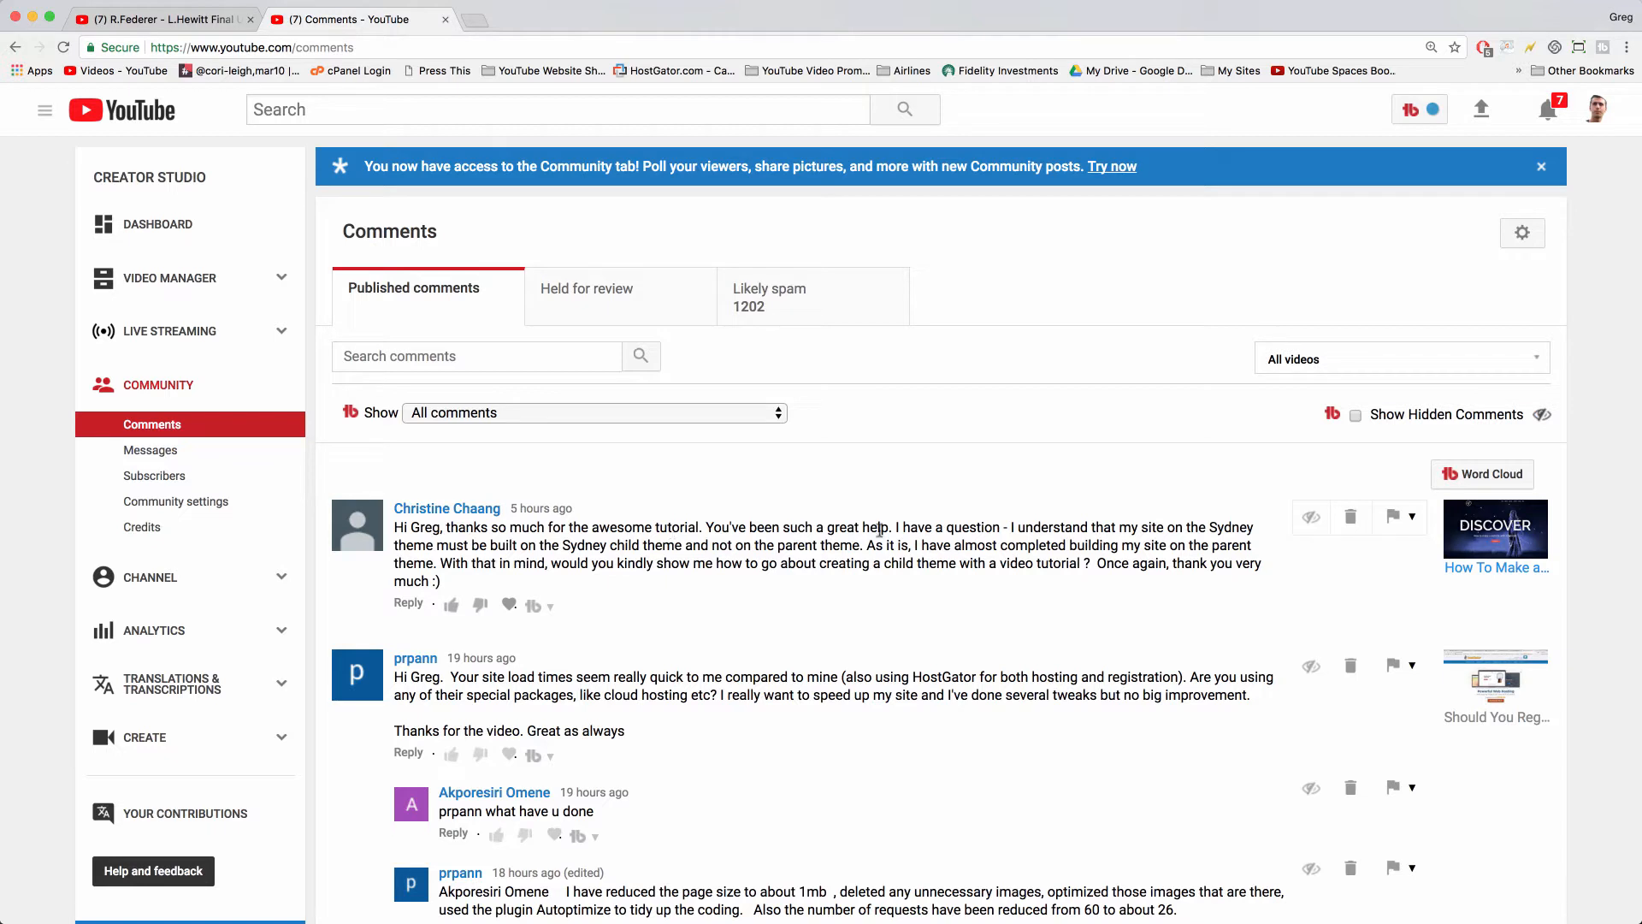
mouse_move(1140, 560)
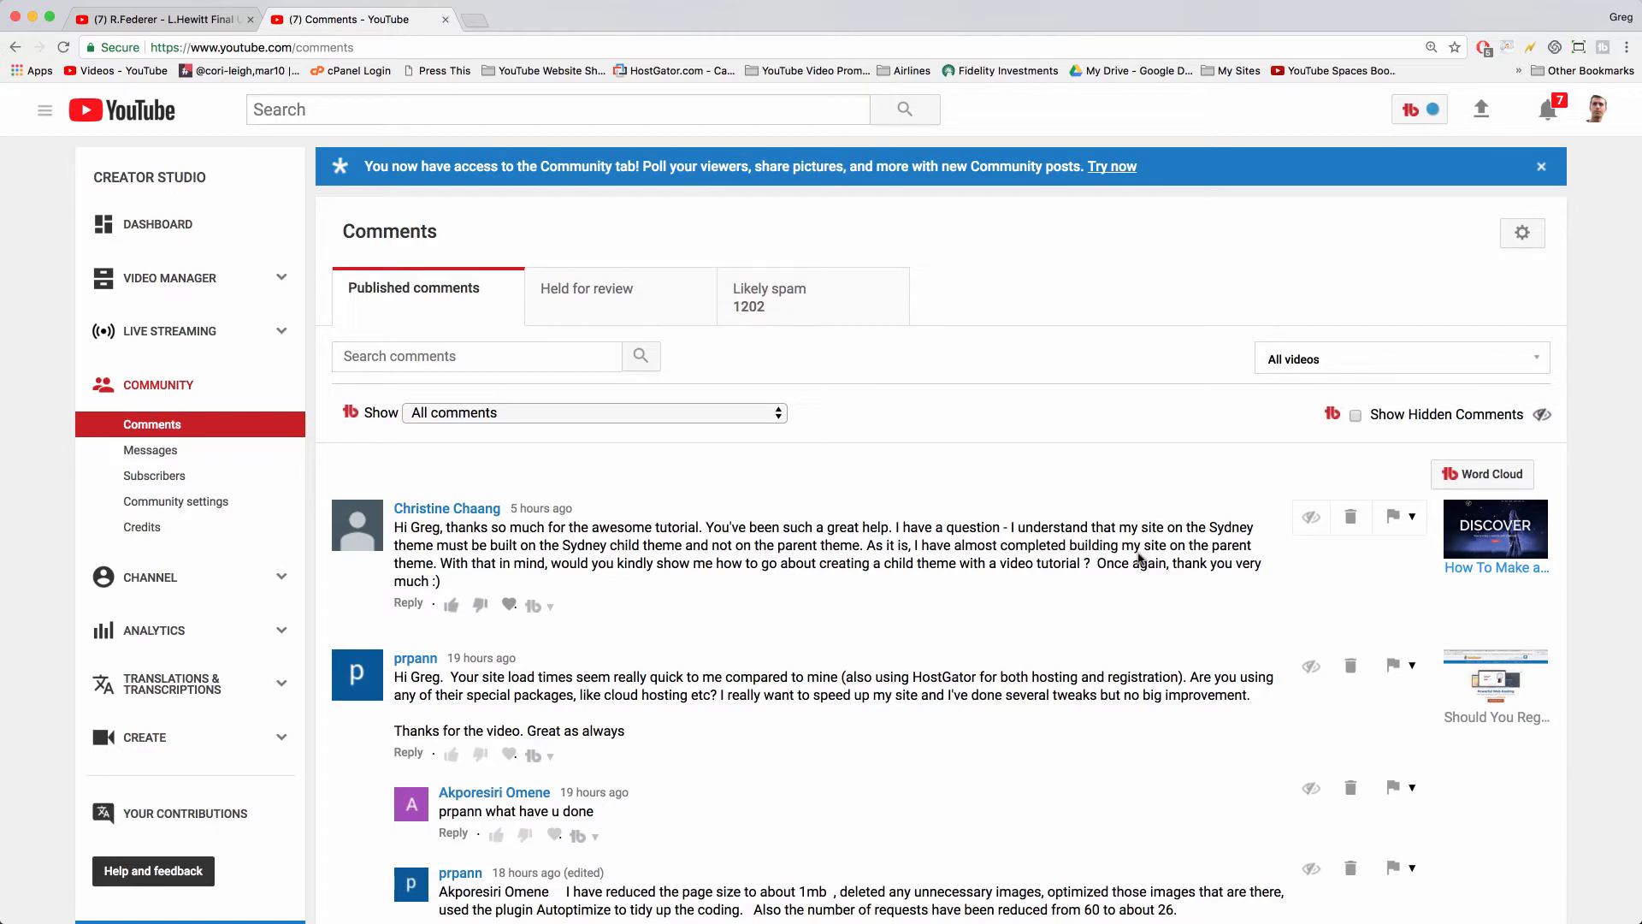
mouse_move(1212, 482)
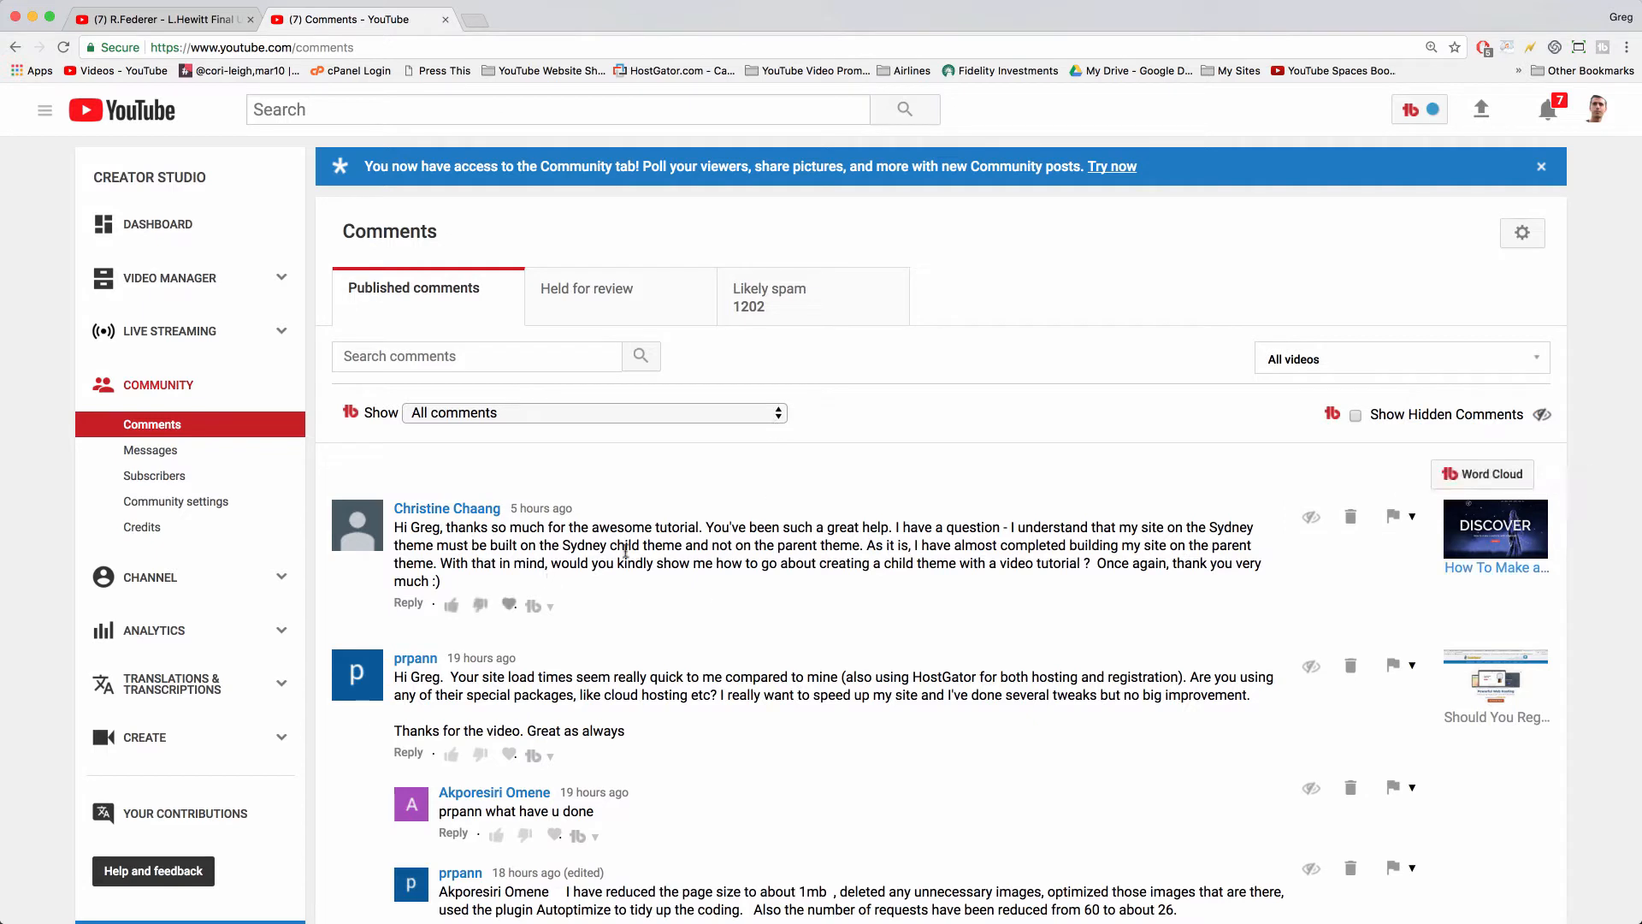
mouse_move(890, 561)
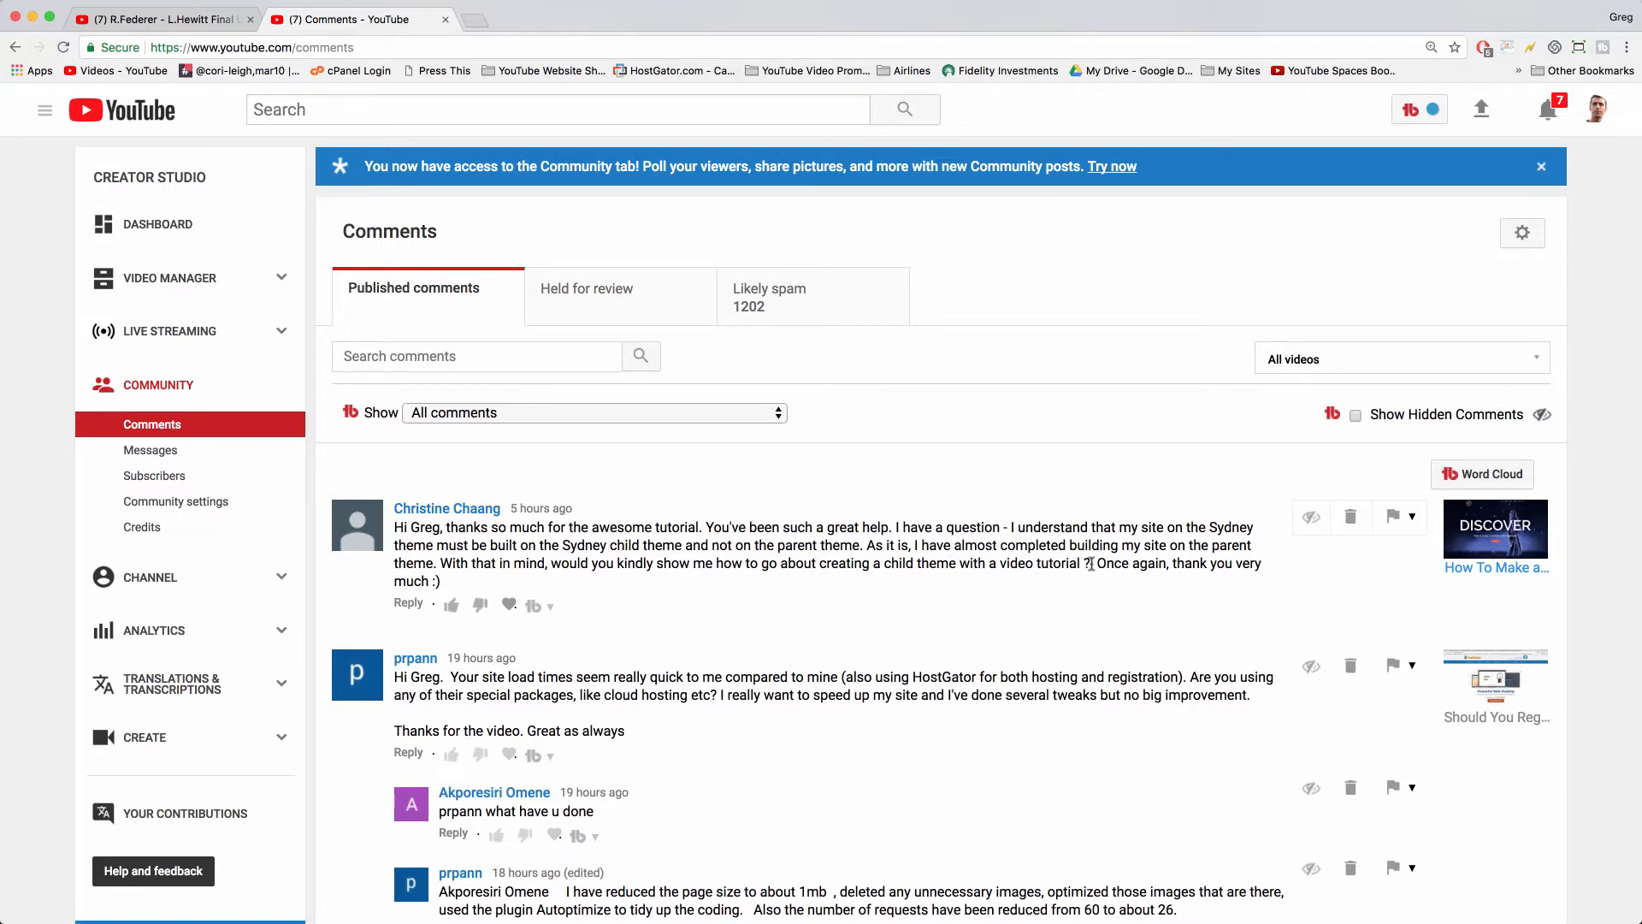
mouse_move(983, 834)
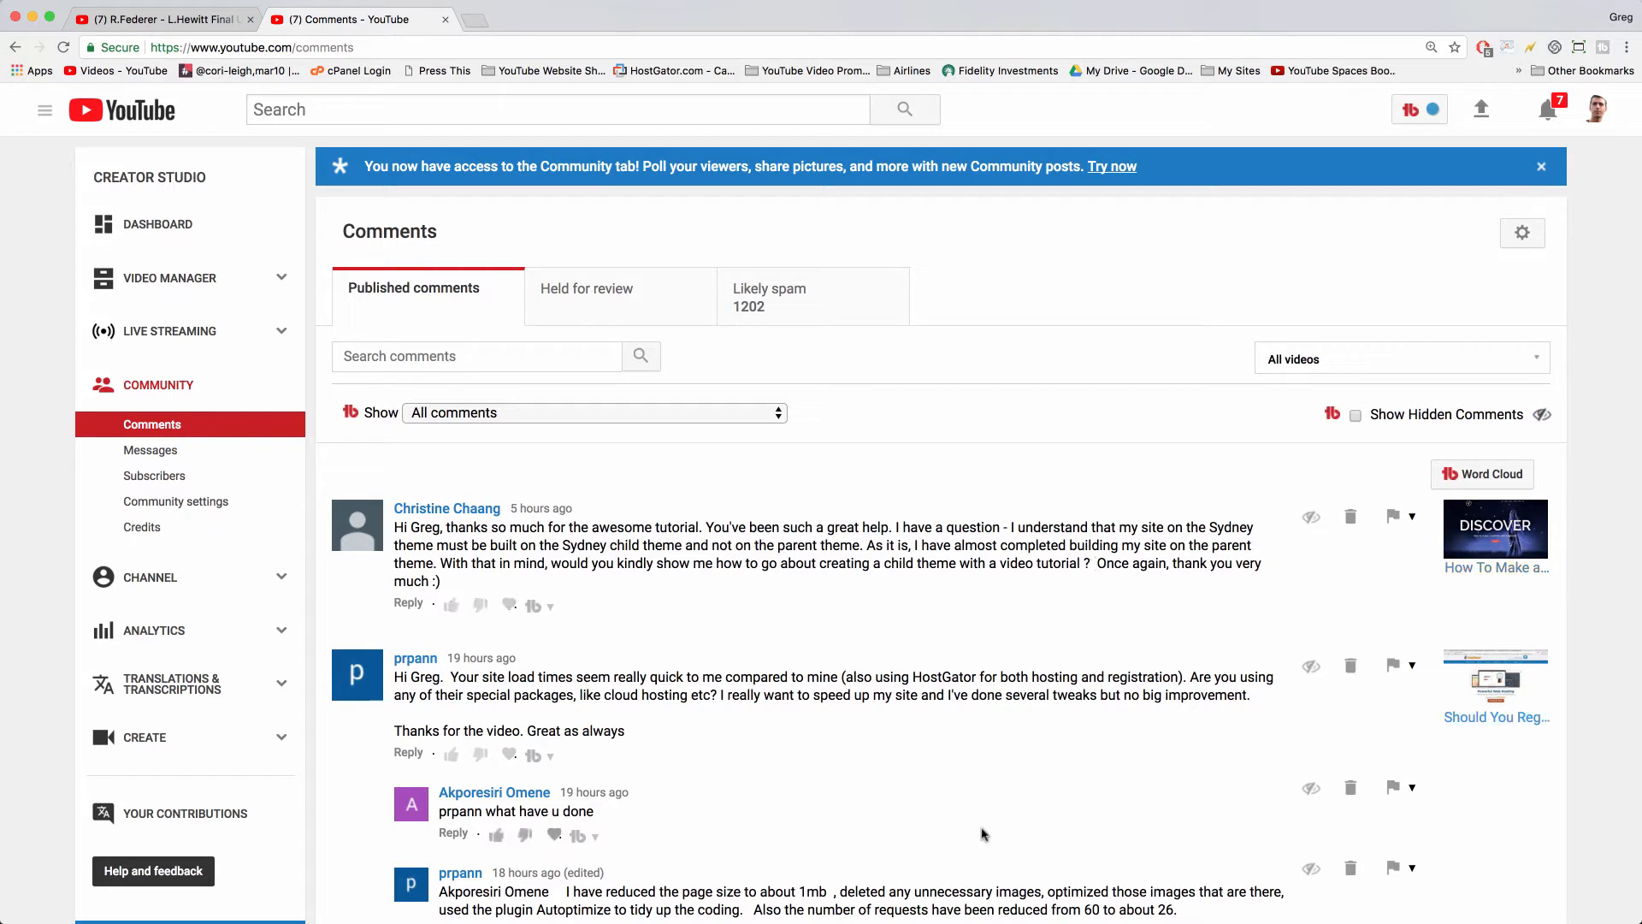
mouse_move(844, 374)
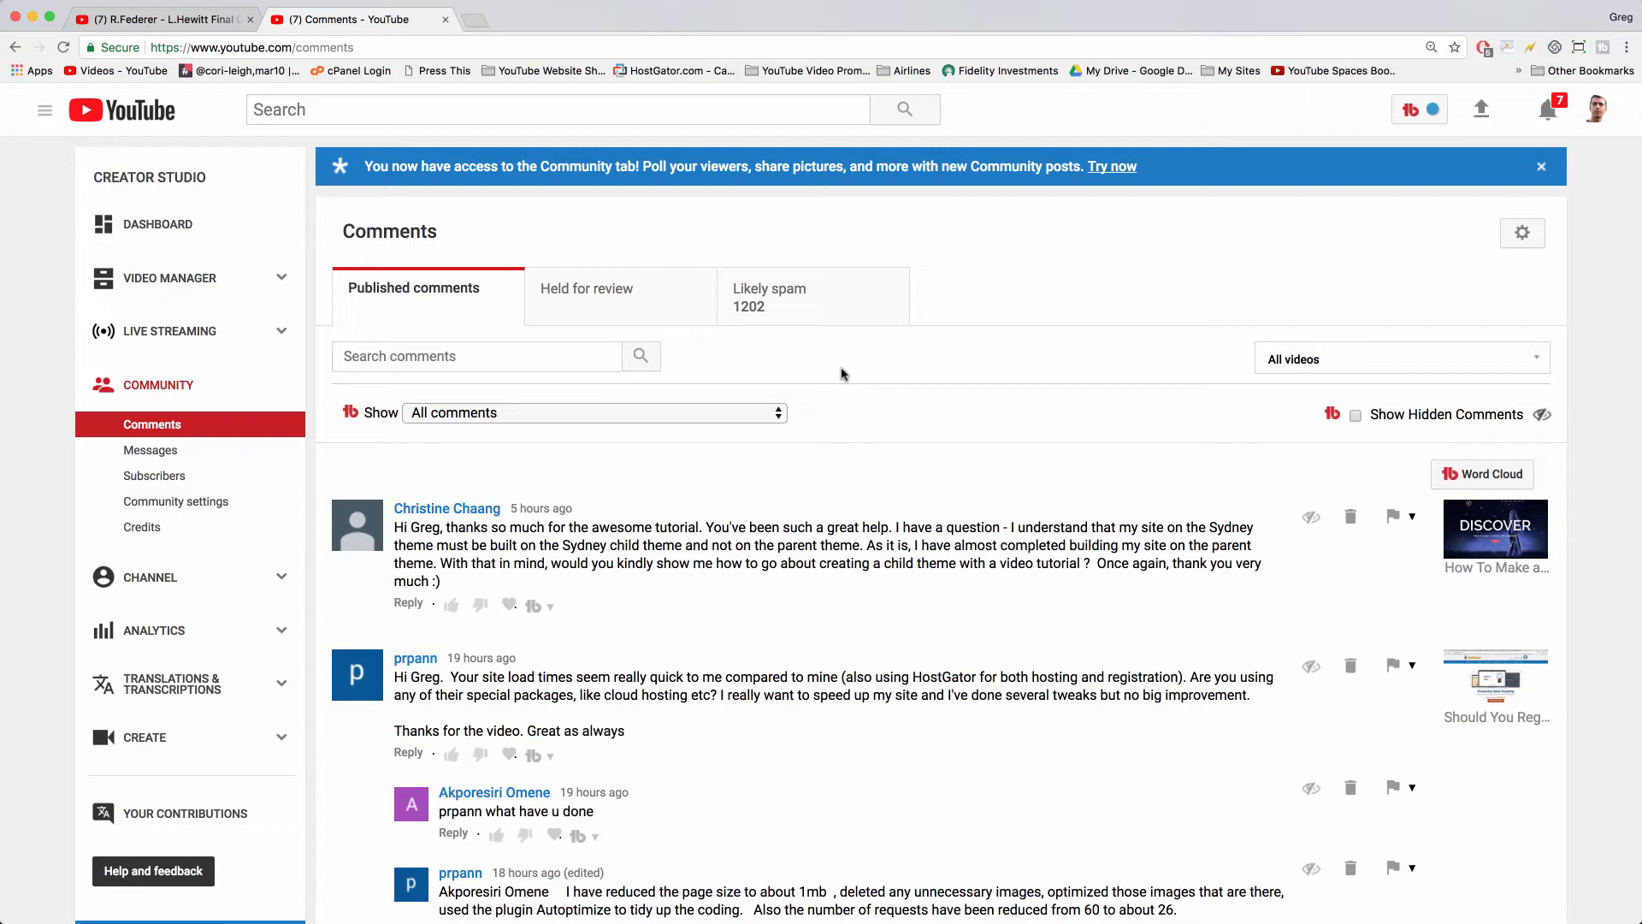
mouse_move(904, 606)
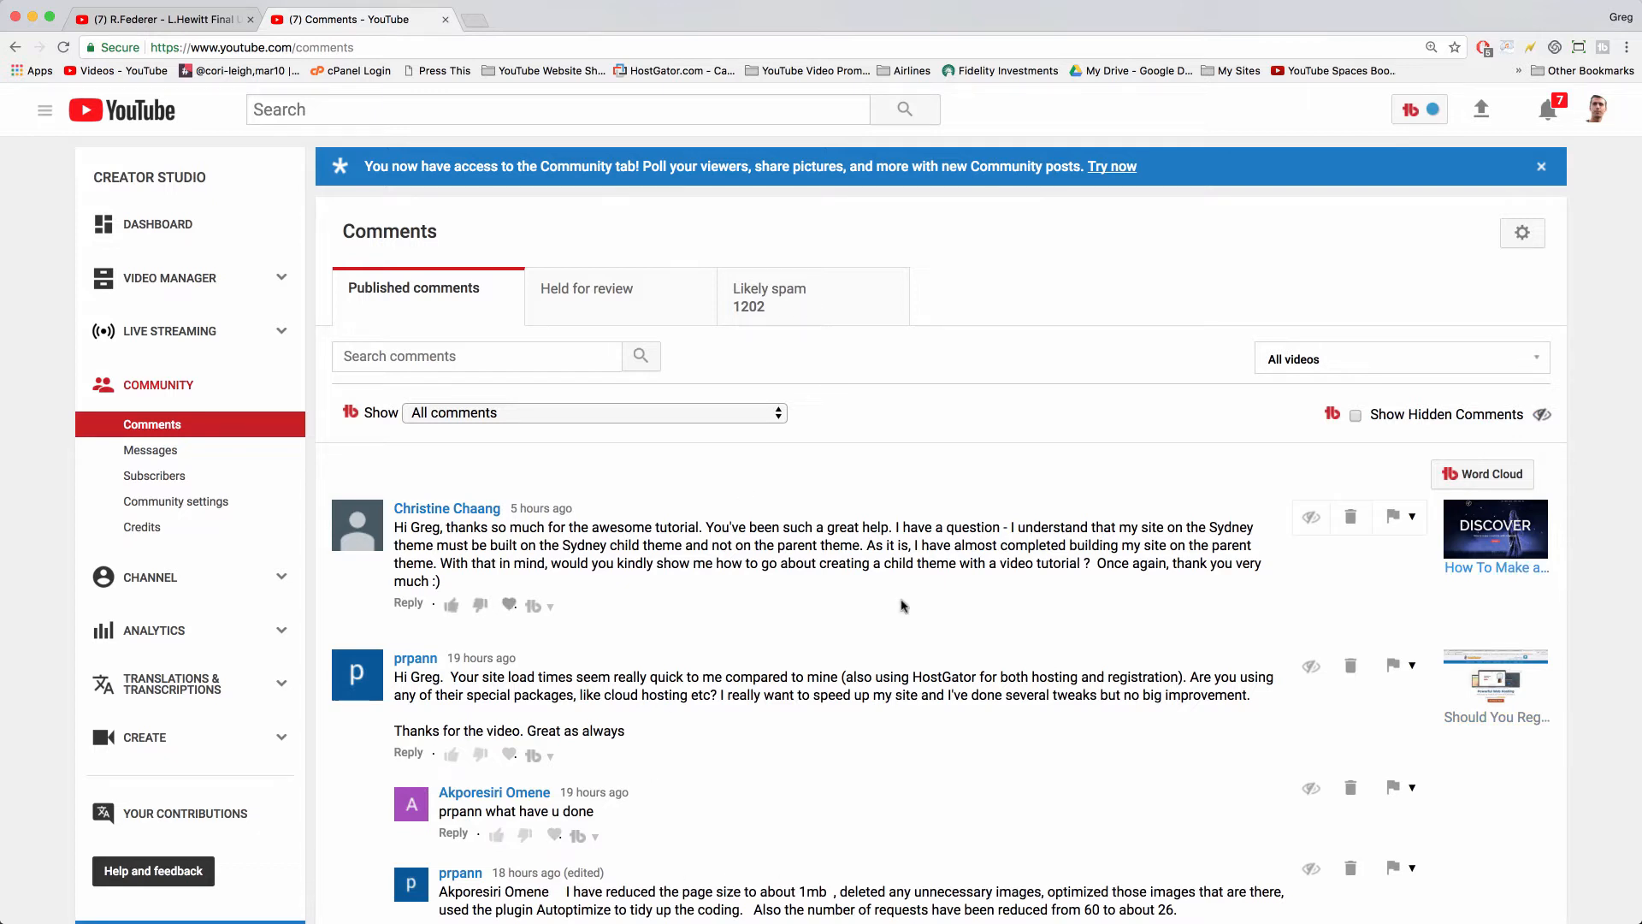
mouse_move(986, 467)
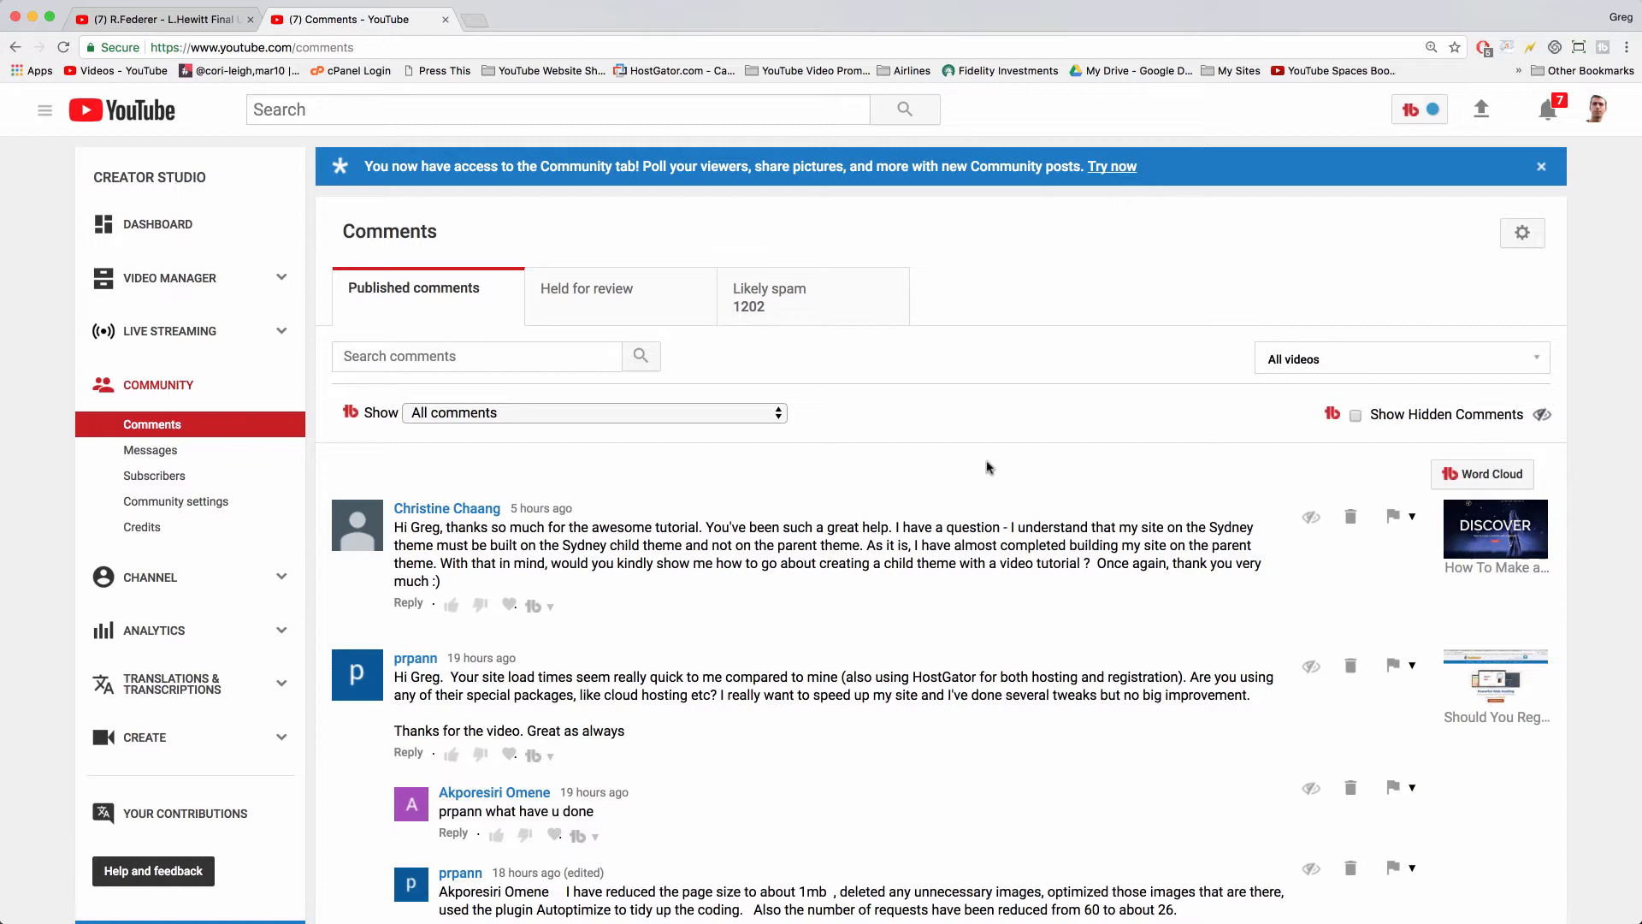
mouse_move(719, 626)
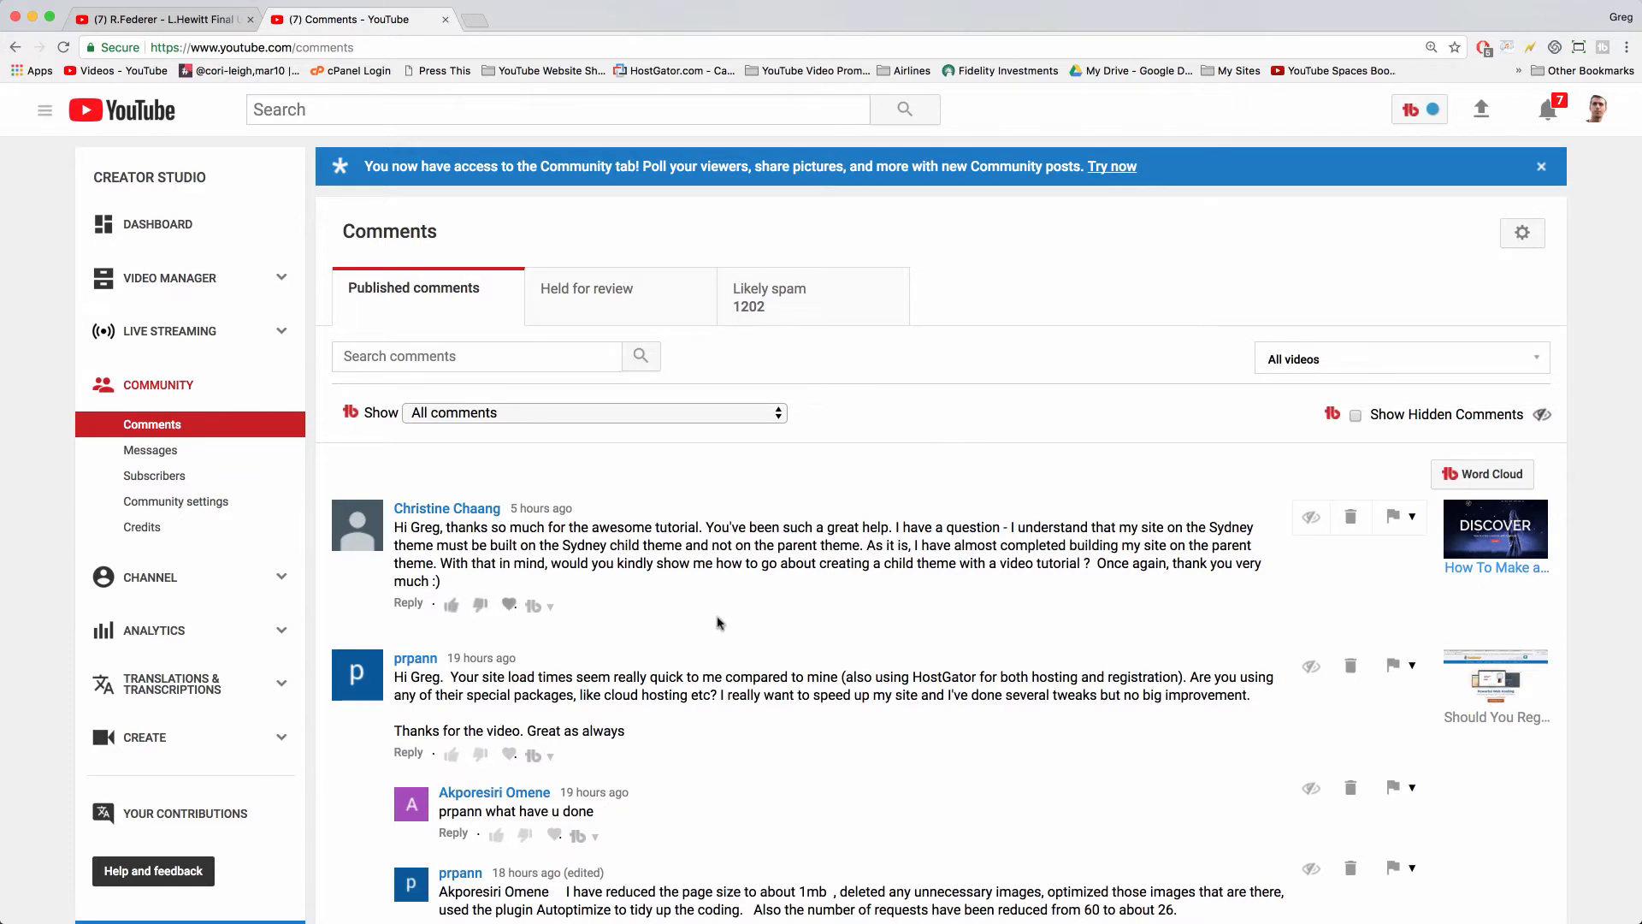
mouse_move(1097, 615)
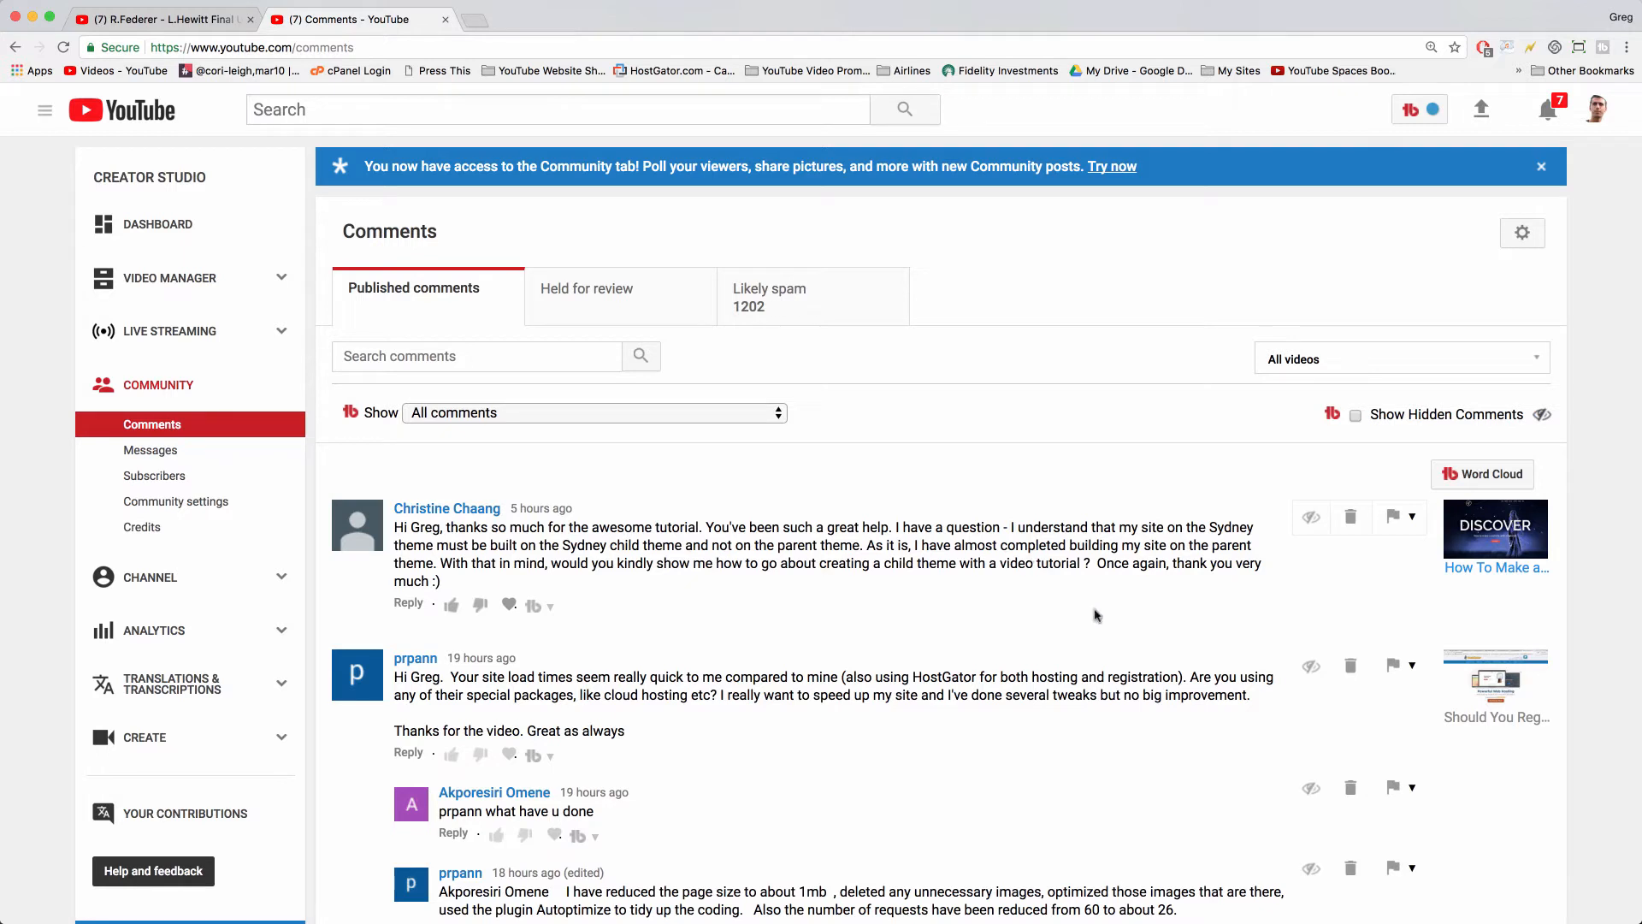
mouse_move(611, 202)
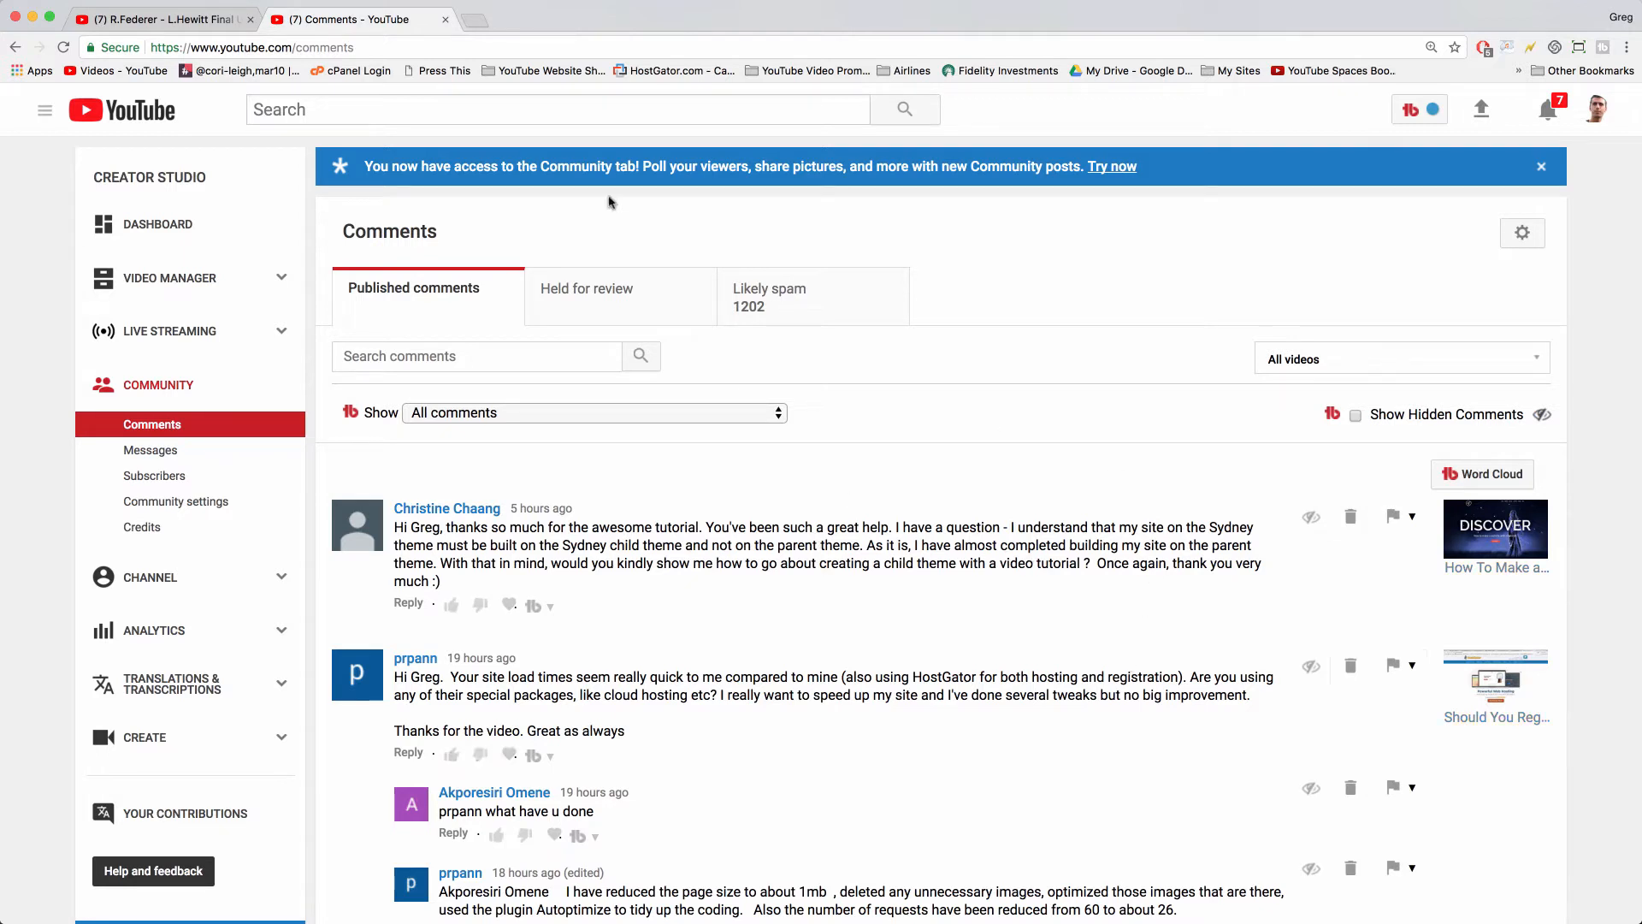
Step: Open Appearance > Custom CSS in the admin and select all the existing CSS rules
click(558, 19)
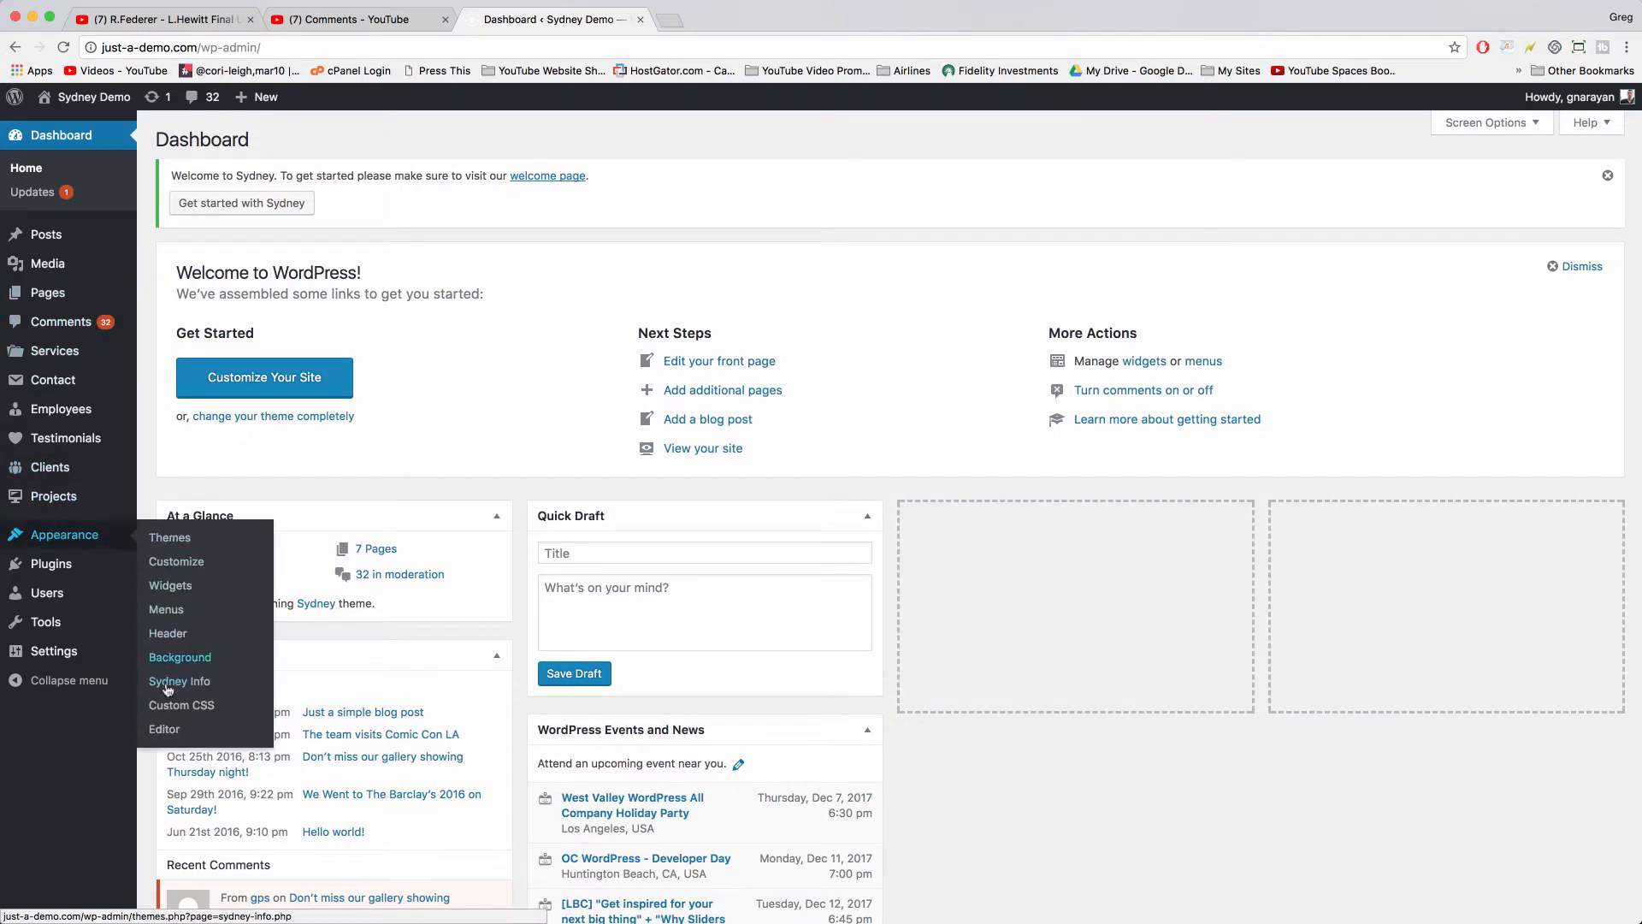
click(181, 705)
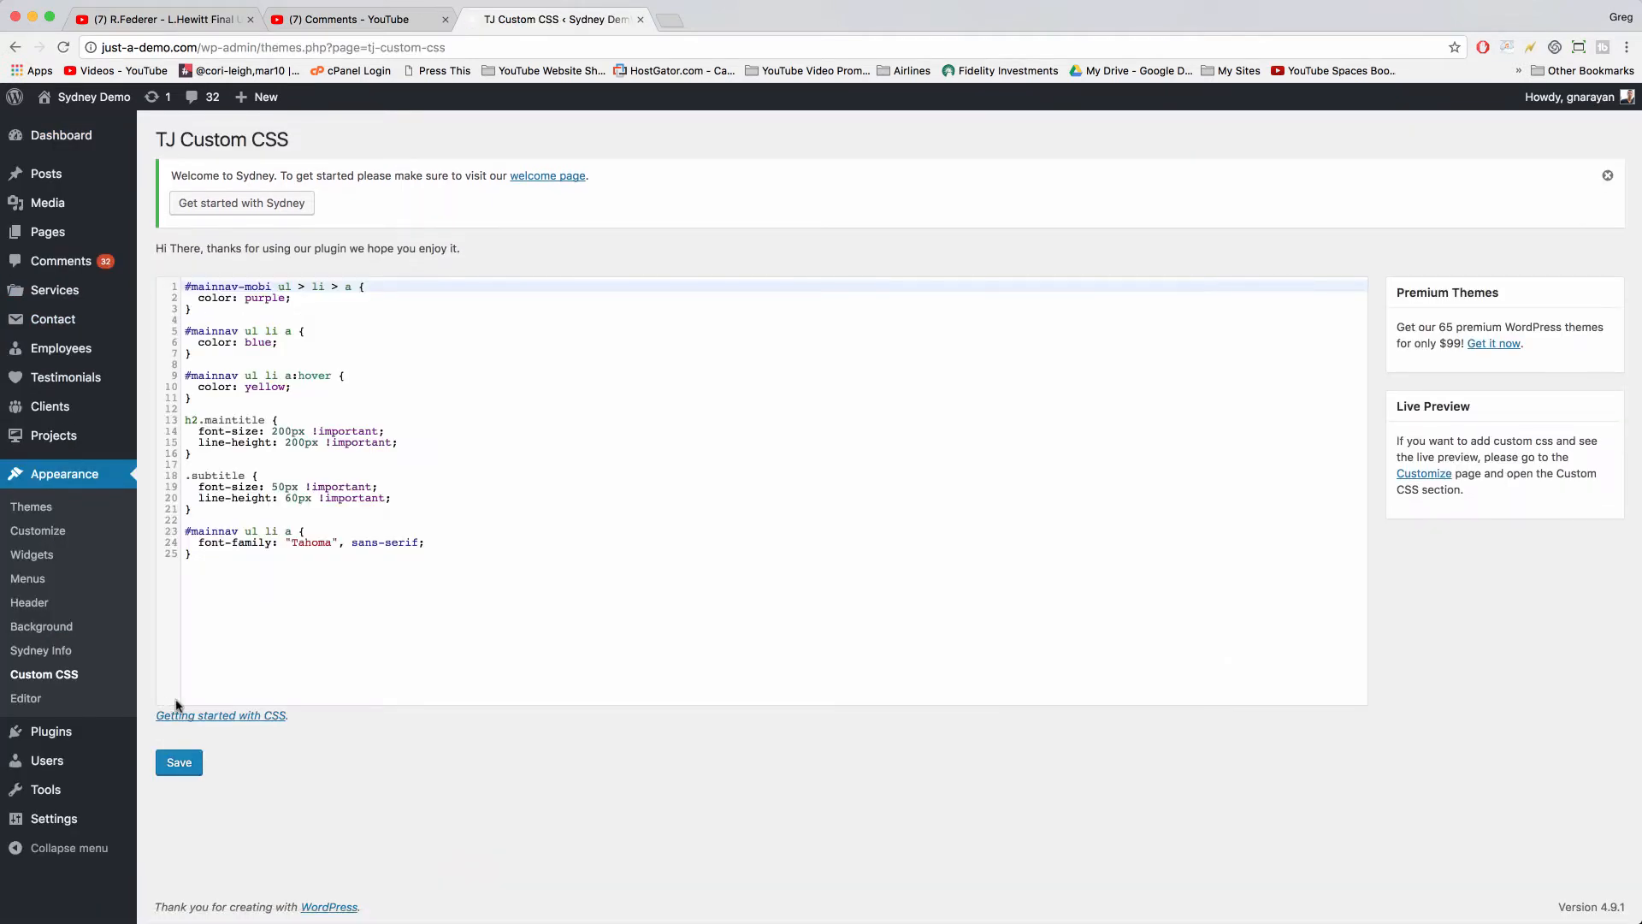
click(255, 554)
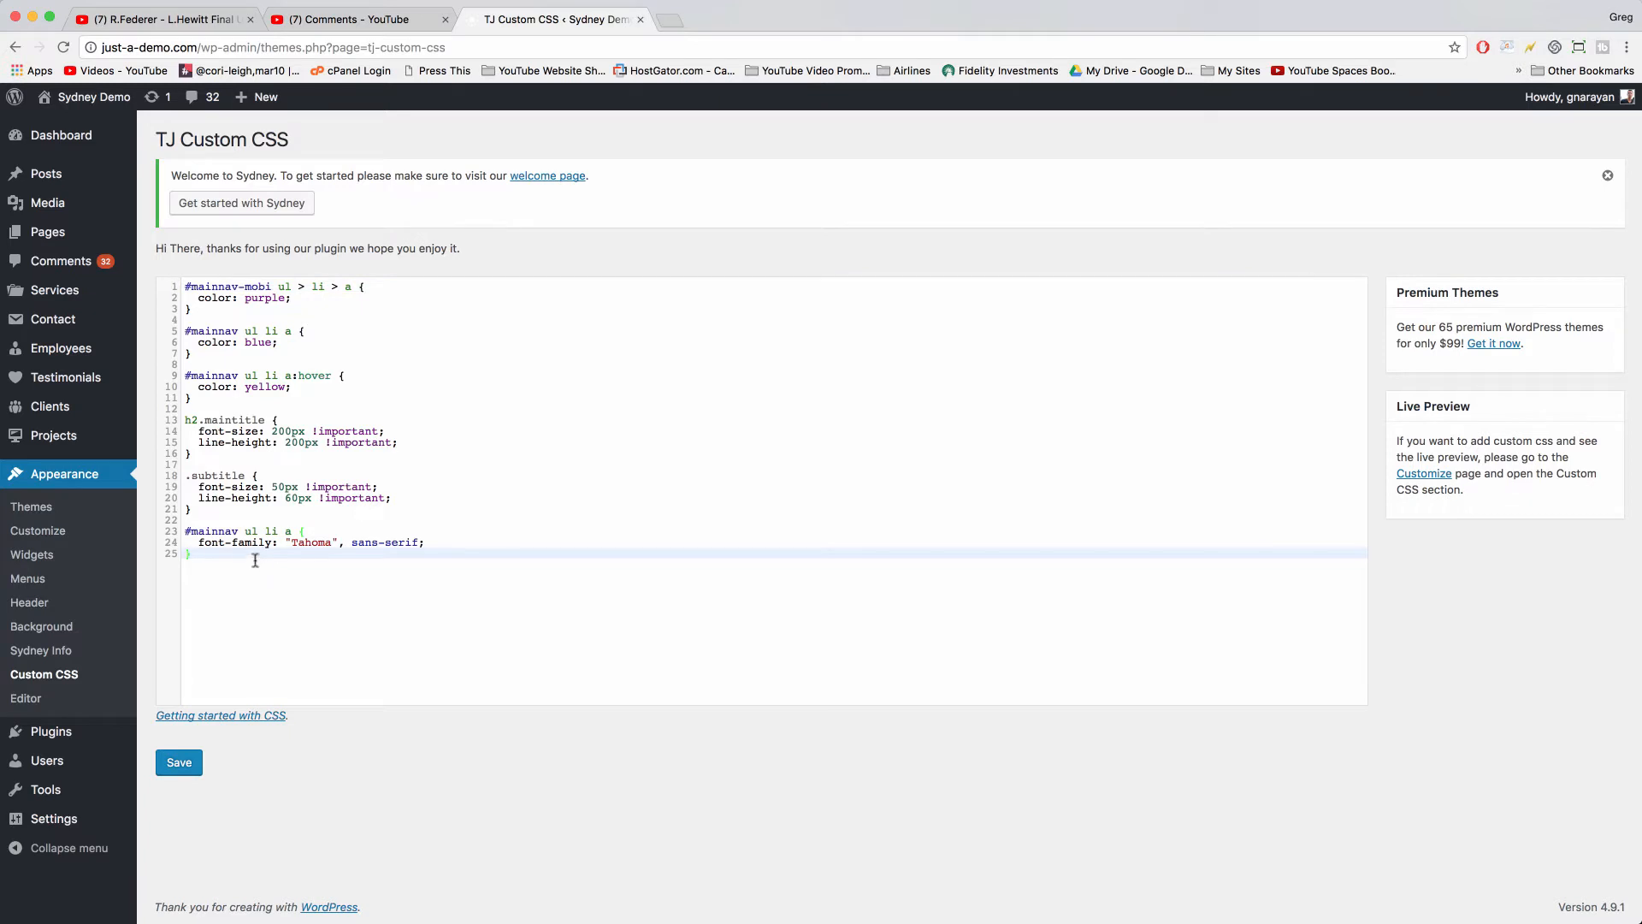
key(ctrl+a)
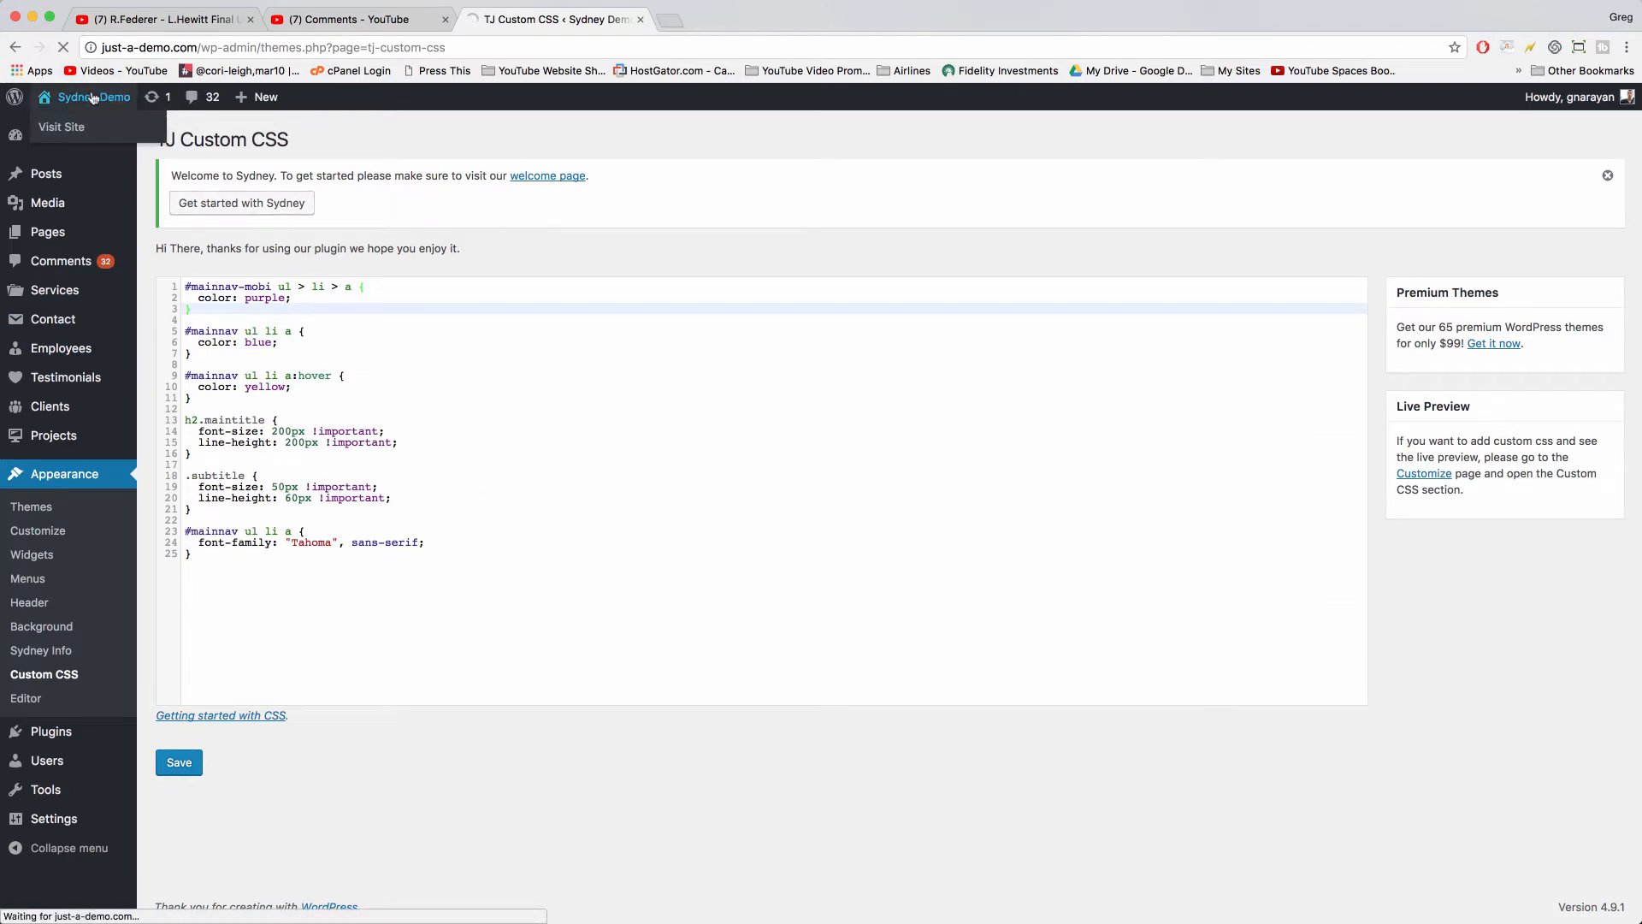
Step: View the live Sydney Demo homepage, then return to the admin Dashboard
click(60, 126)
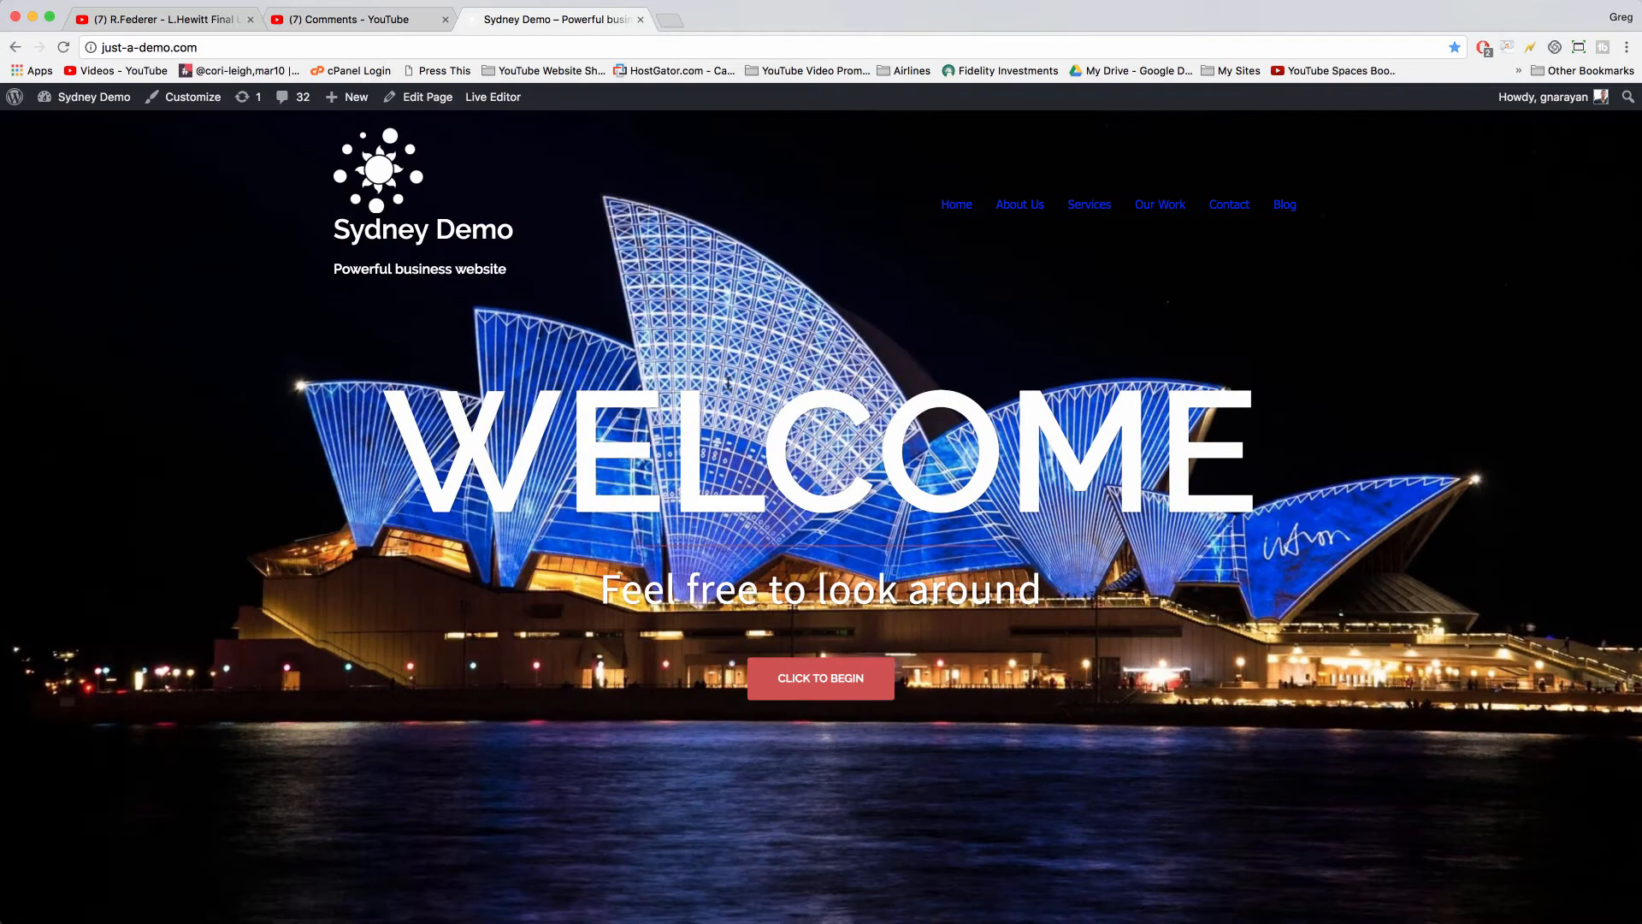
mouse_move(678, 430)
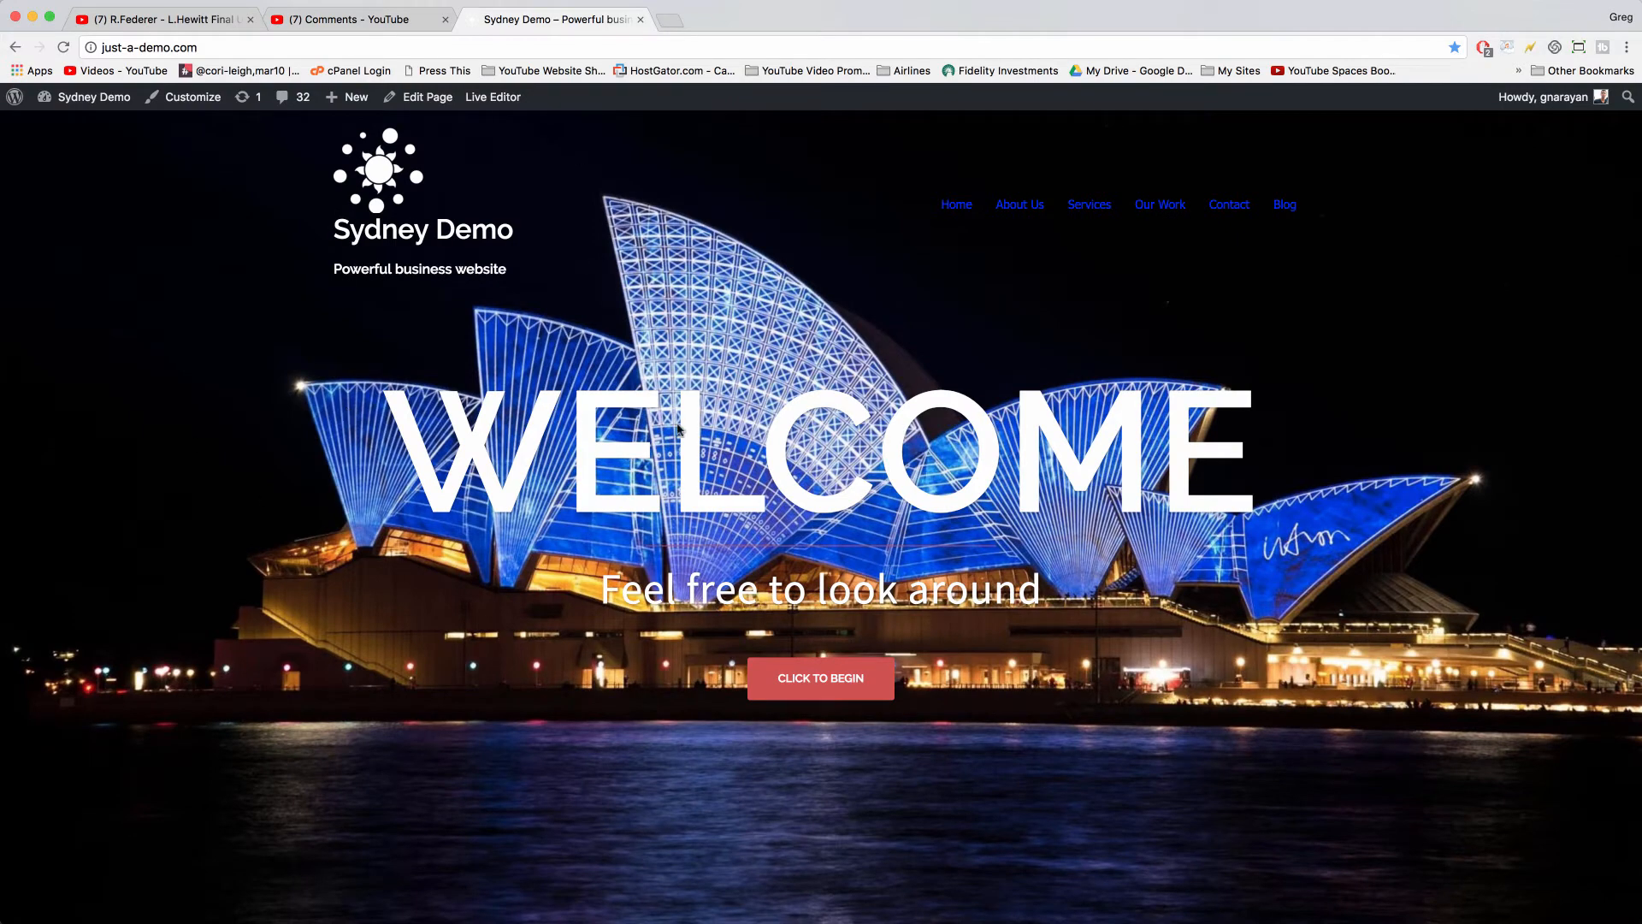
click(92, 97)
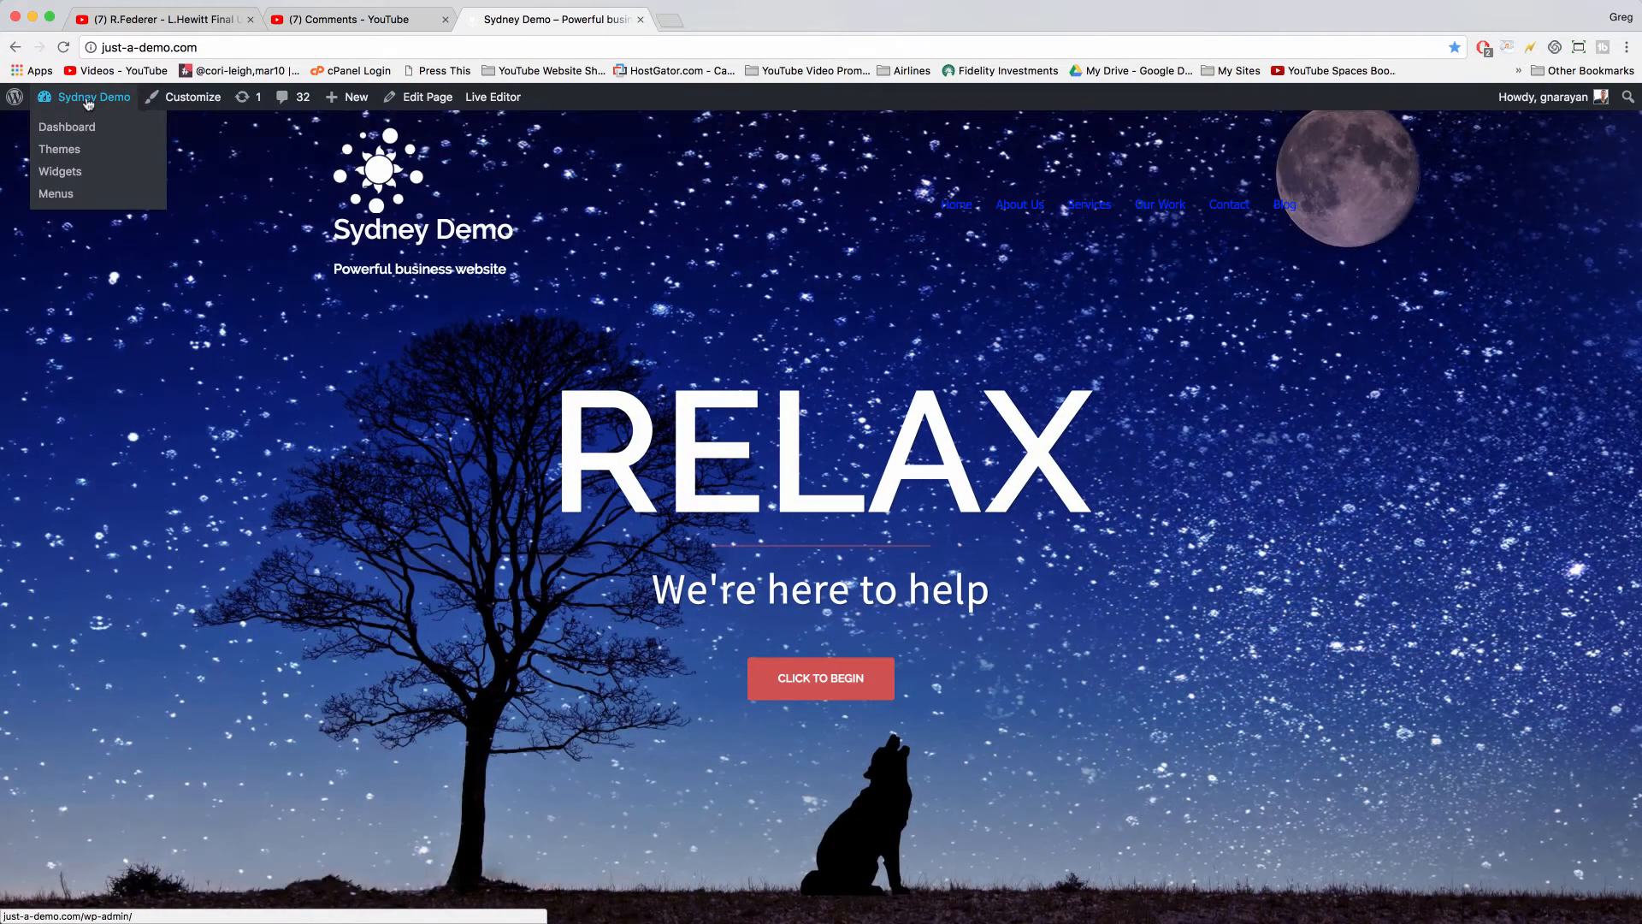
click(66, 127)
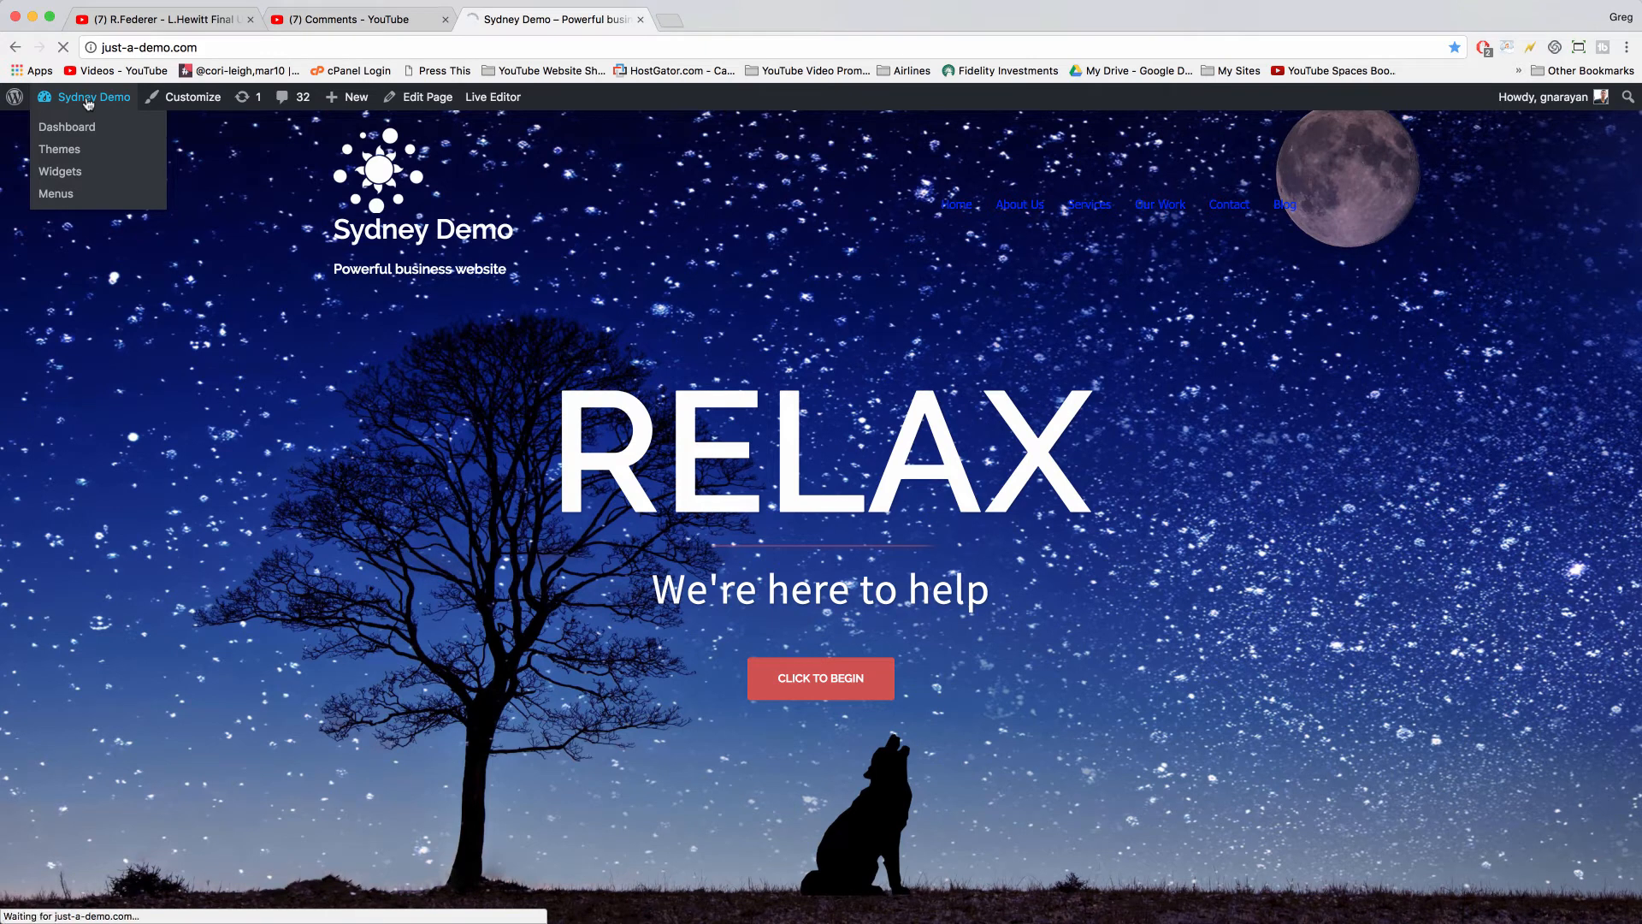
click(67, 127)
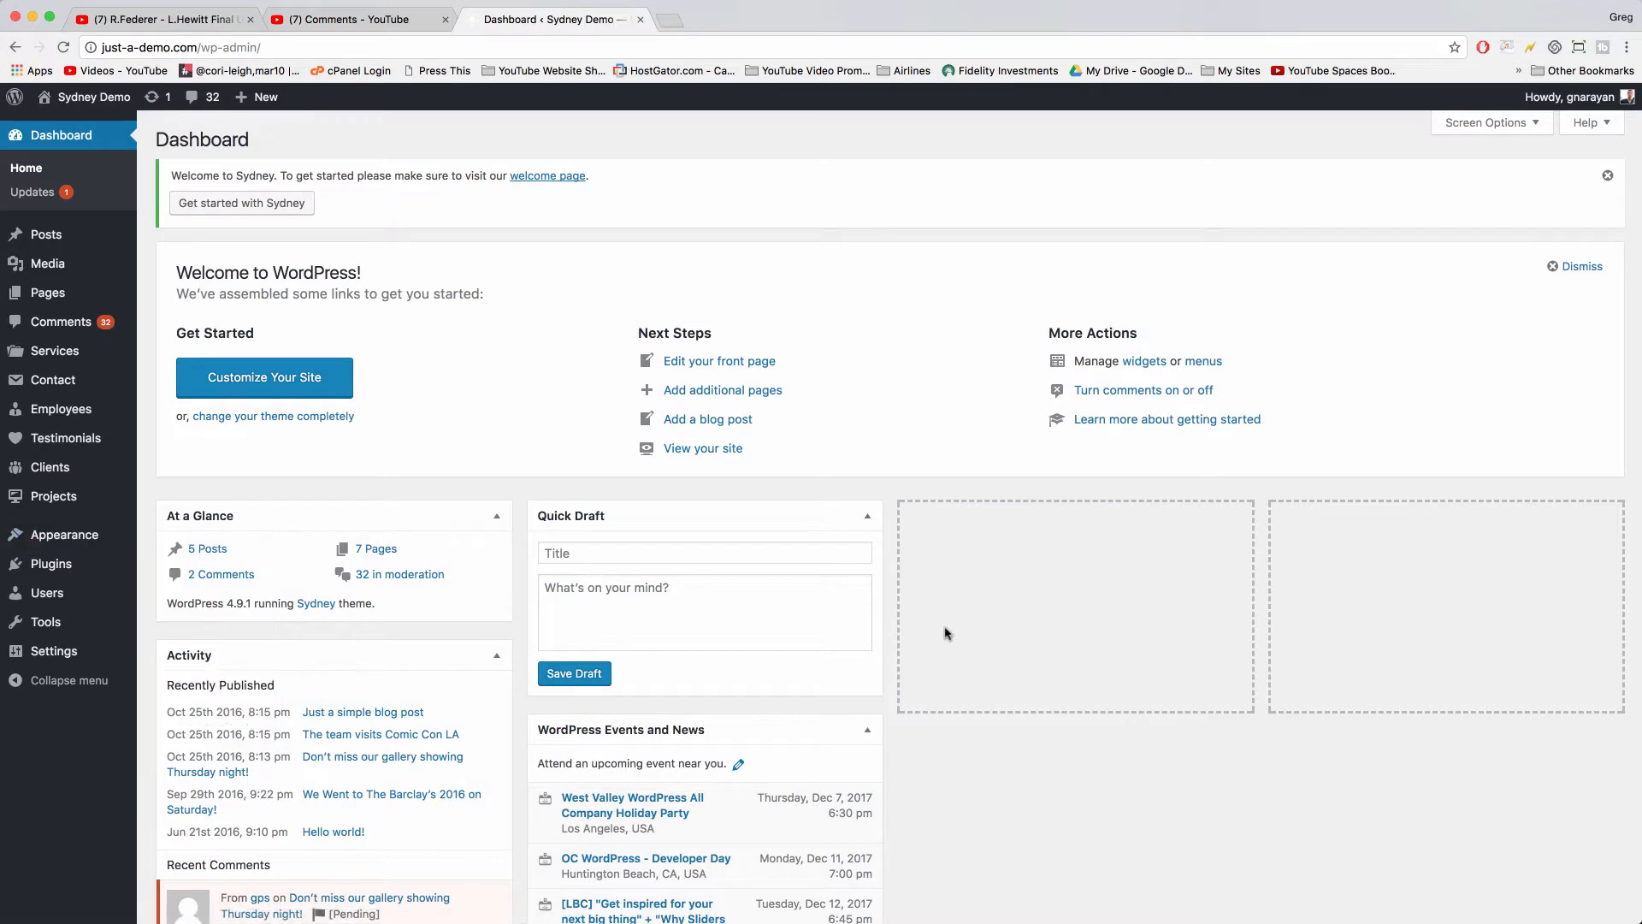
mouse_move(498, 483)
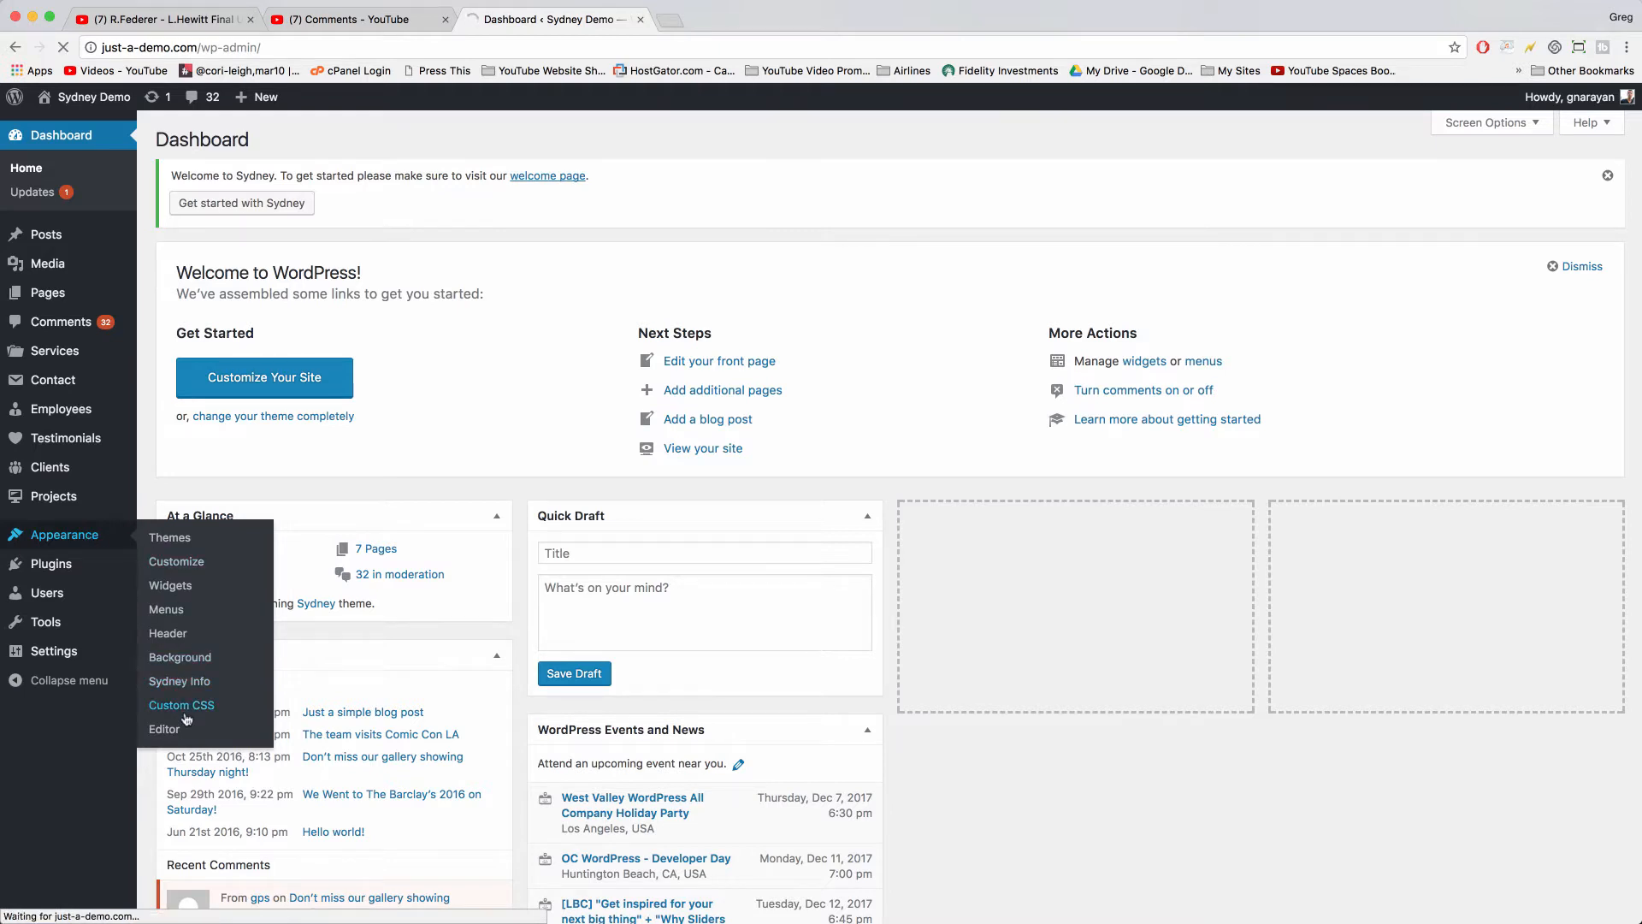
Step: Reopen Custom CSS to review the navigation, title-size and Tahoma font rules
click(181, 705)
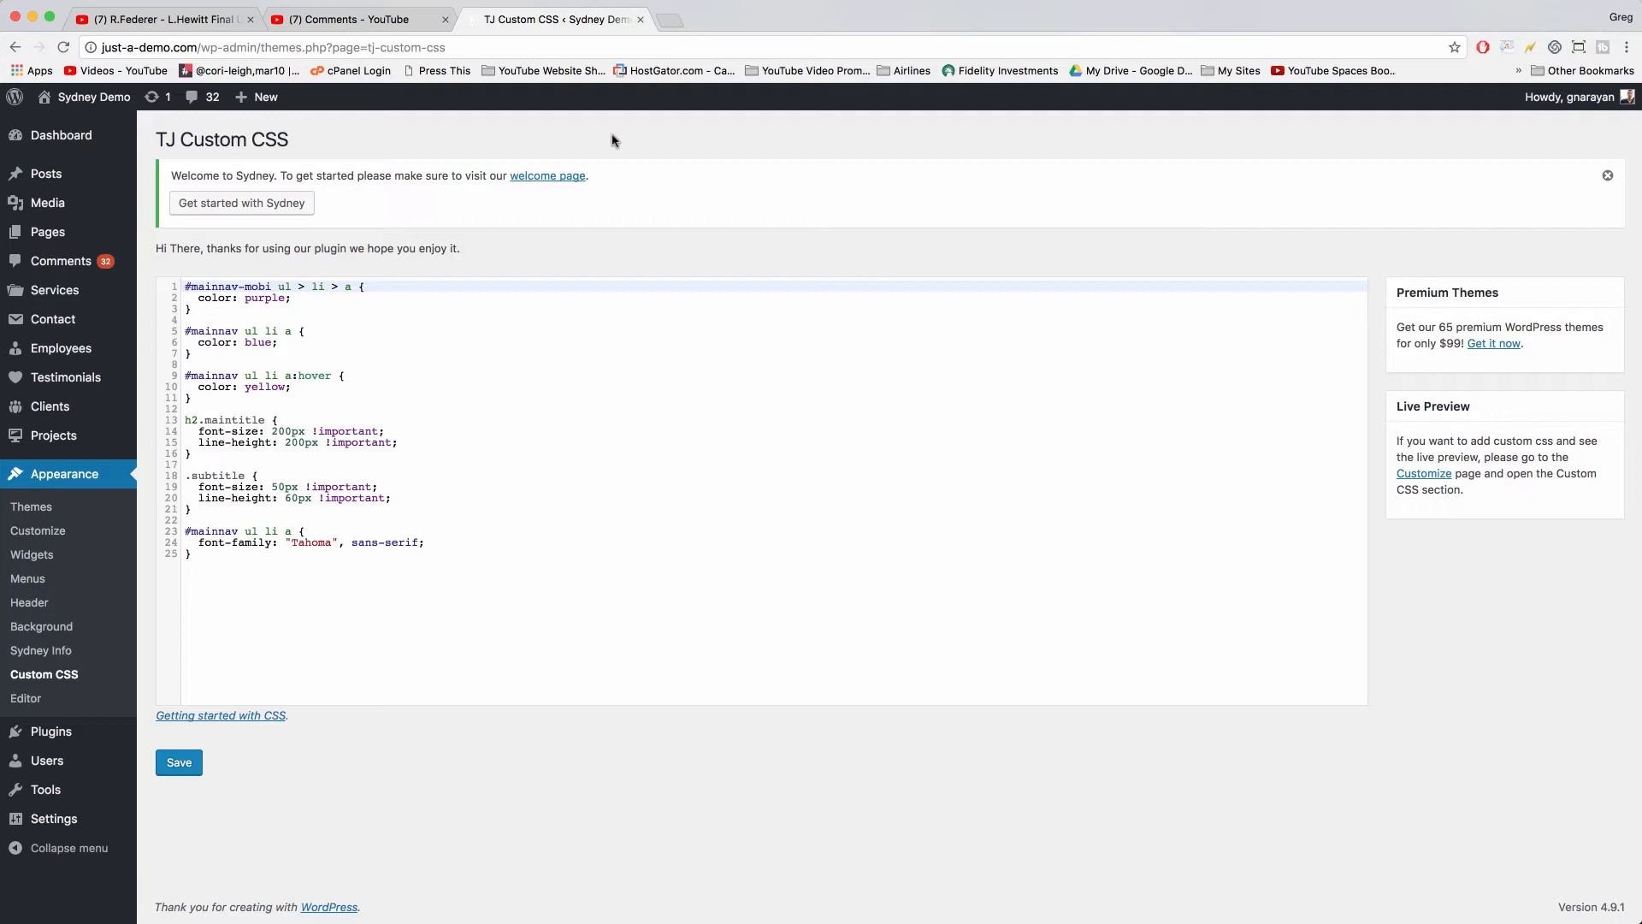
mouse_move(524, 266)
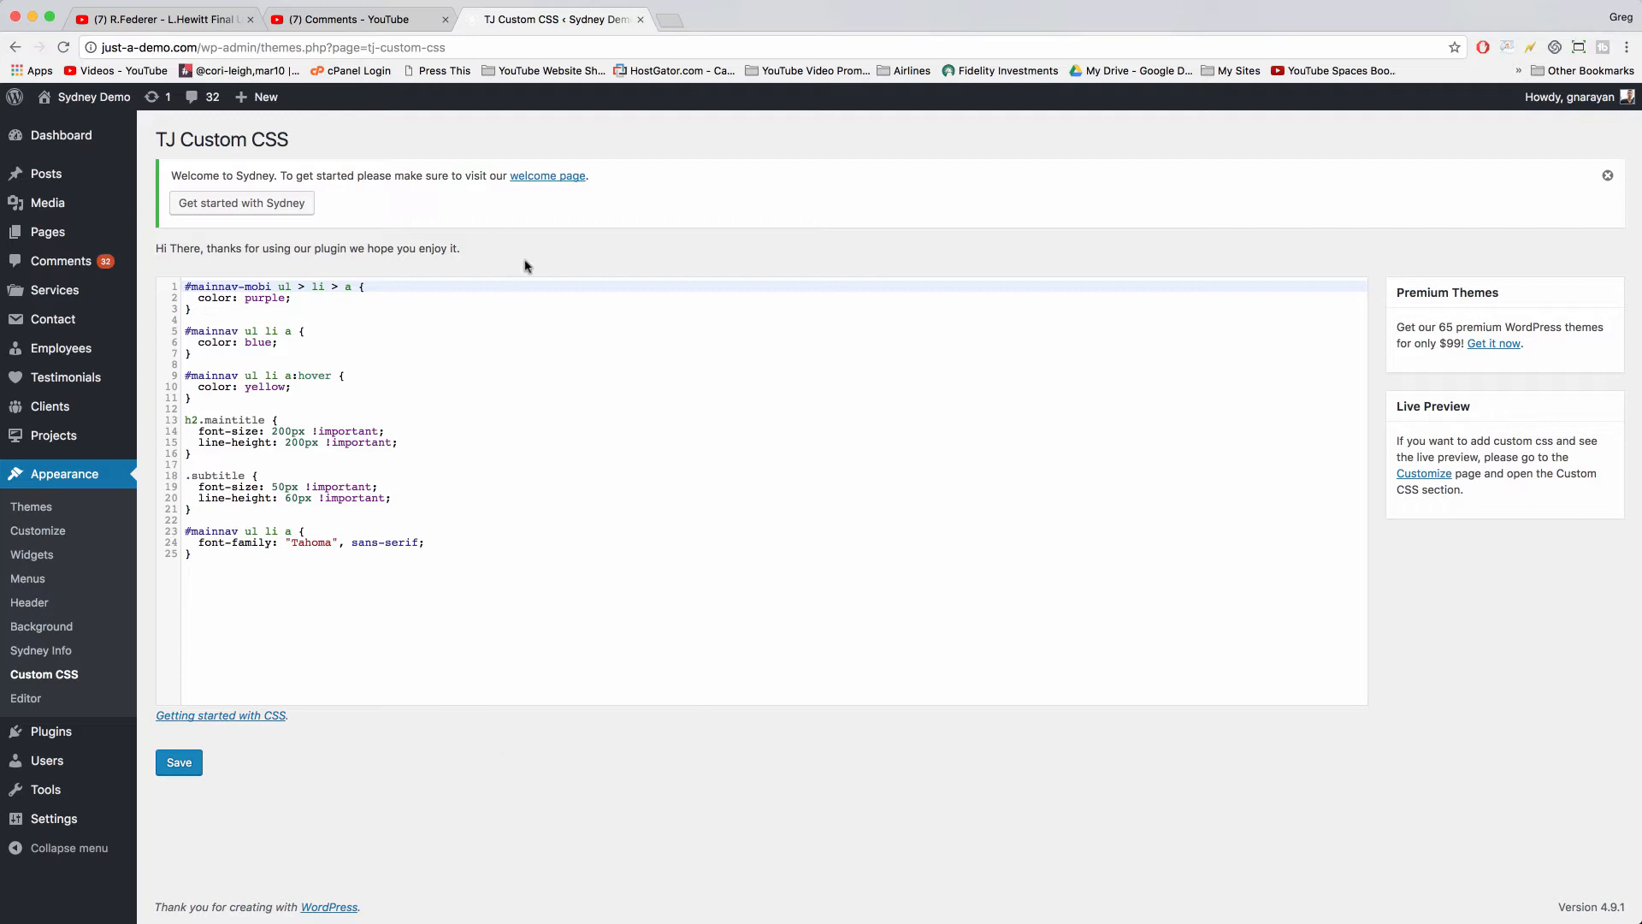
mouse_move(365, 146)
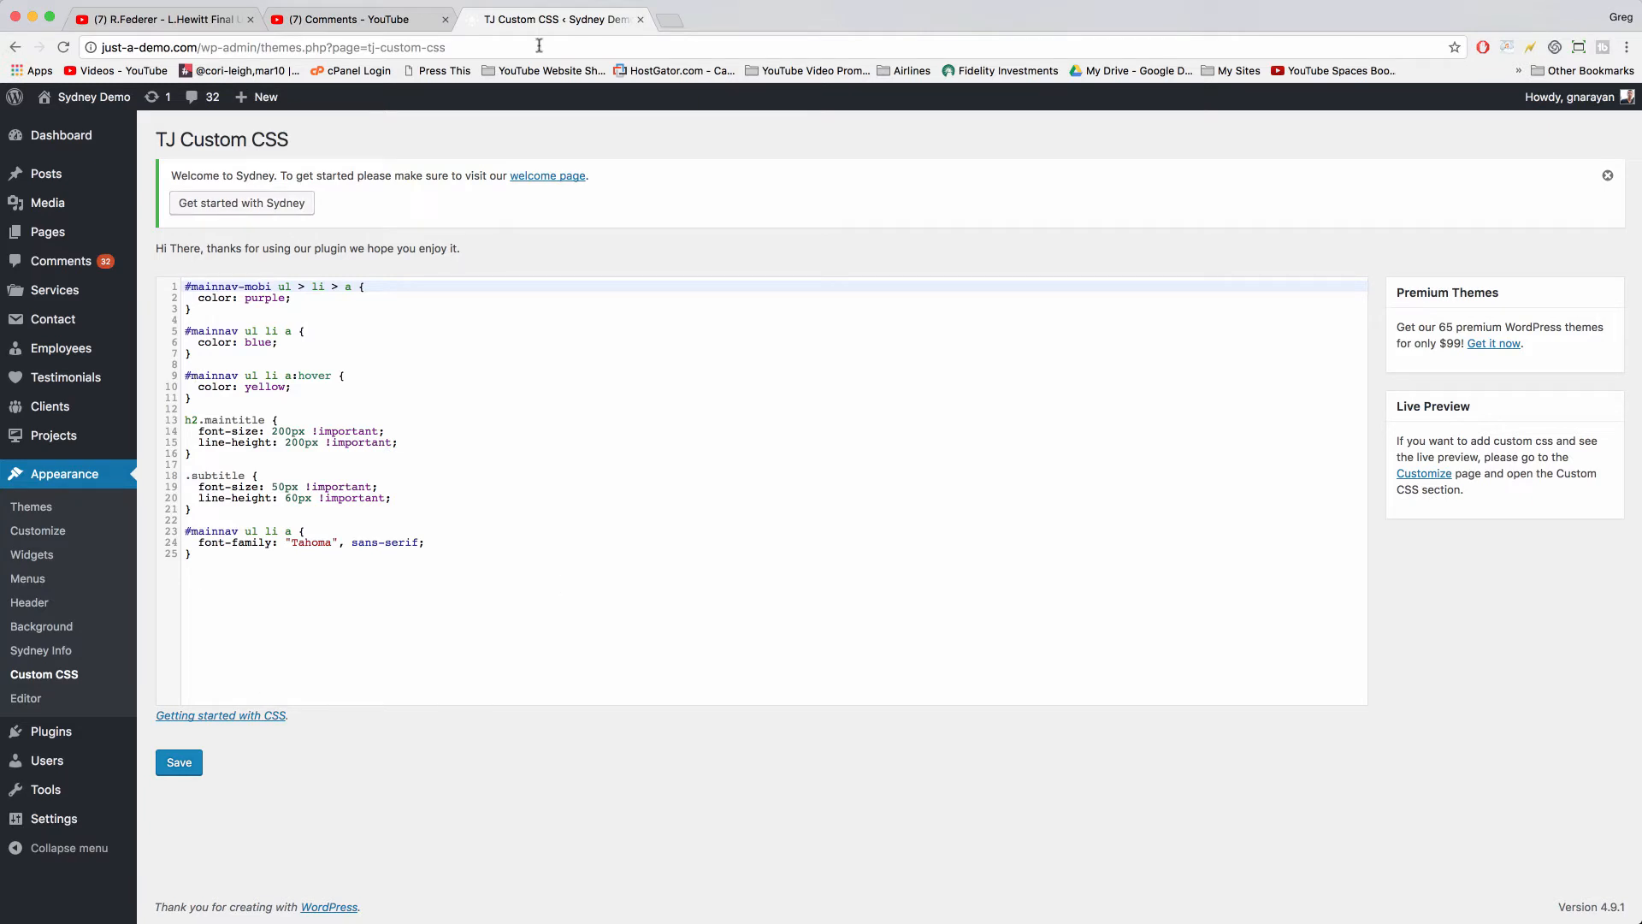
mouse_move(549, 192)
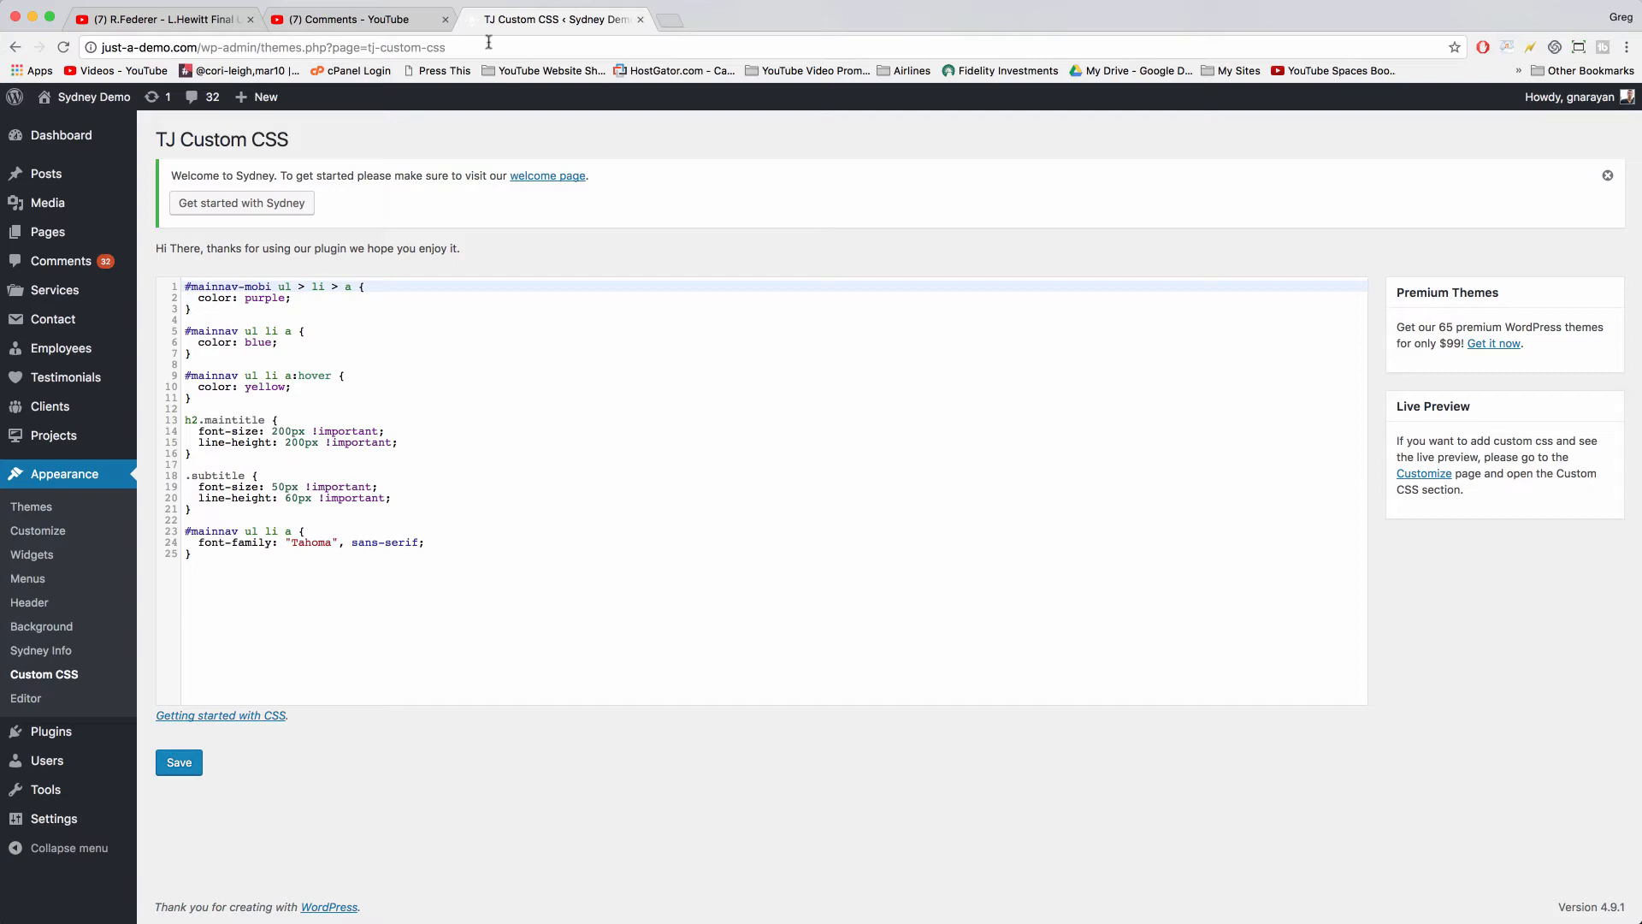
mouse_move(408, 422)
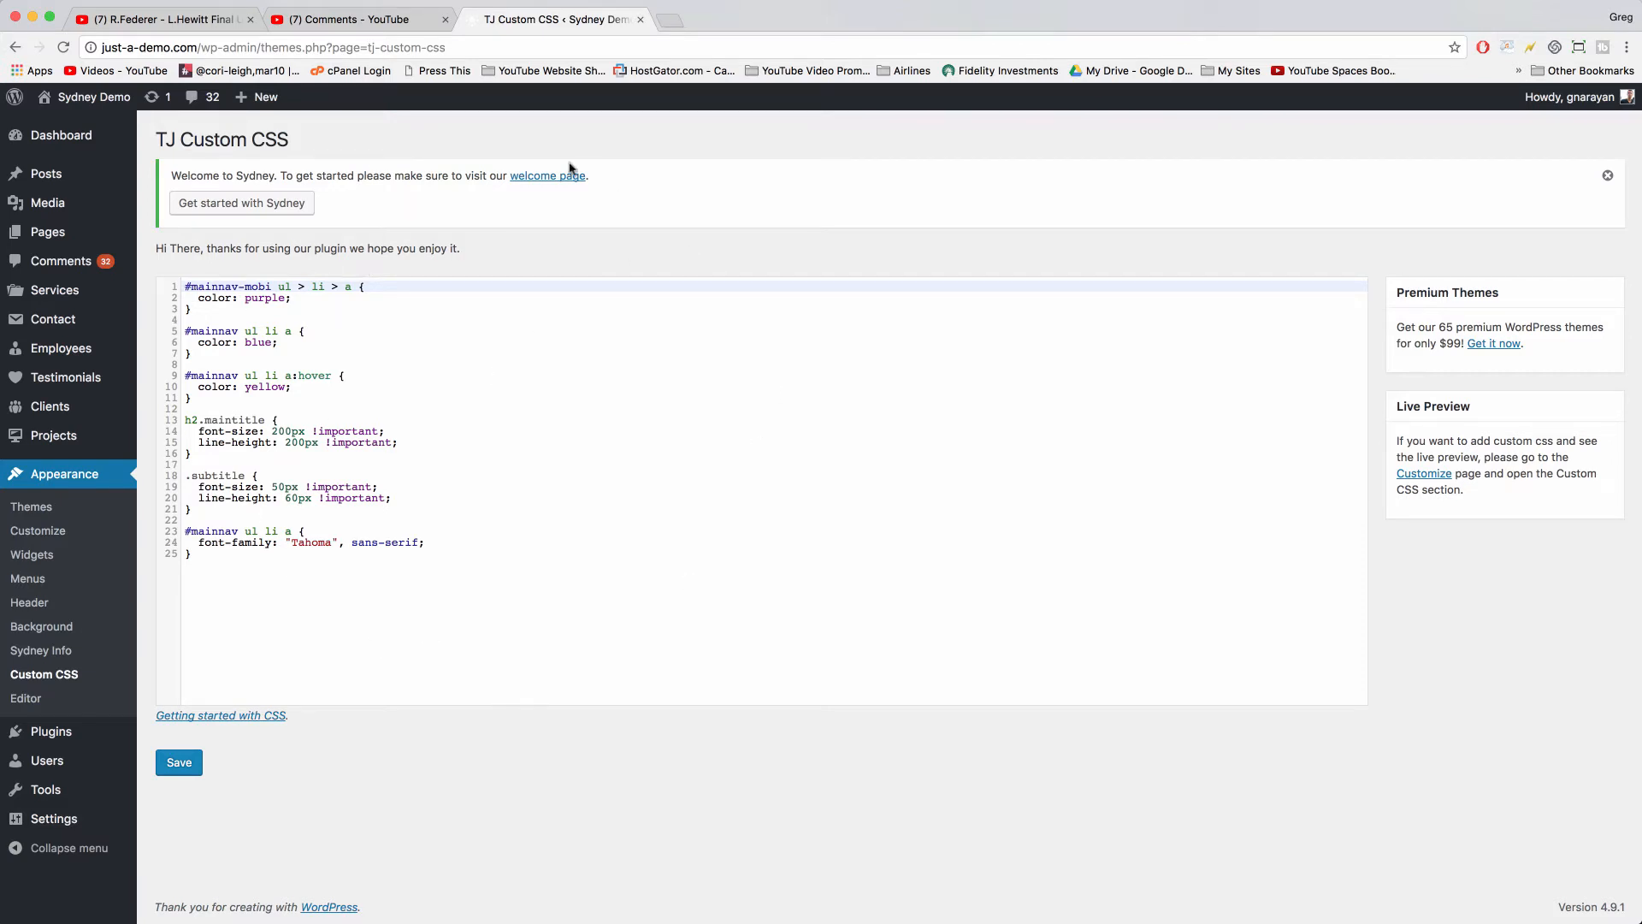
mouse_move(51, 731)
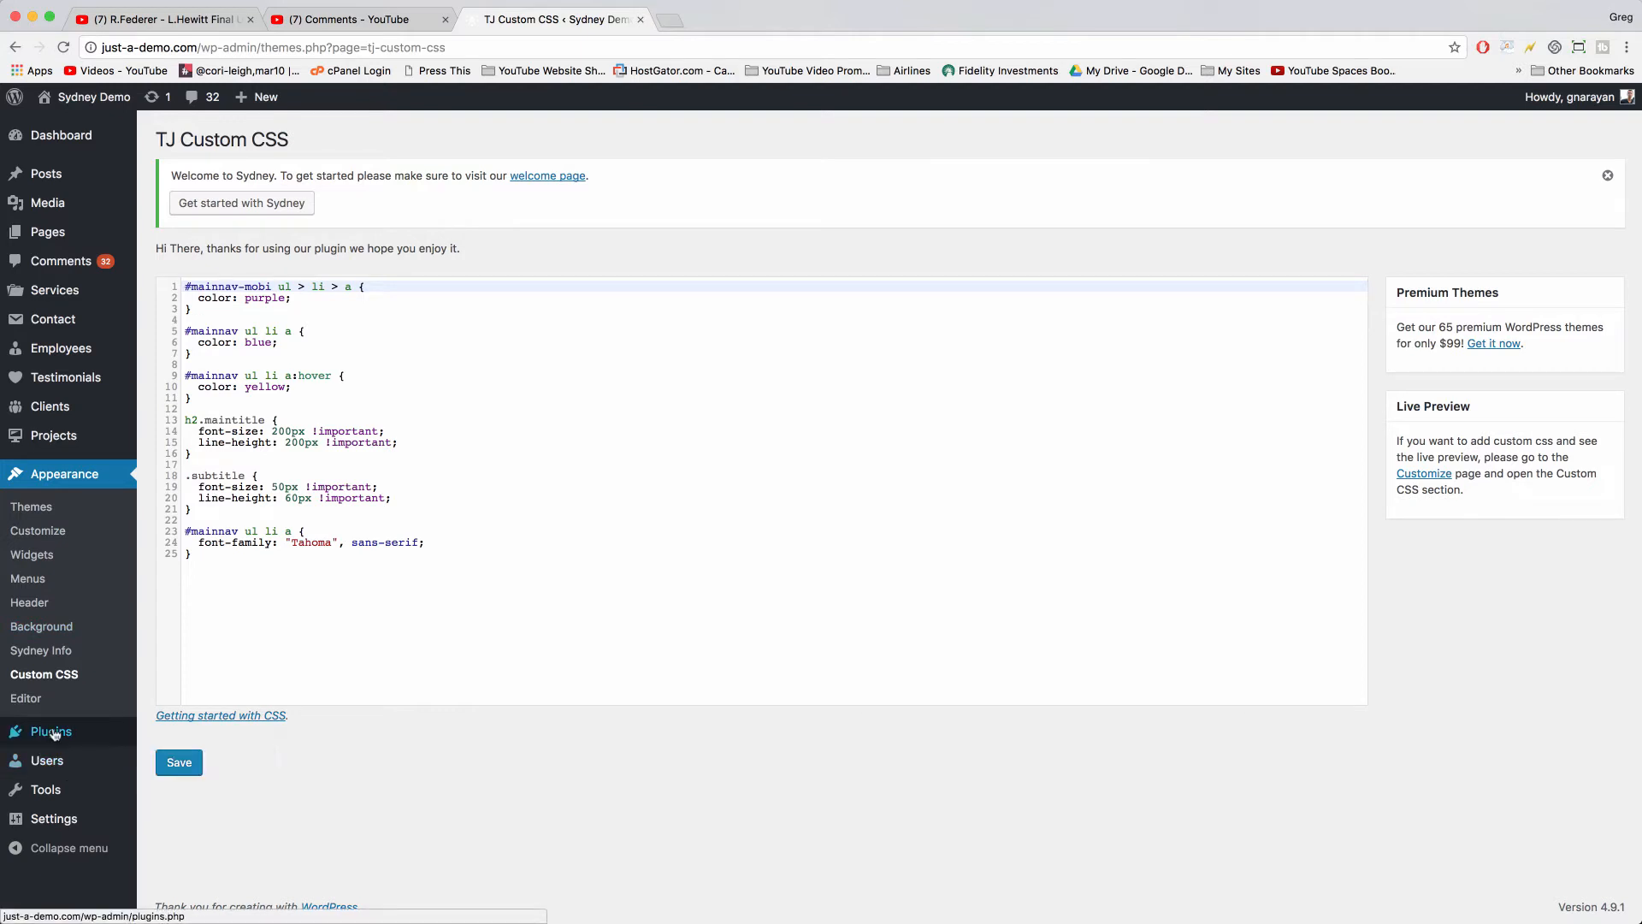
Step: Go to Plugins > Add New and search for the 'tj' CSS plugin
click(51, 731)
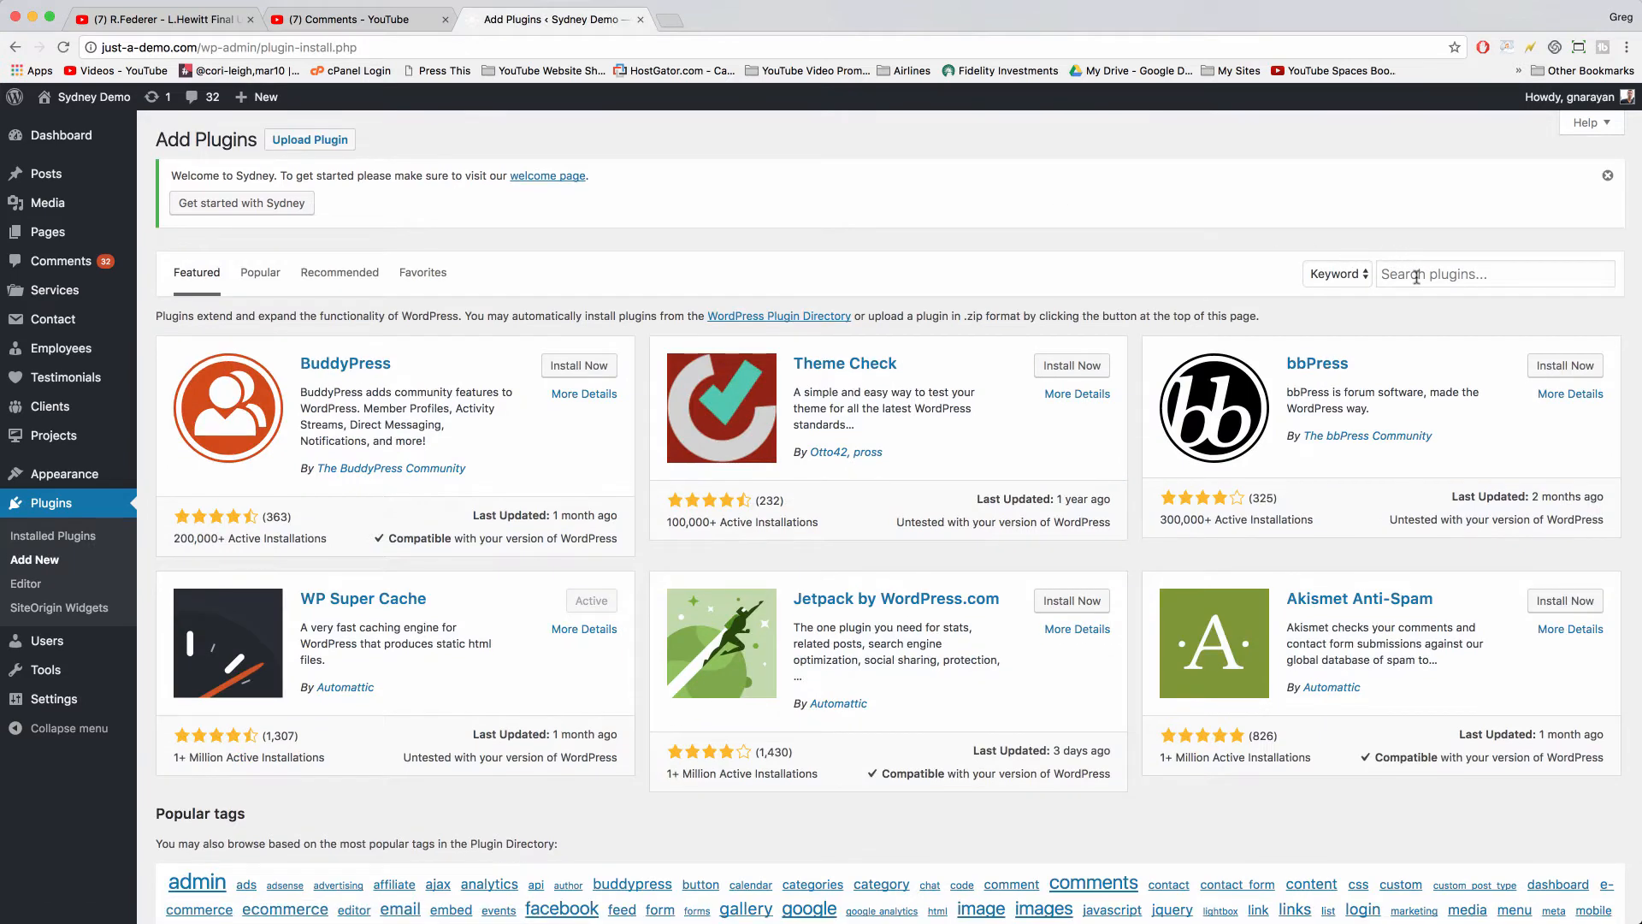
text(tj css)
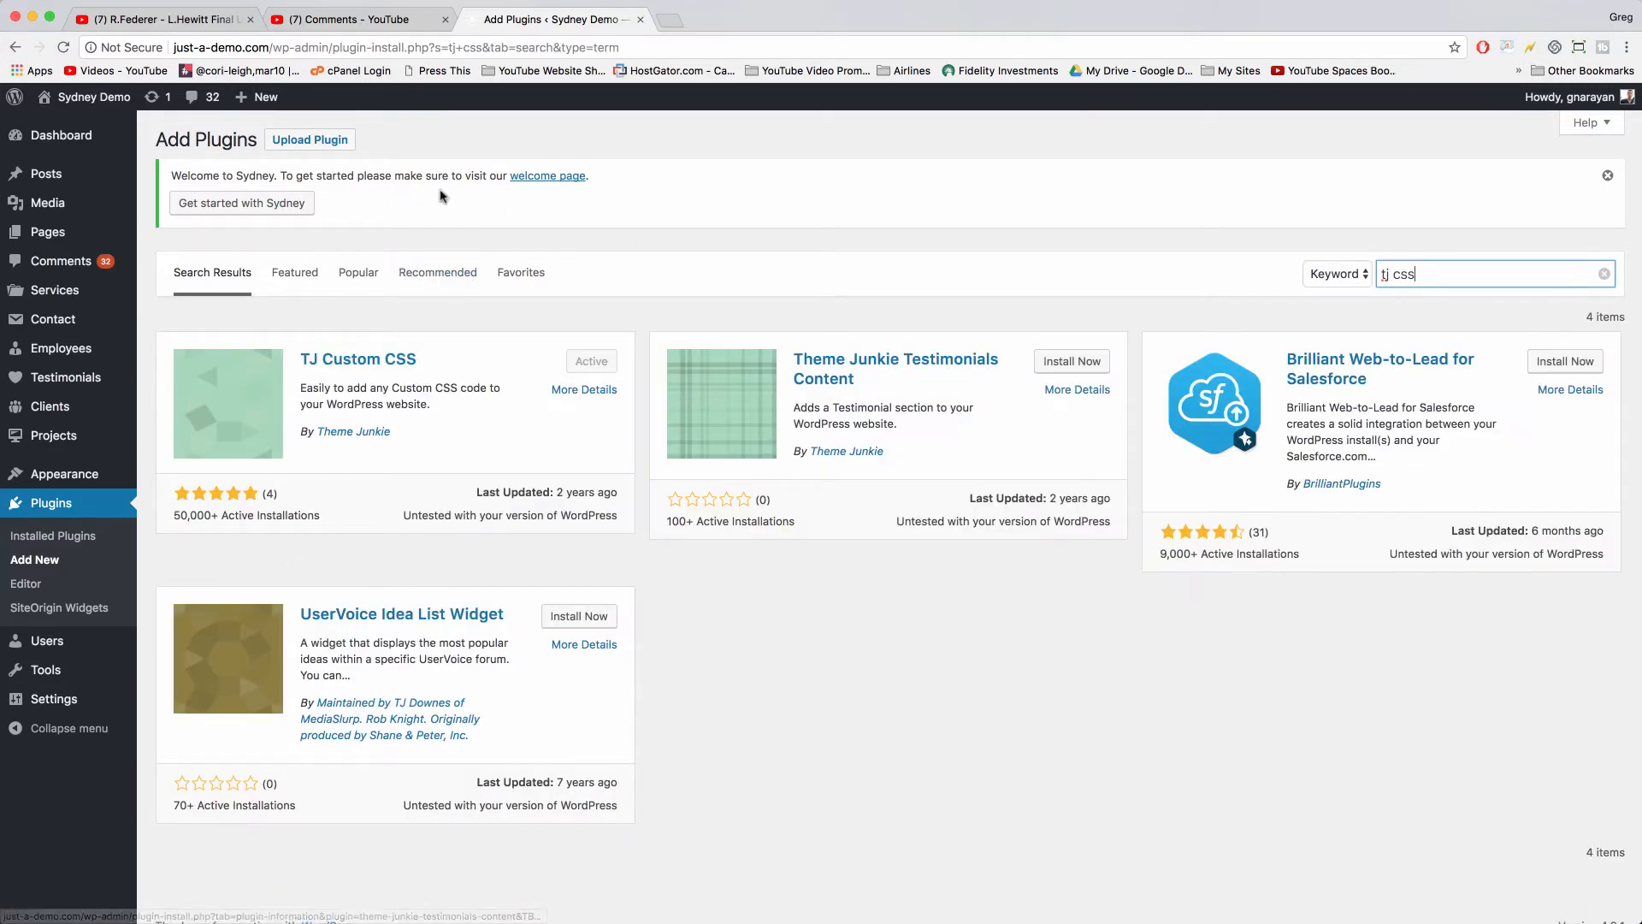
mouse_move(1419, 264)
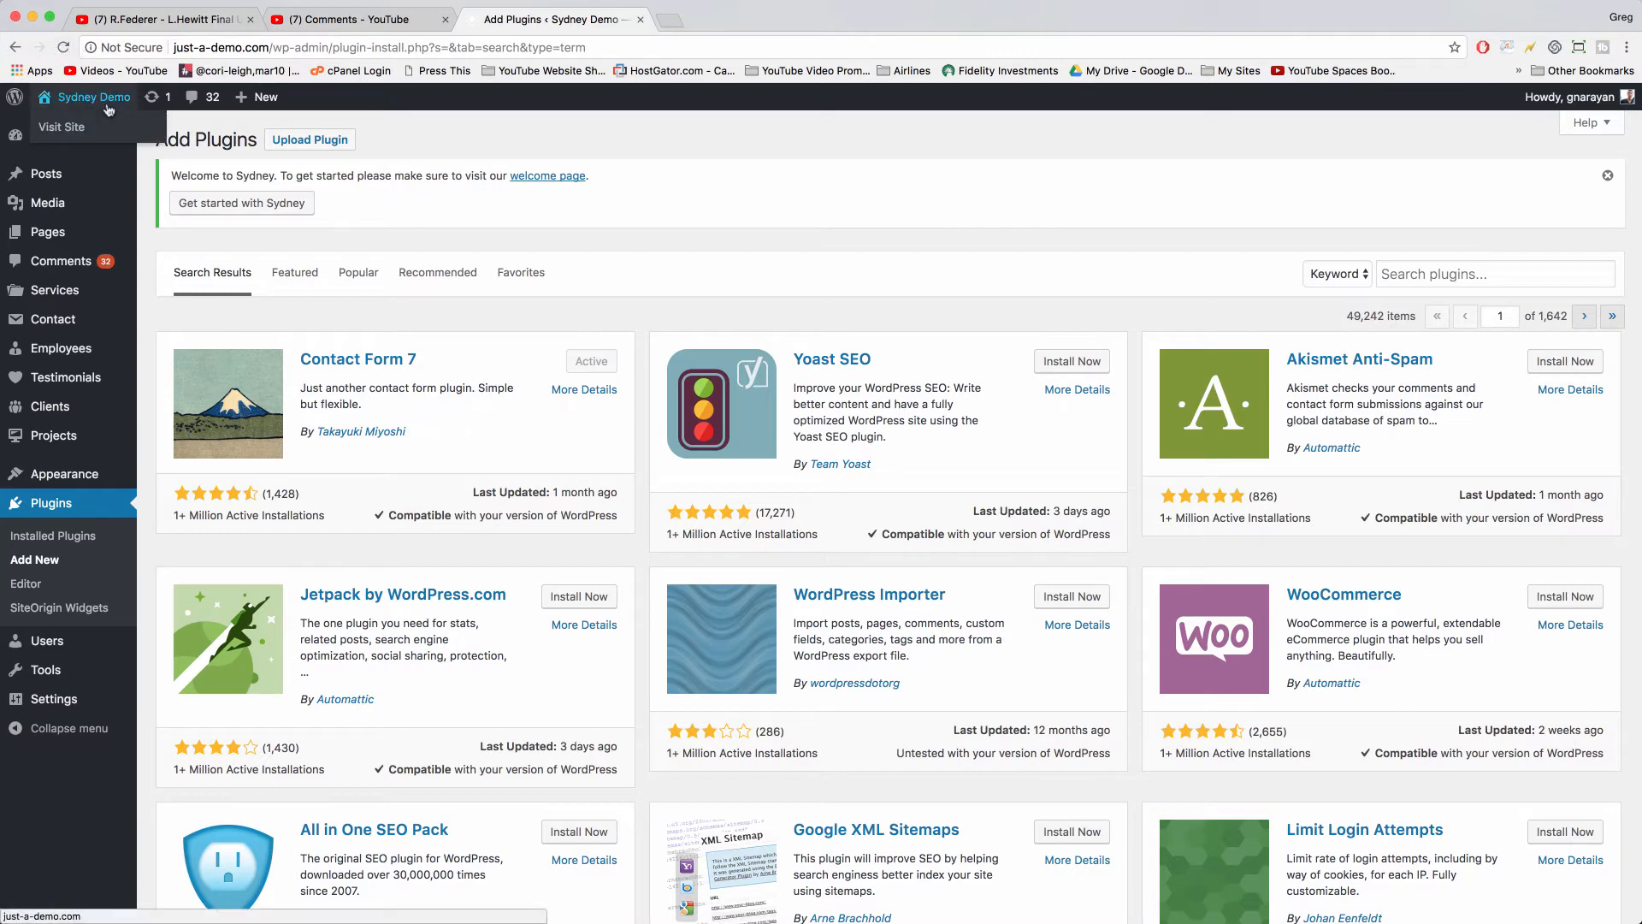
Step: Revisit the child-theme question in YouTube comments, then open a blank browser tab
click(356, 19)
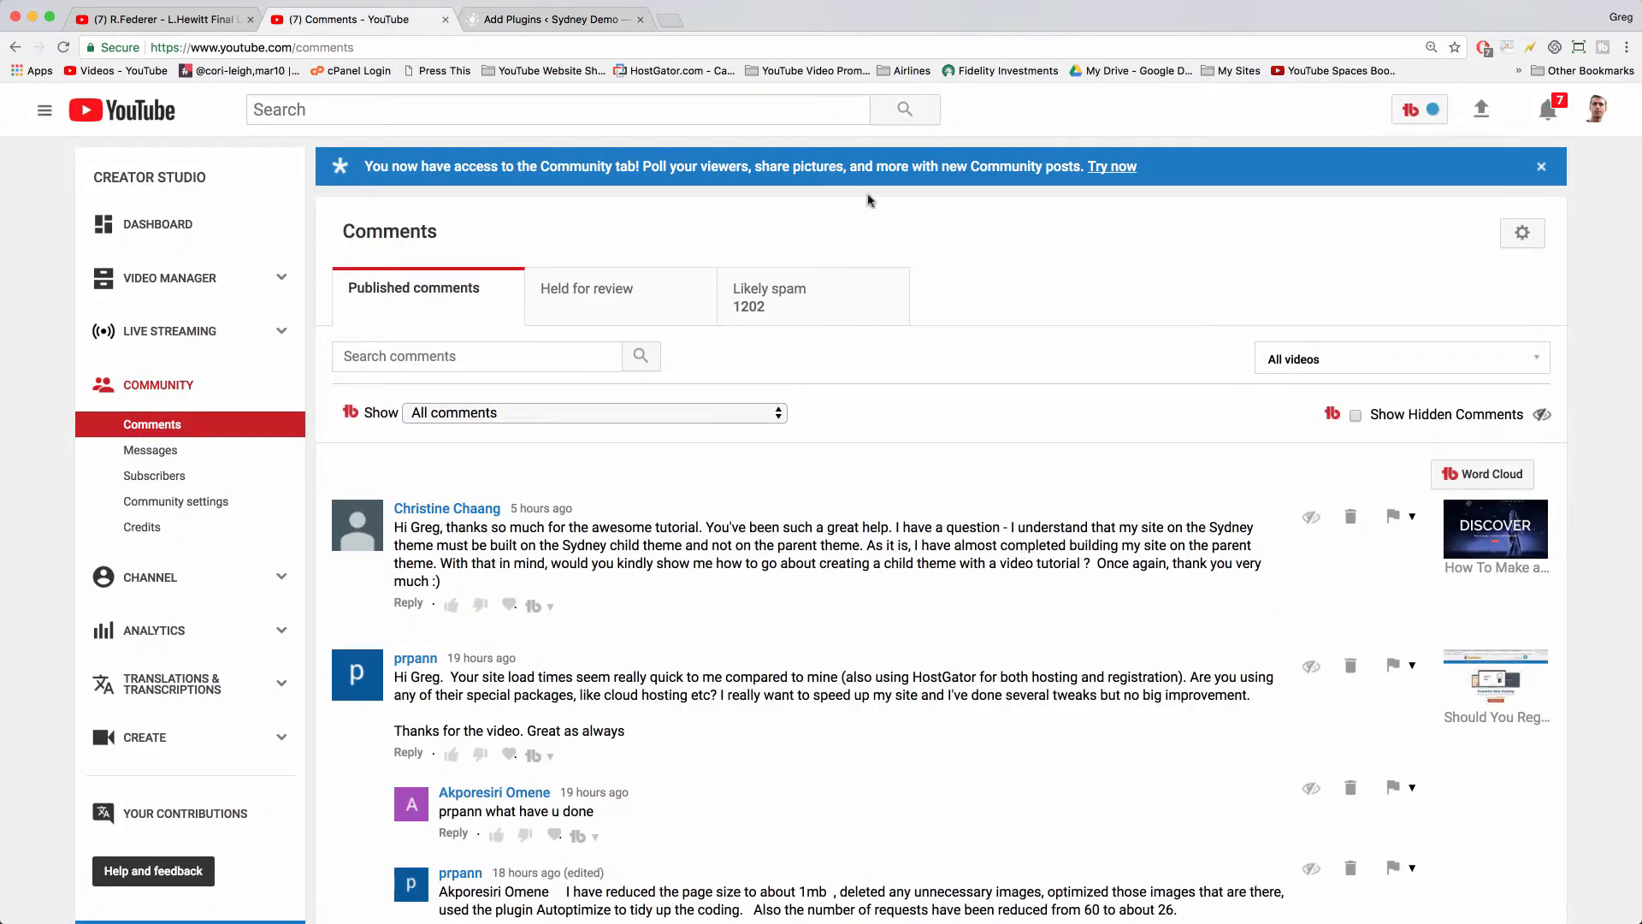
mouse_move(977, 255)
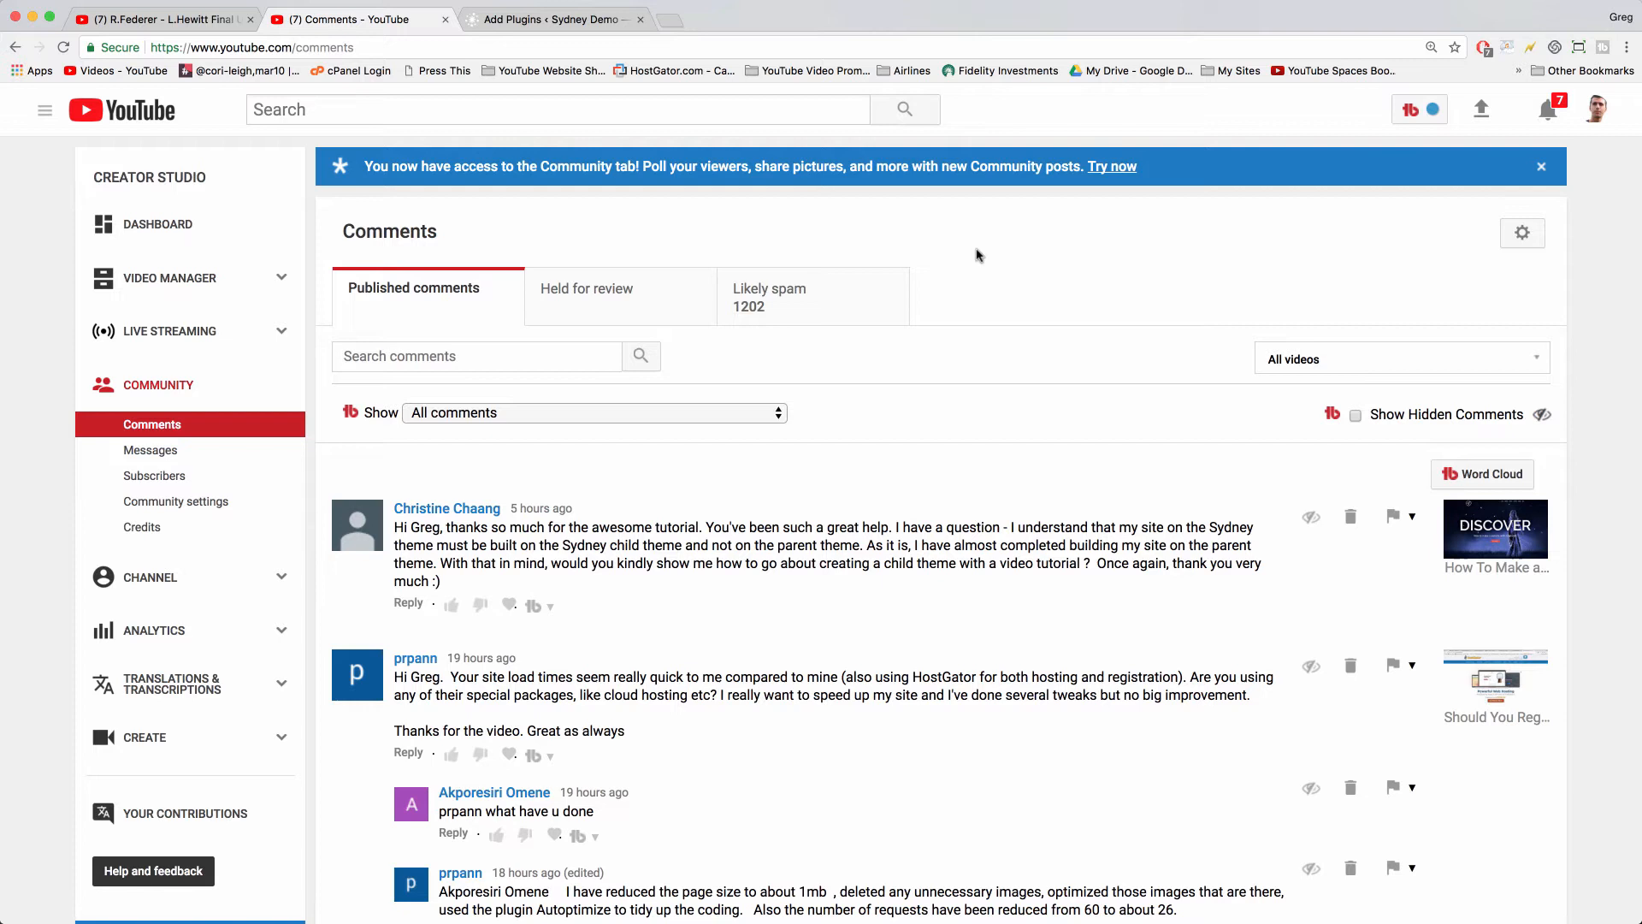
mouse_move(903, 823)
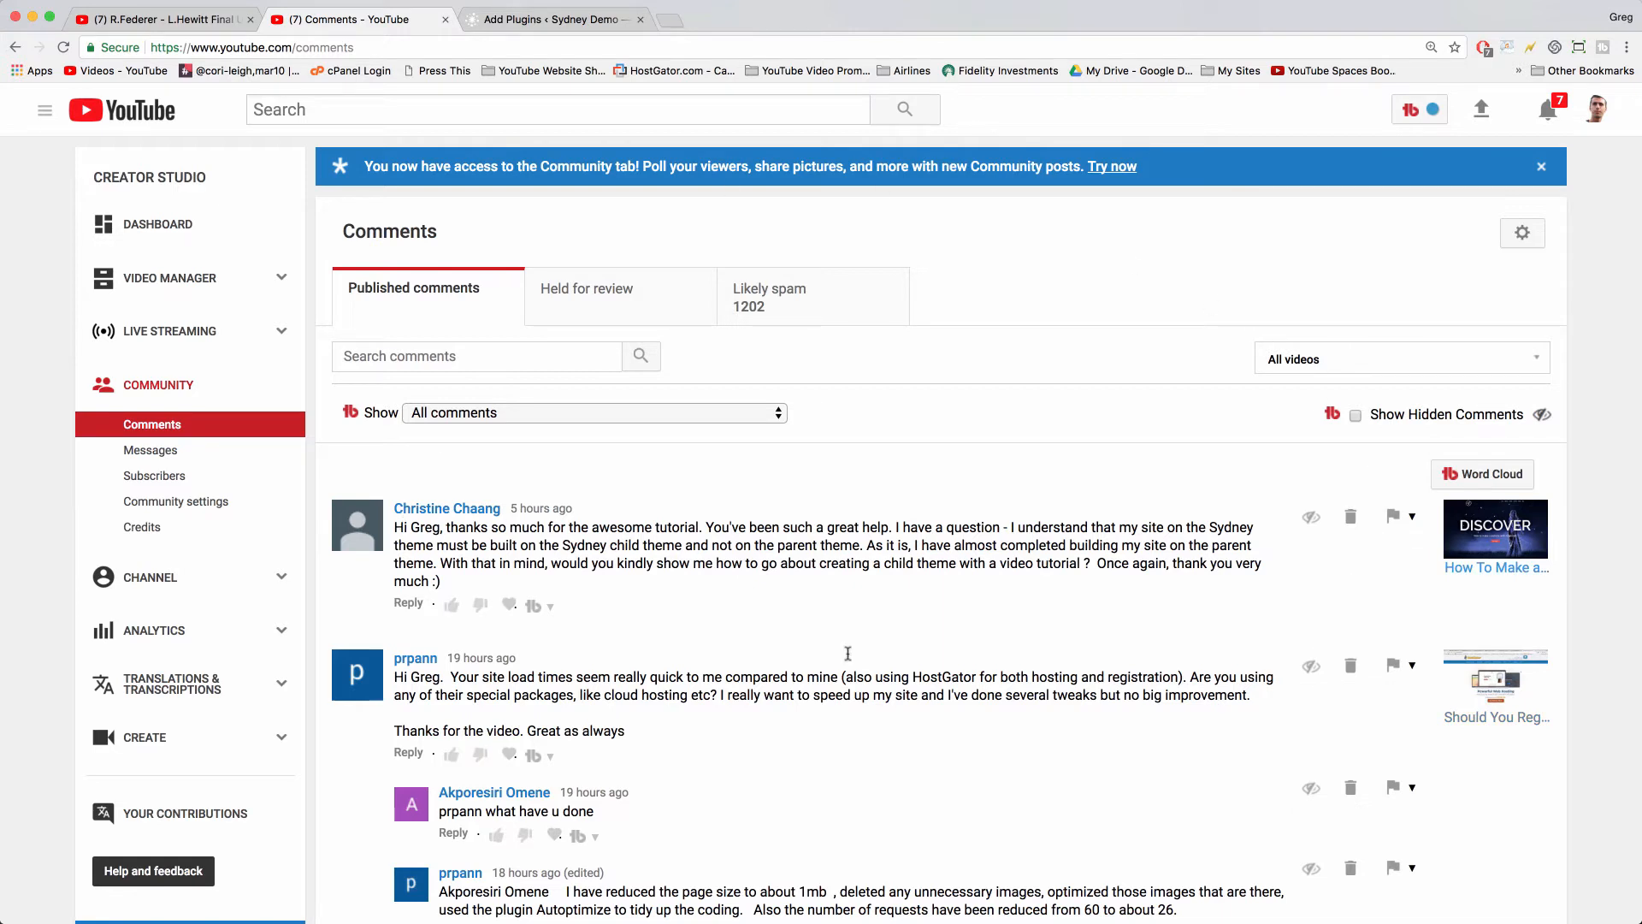
mouse_move(1150, 673)
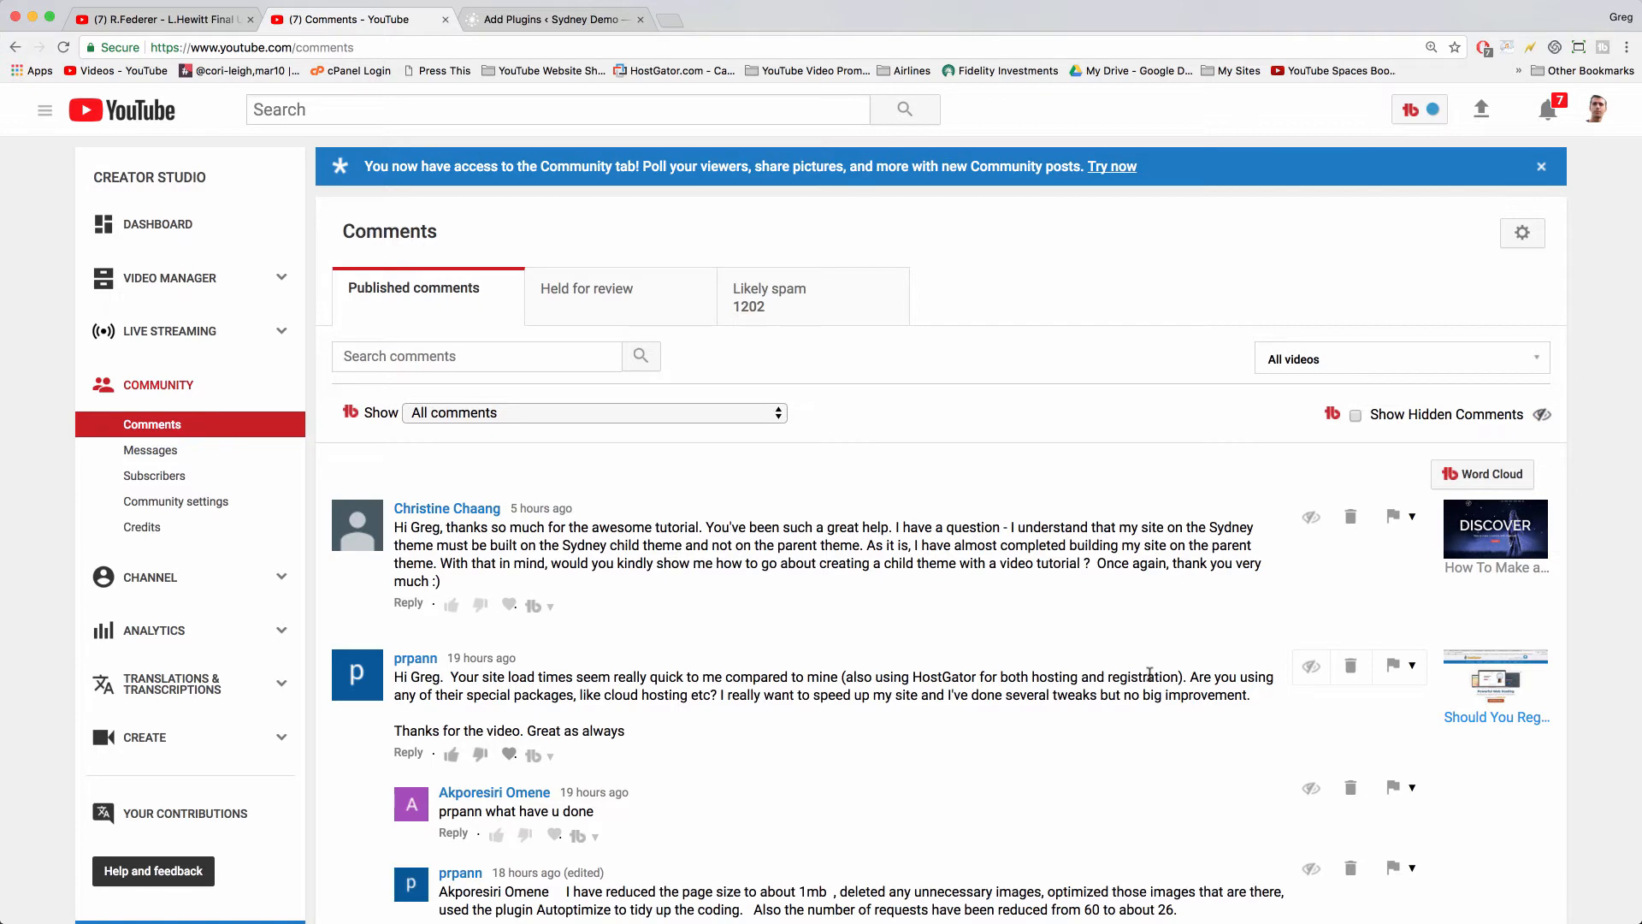
mouse_move(790, 728)
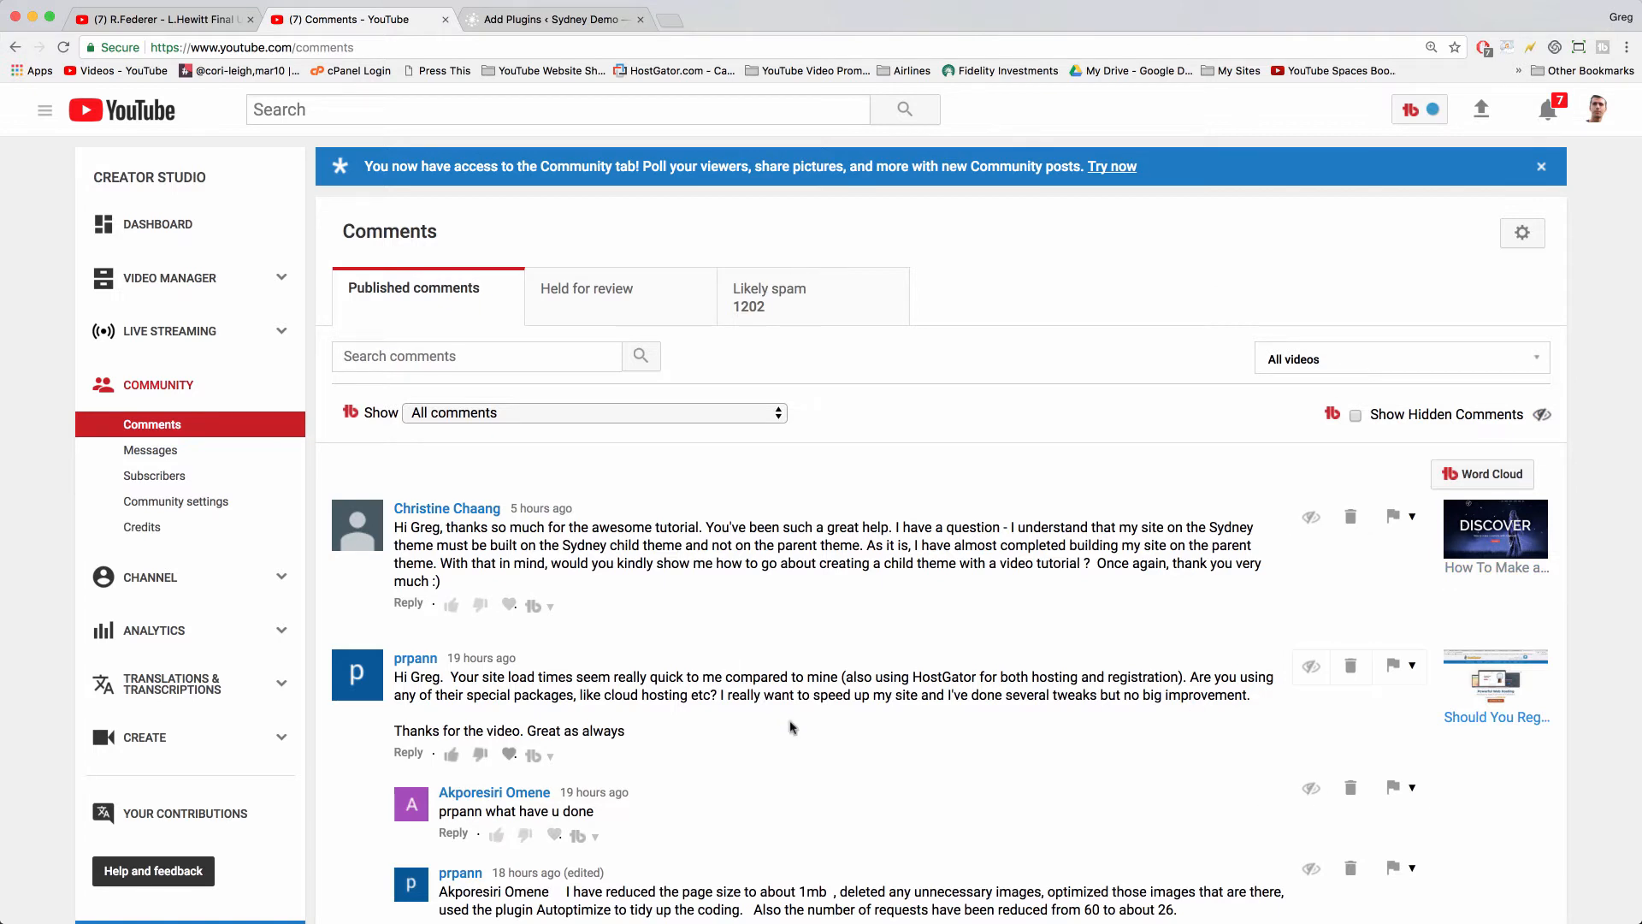
mouse_move(1180, 617)
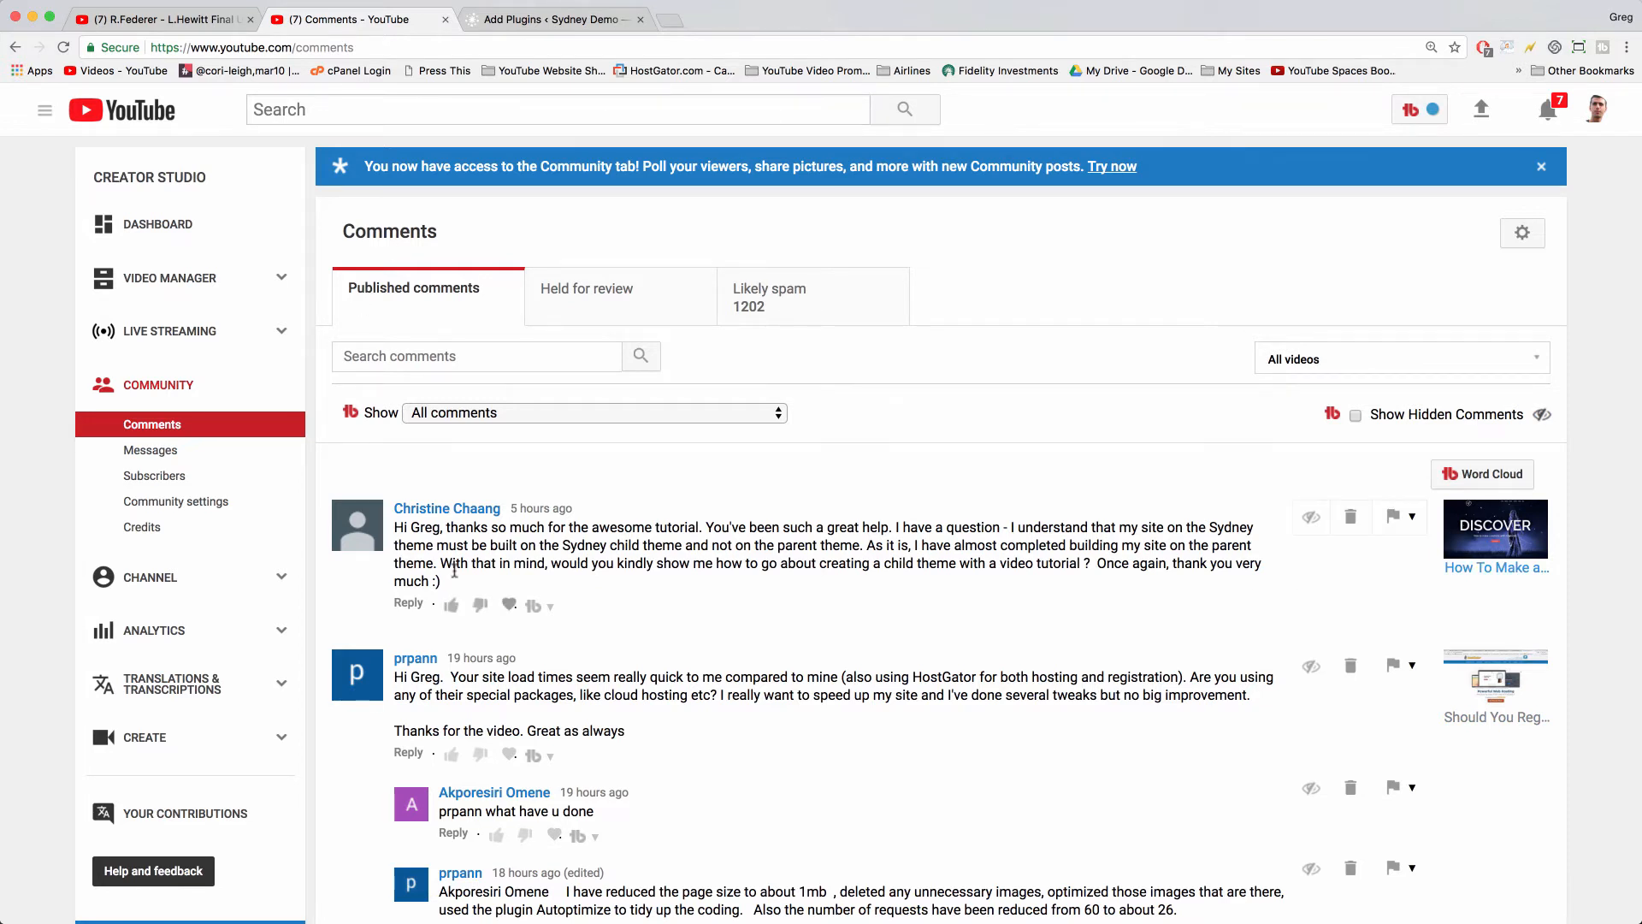
mouse_move(692, 378)
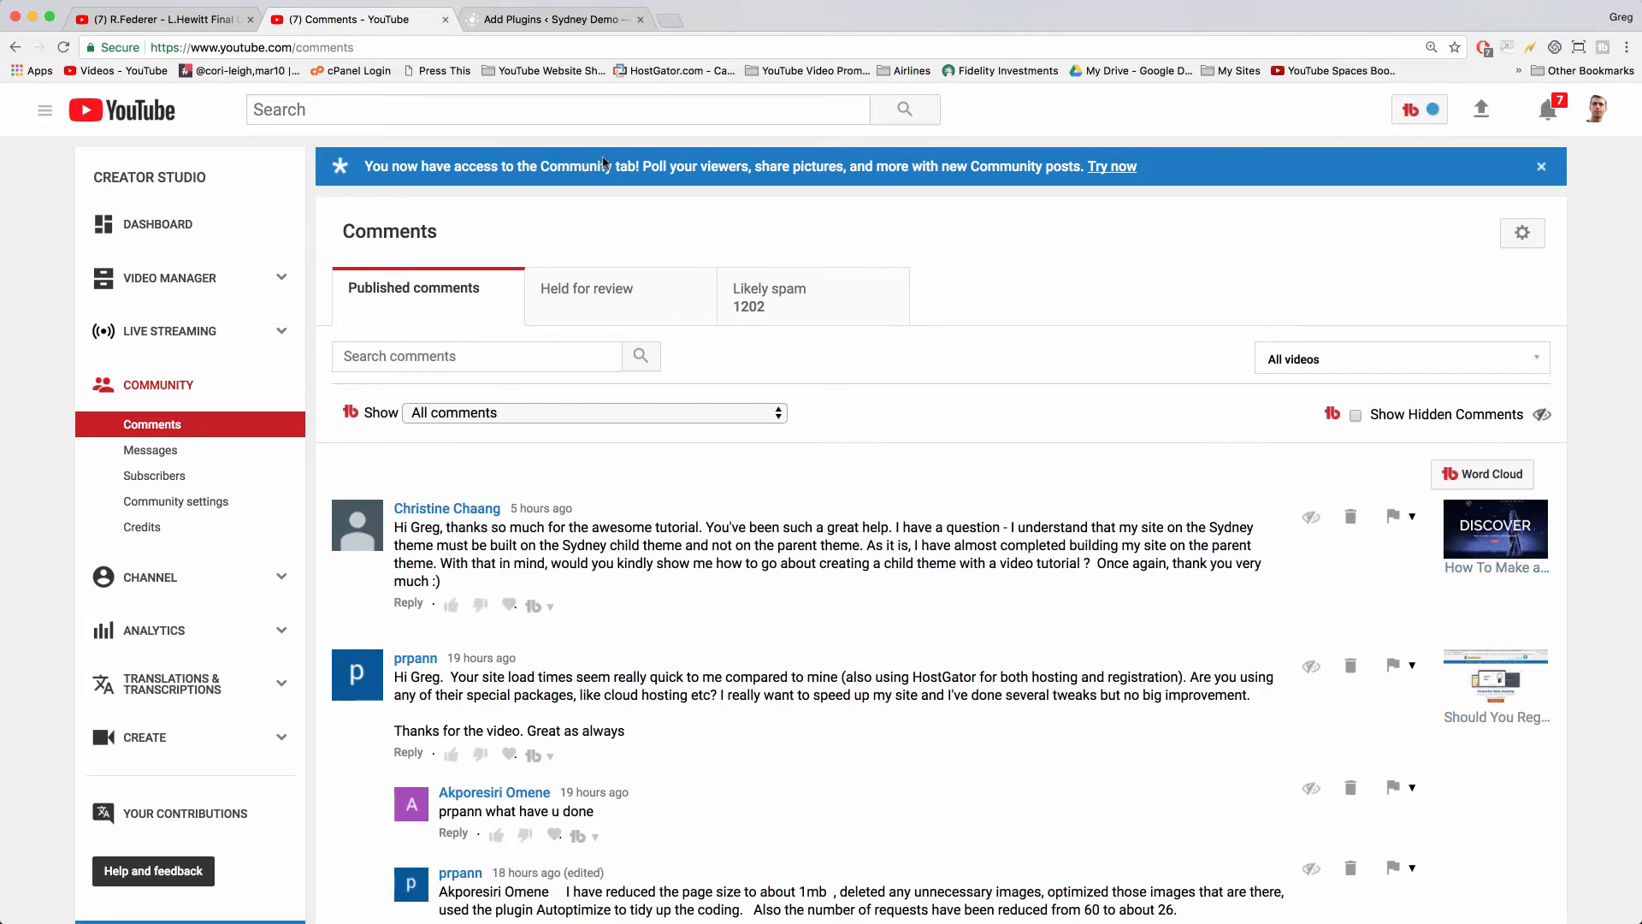
click(681, 19)
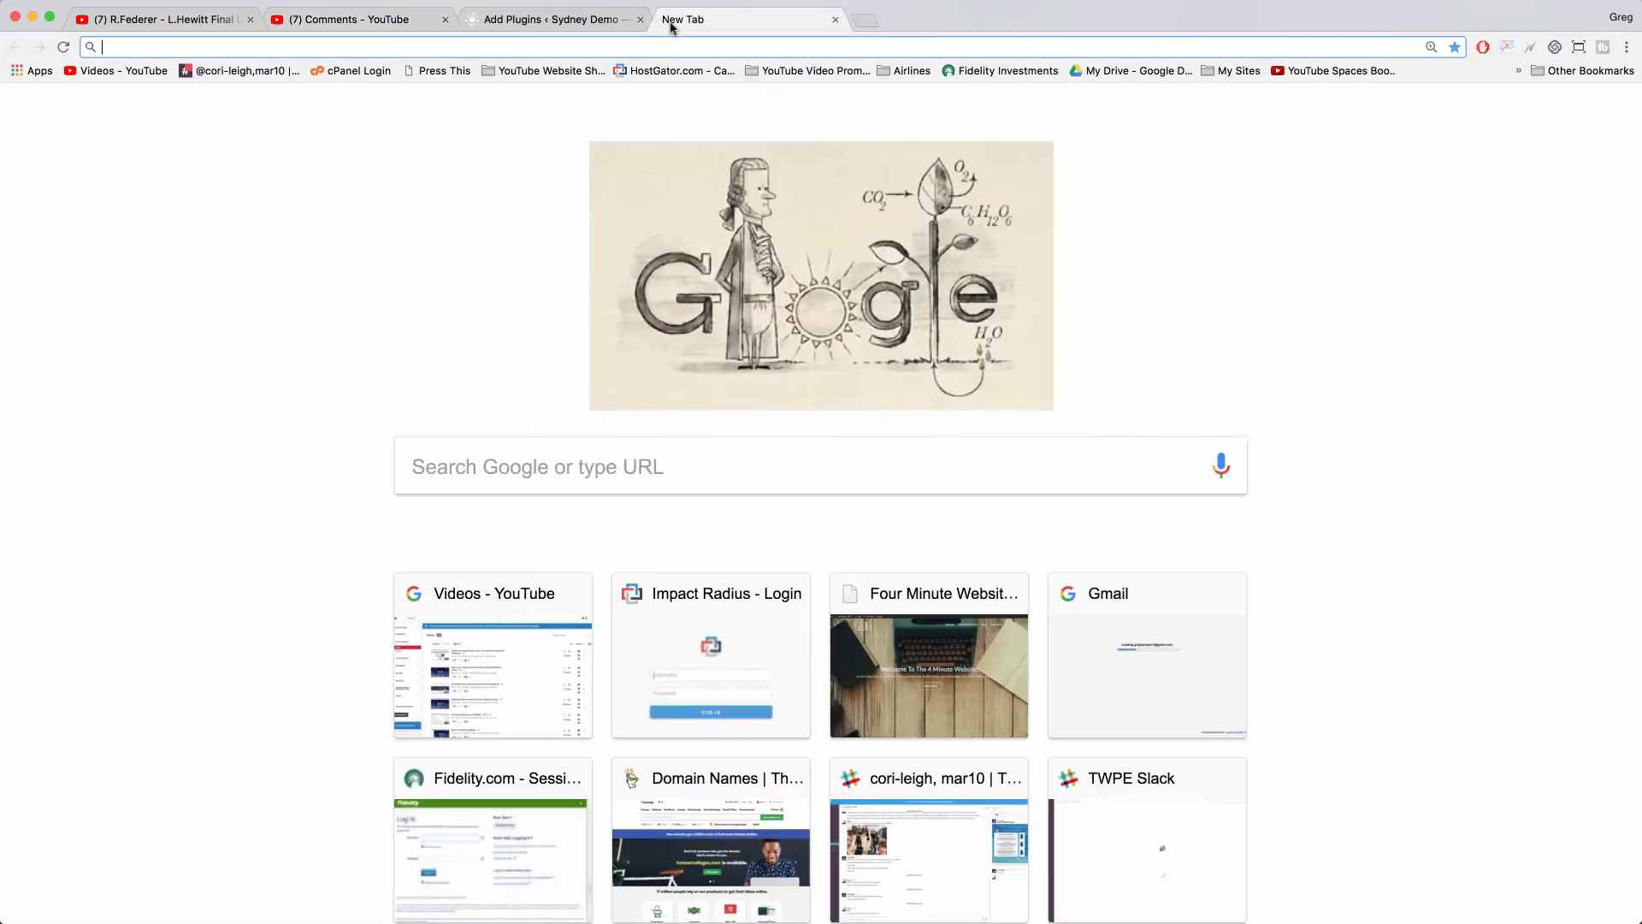
Step: Load dearblogger.org, browse its home page, and return to the YouTube comments tab
text(dearblogger.org)
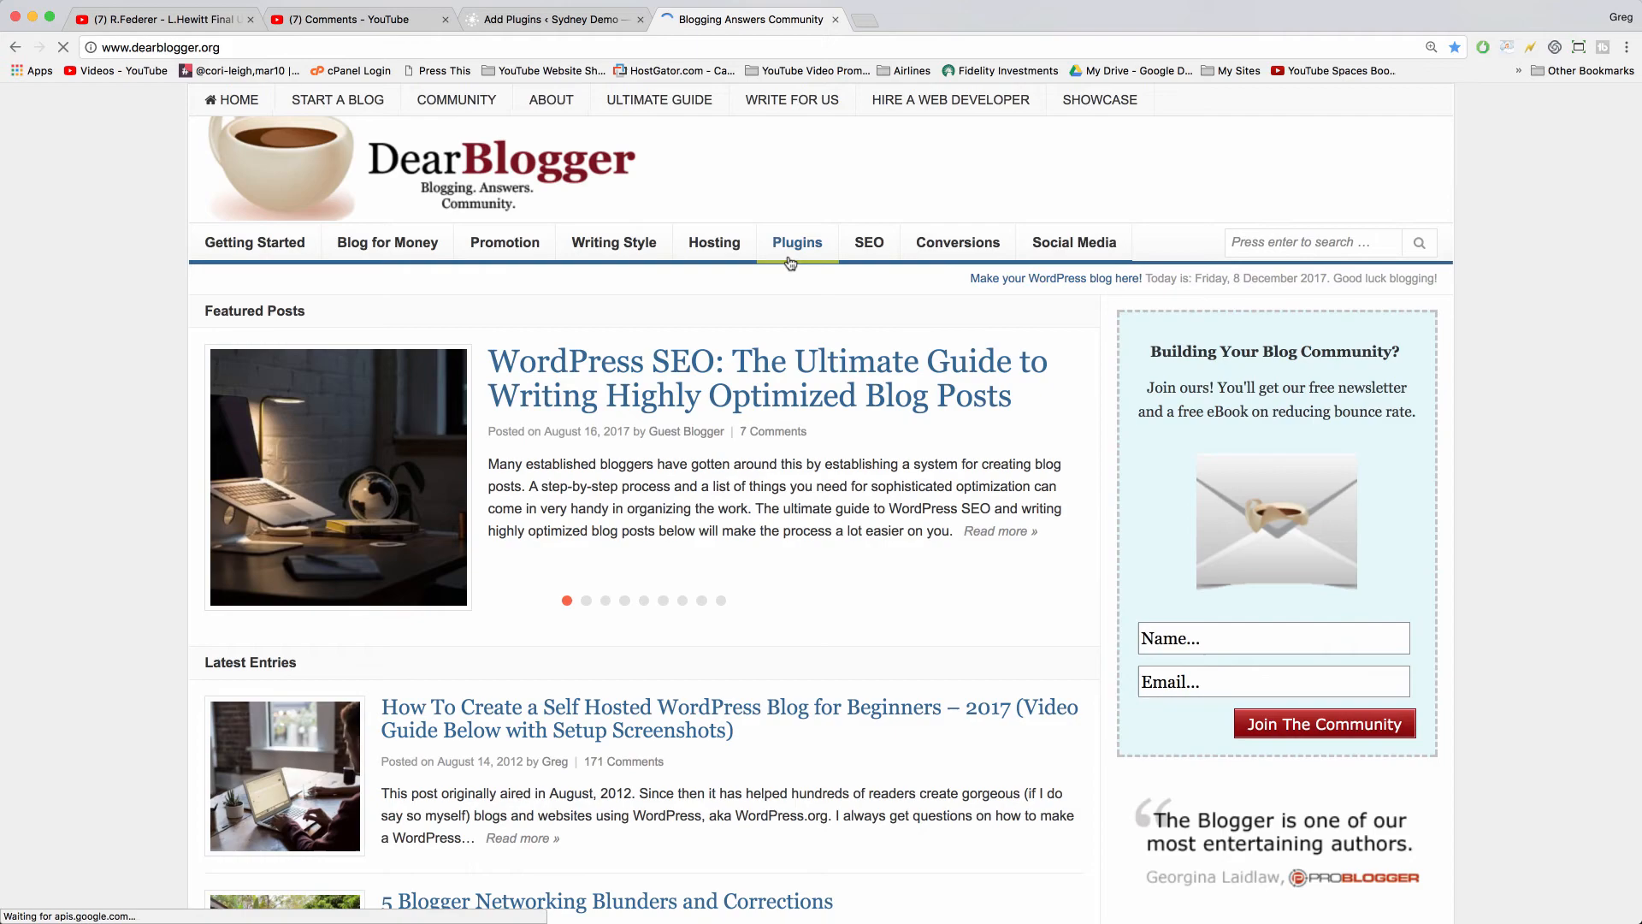
scroll(down, 3)
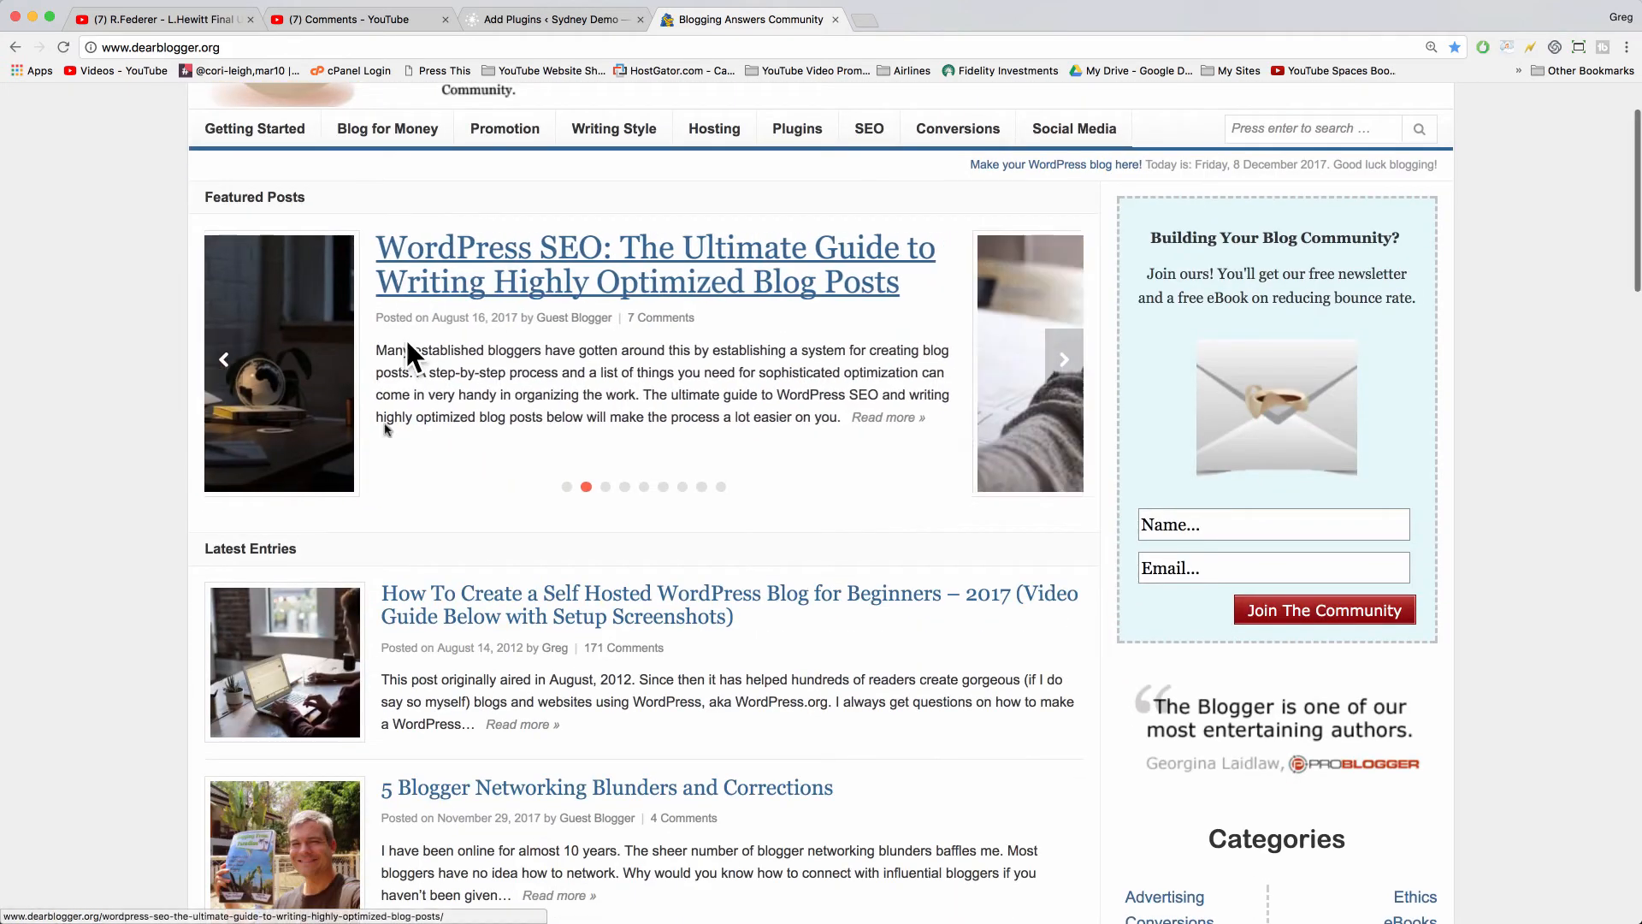
scroll(up, 3)
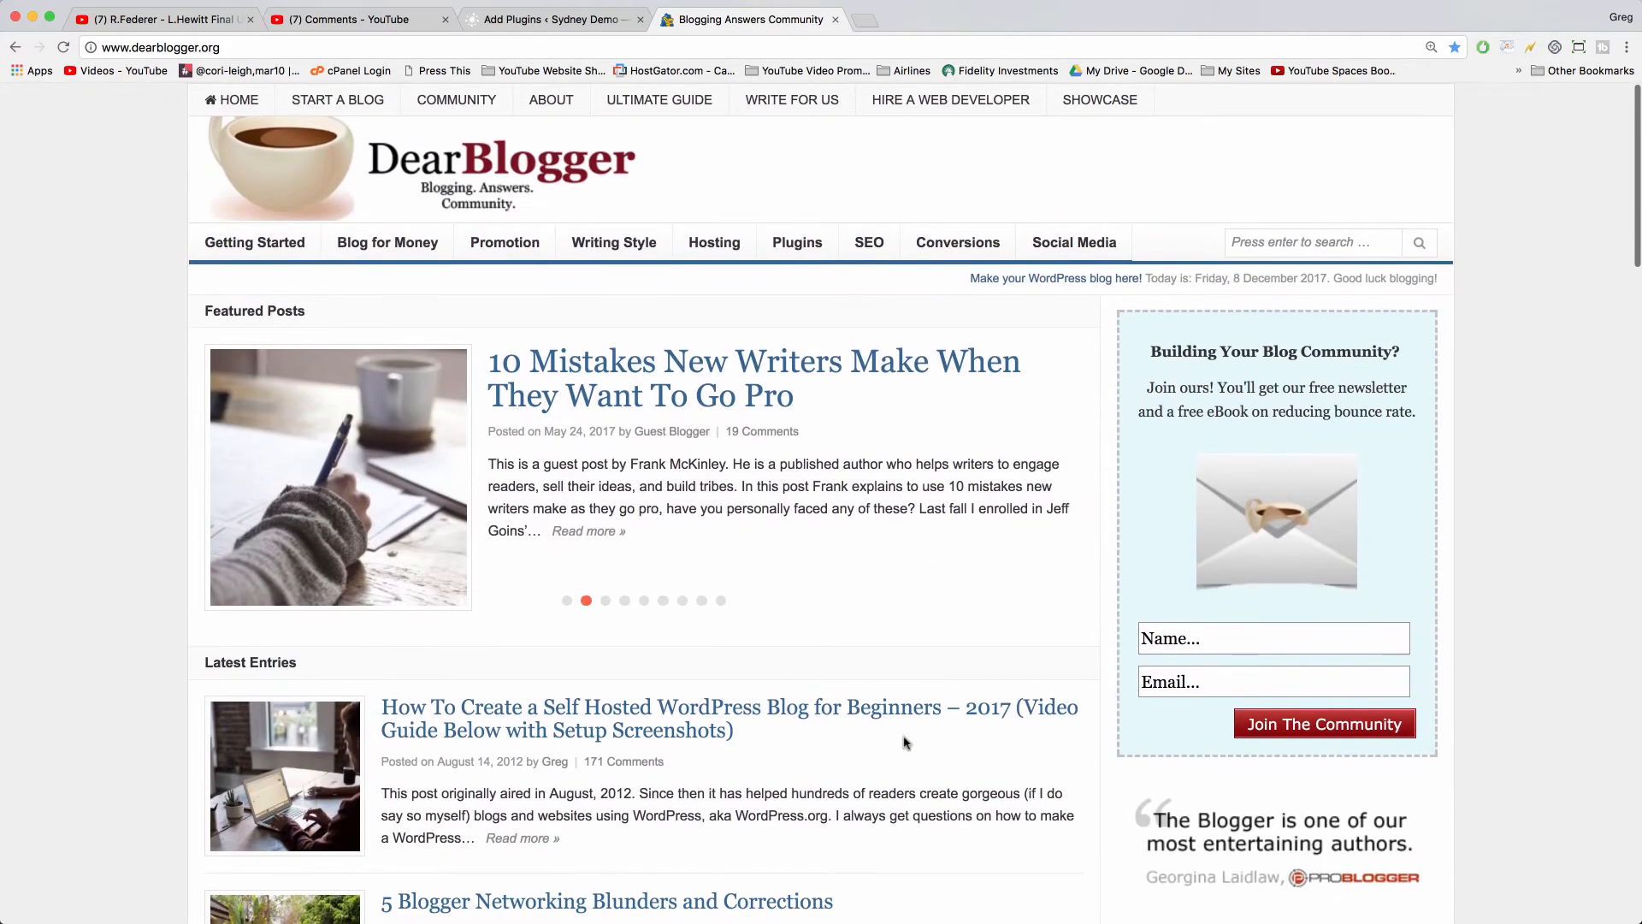
click(356, 19)
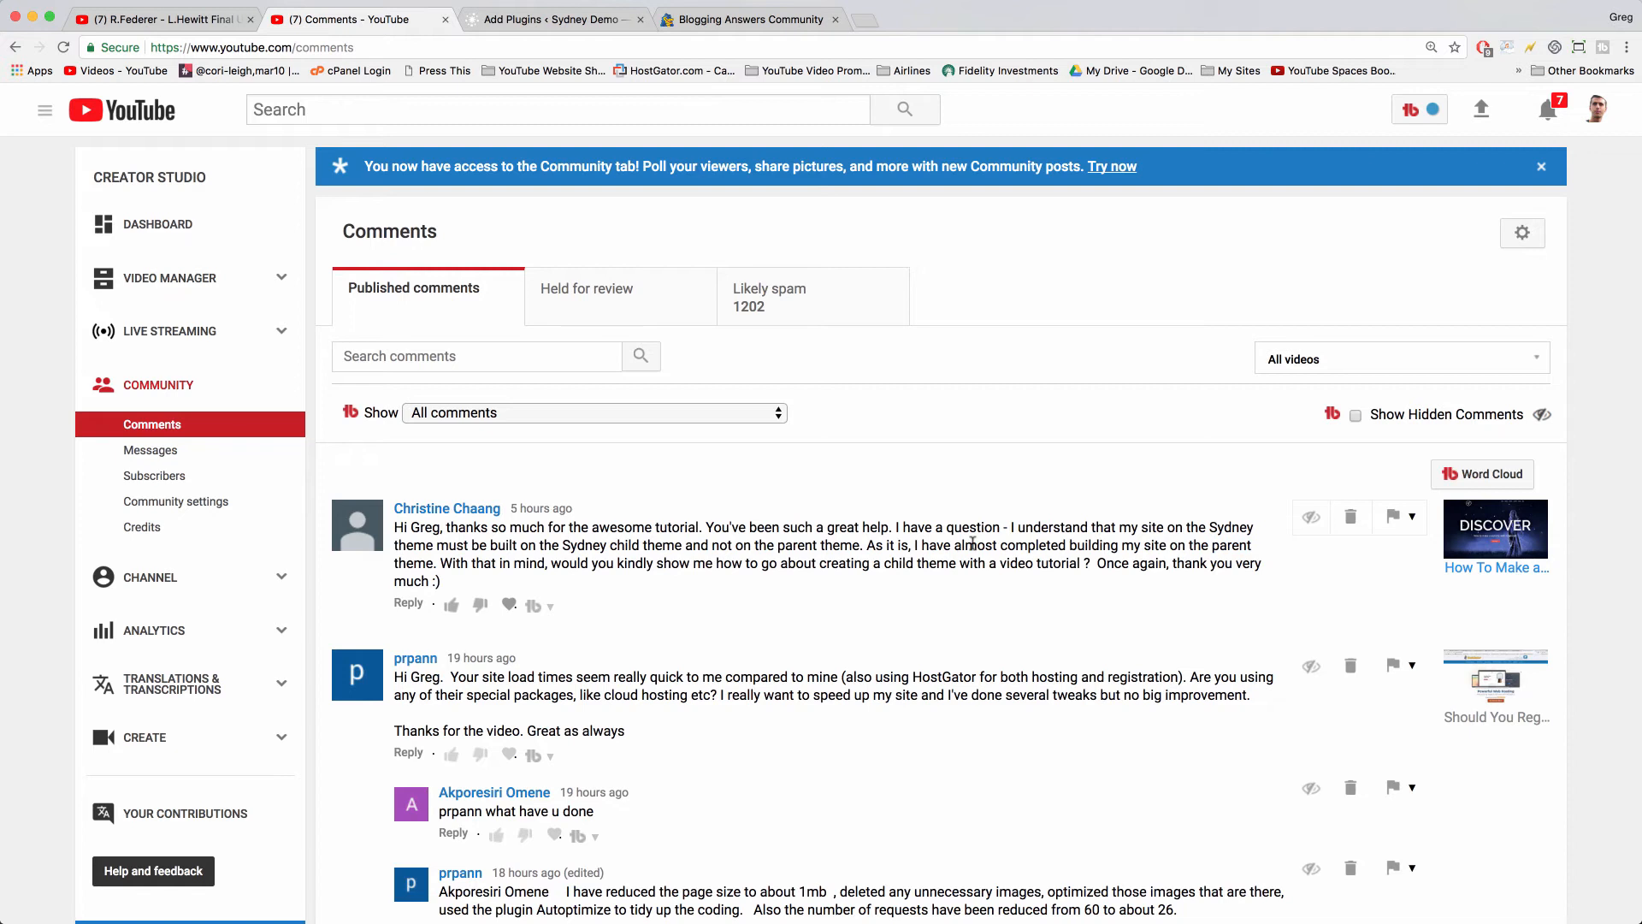
mouse_move(874, 710)
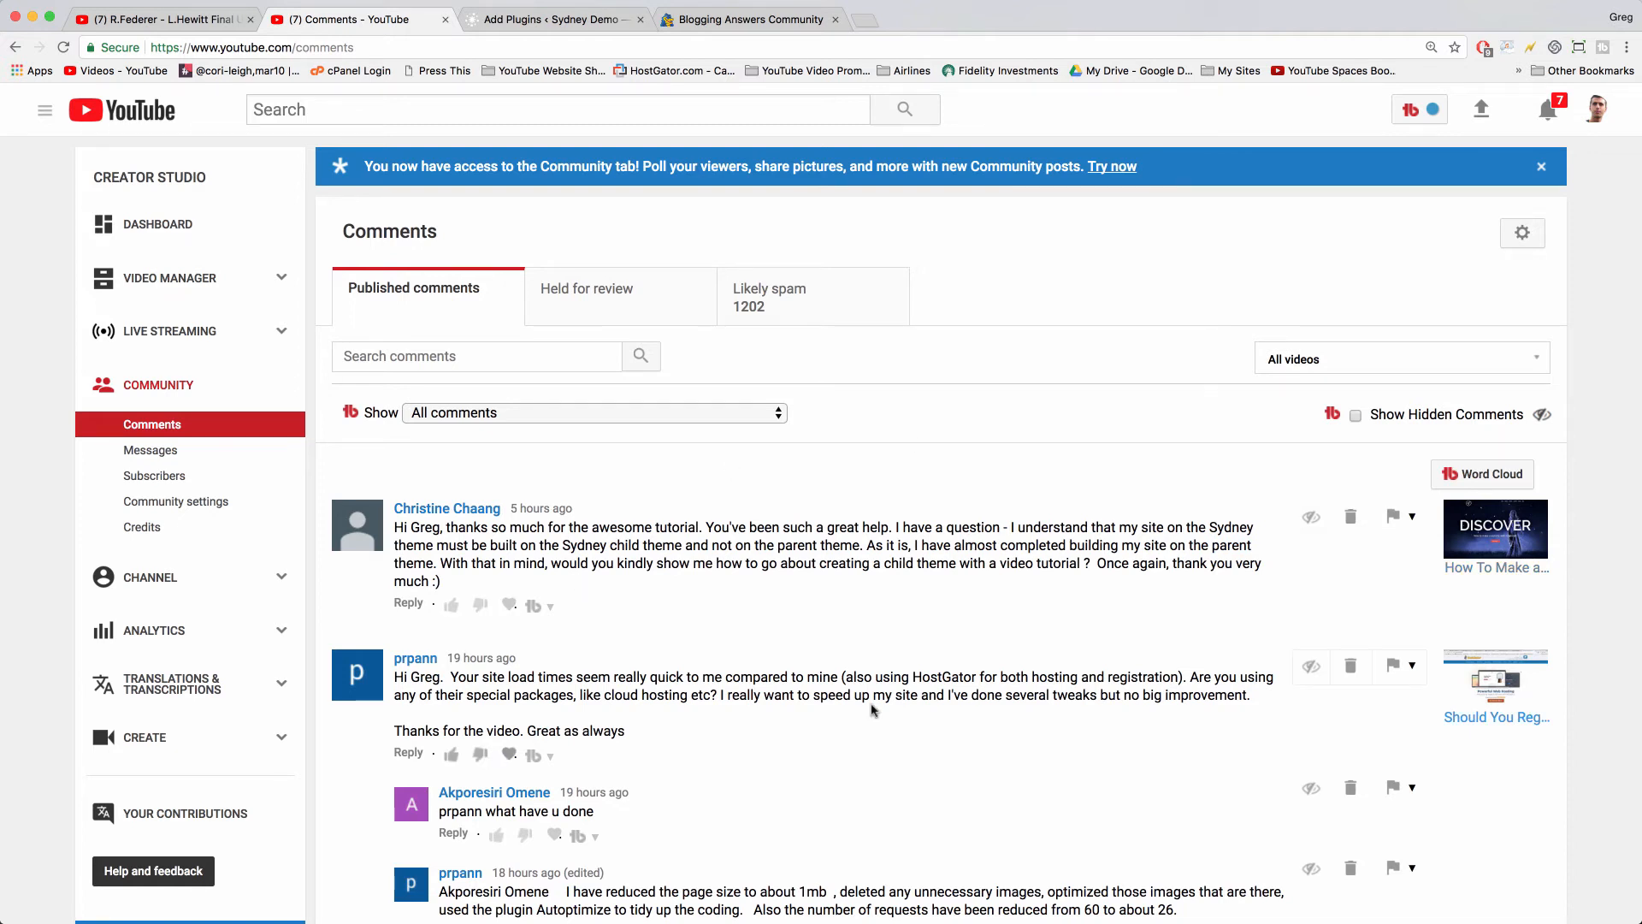
mouse_move(933, 728)
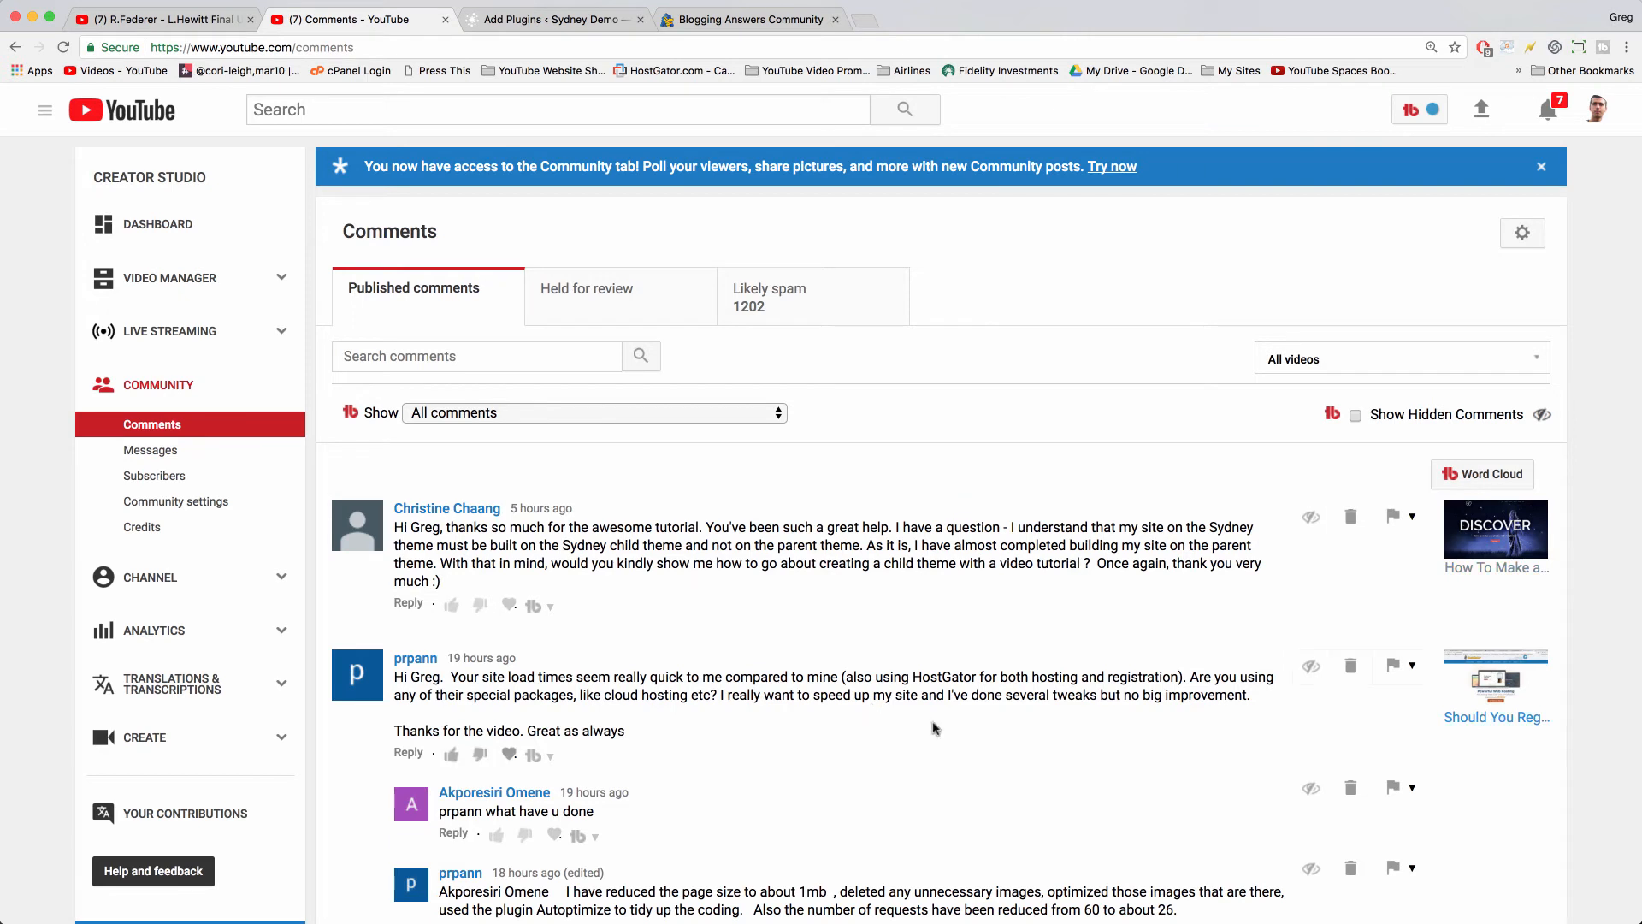
mouse_move(890, 667)
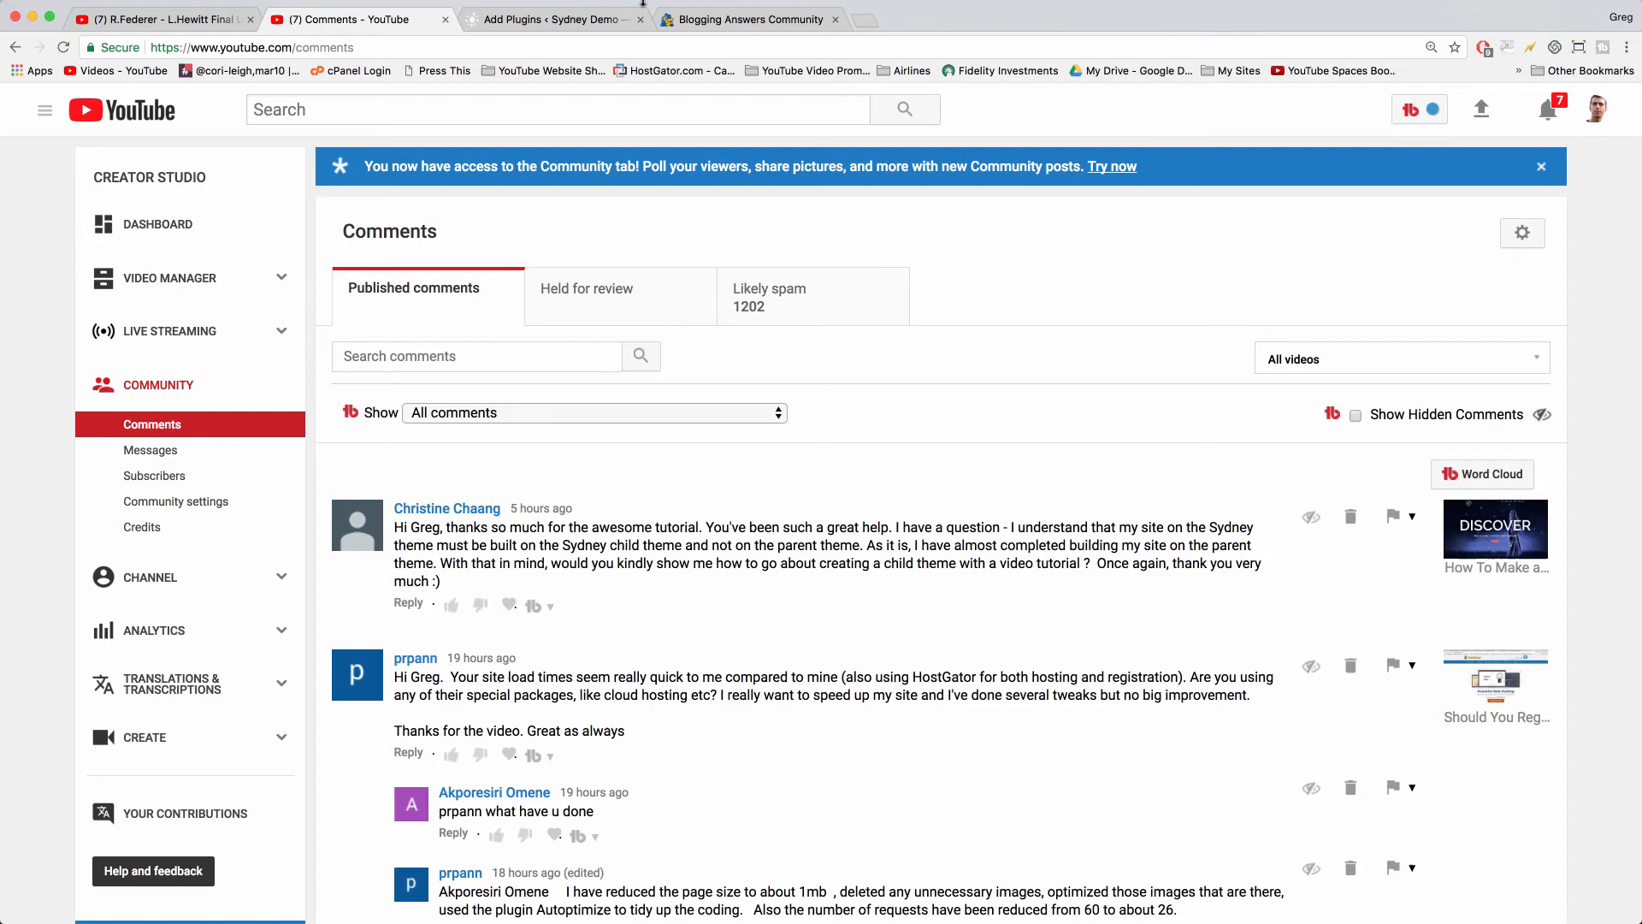
click(552, 18)
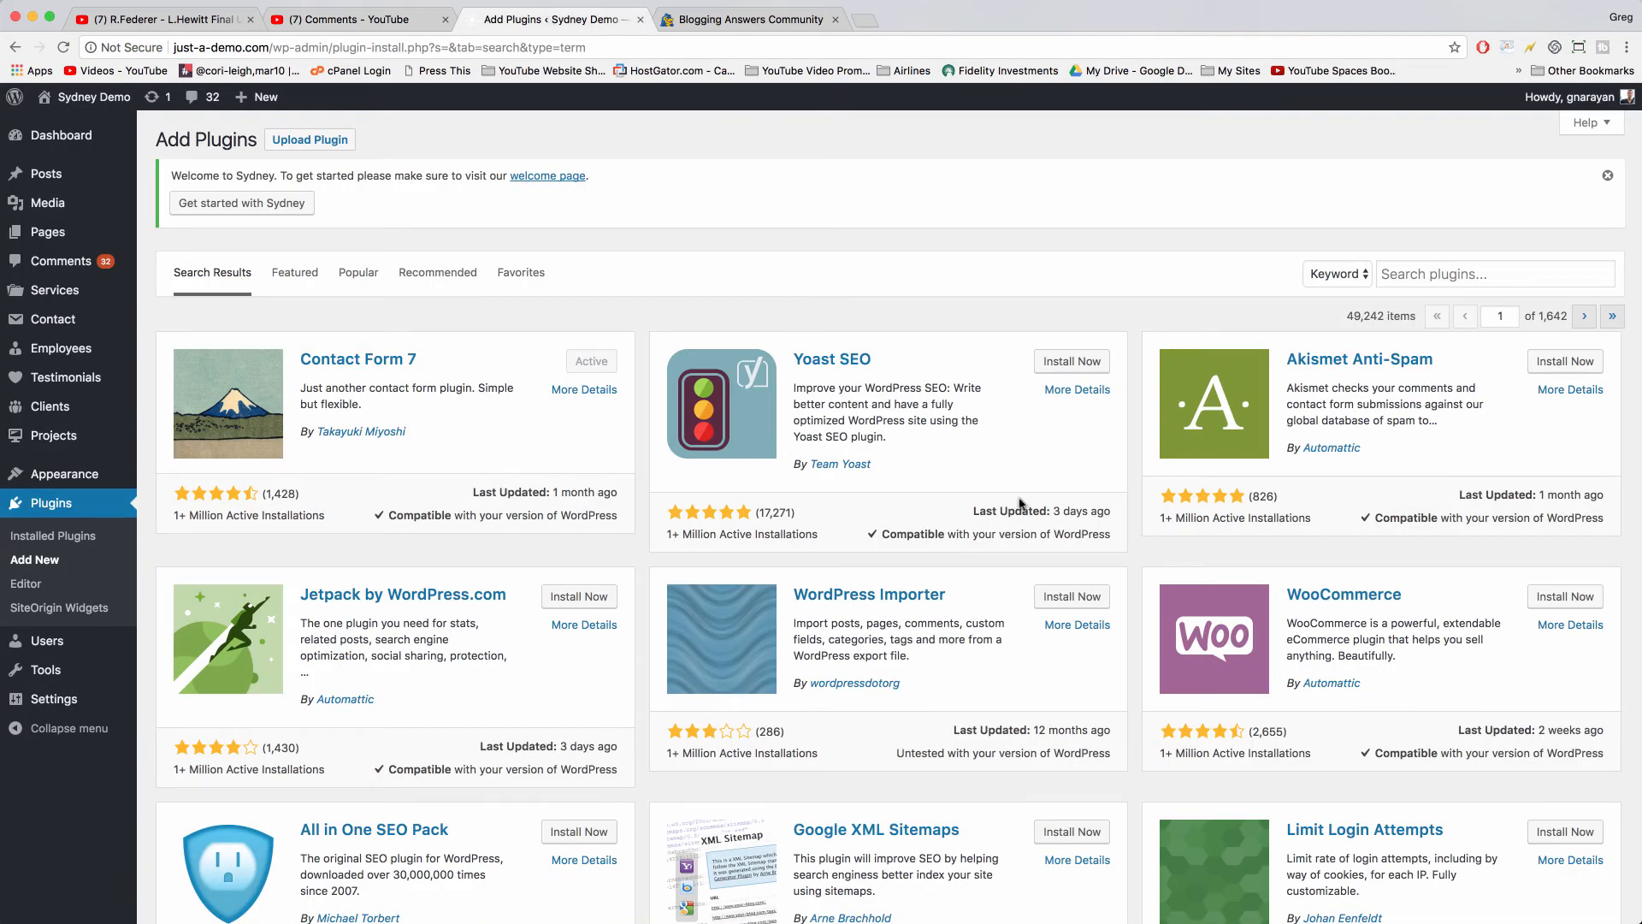
mouse_move(594, 19)
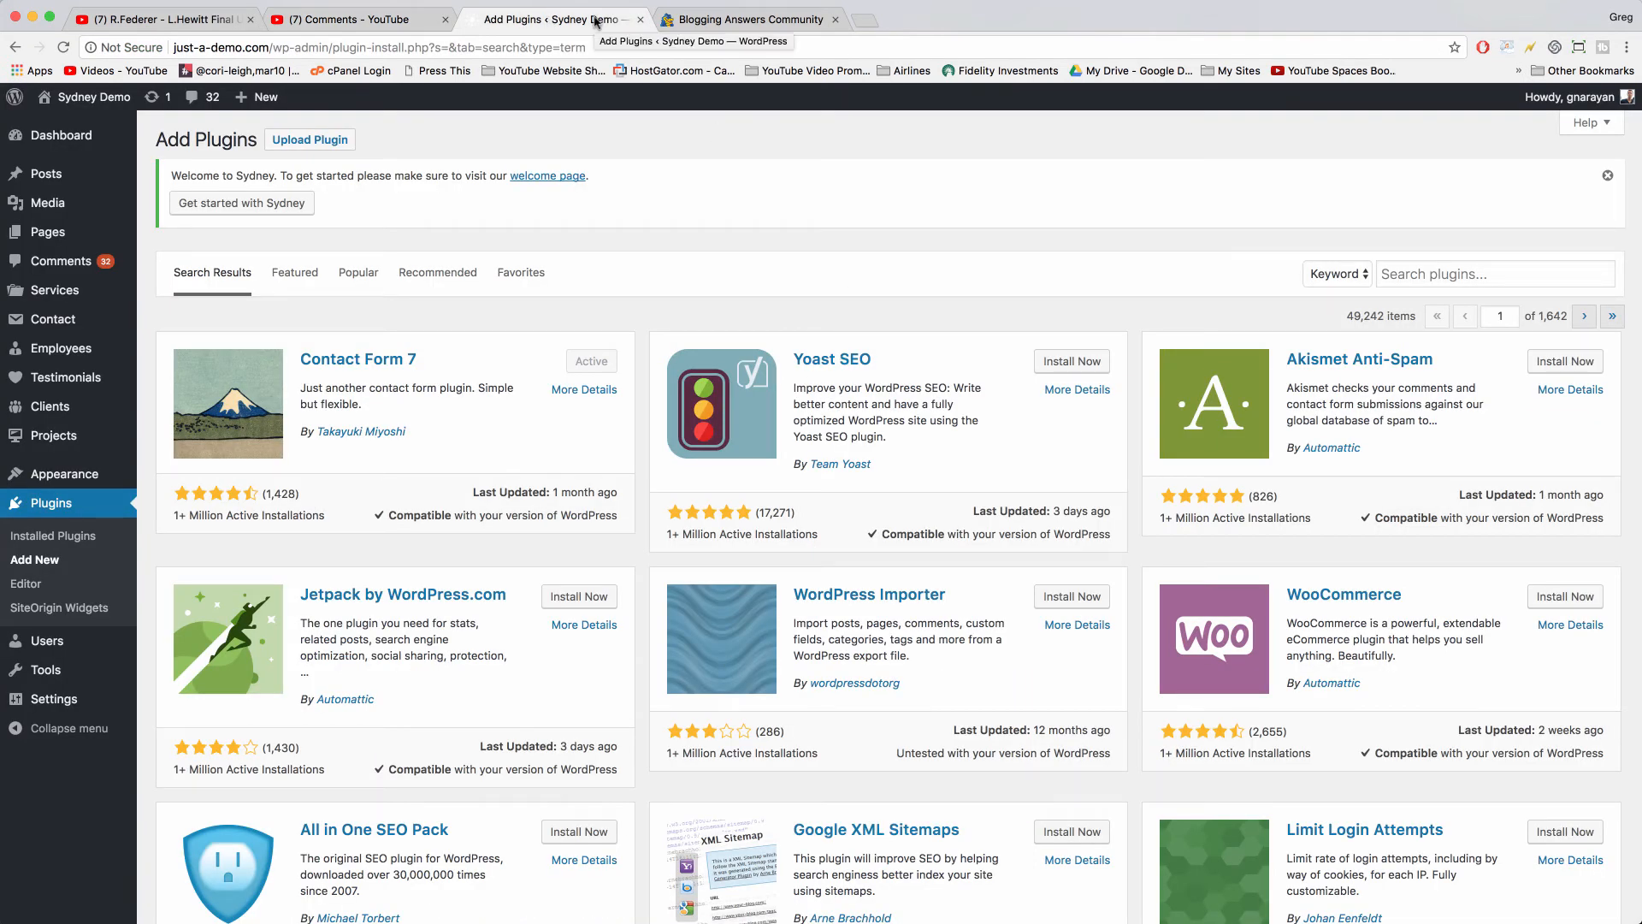
click(355, 18)
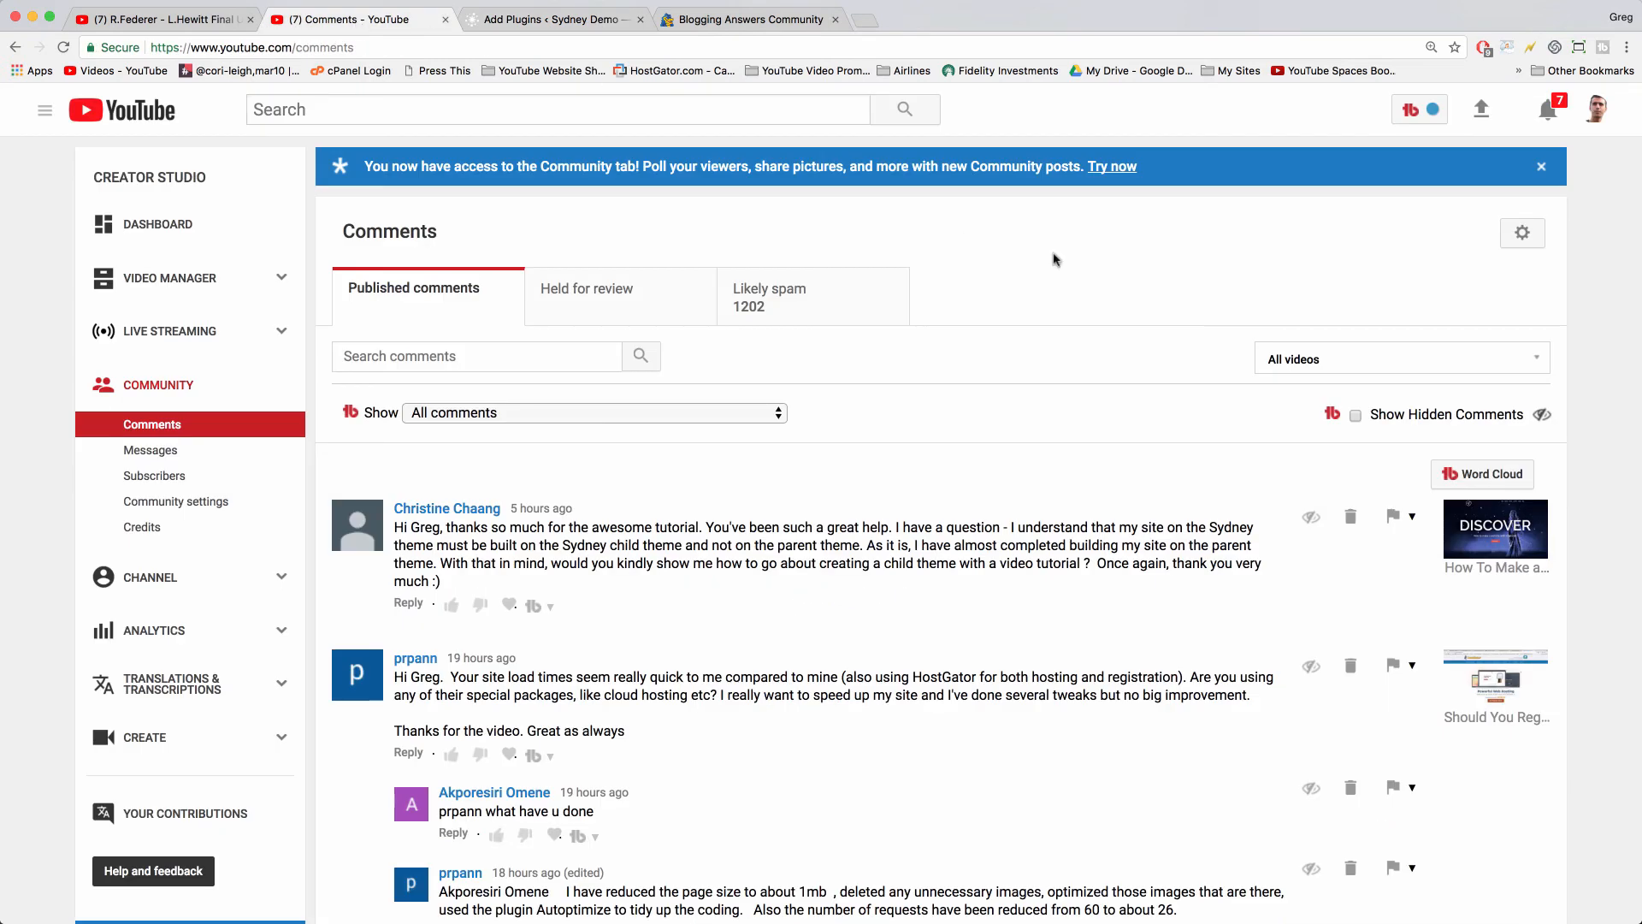
mouse_move(1166, 445)
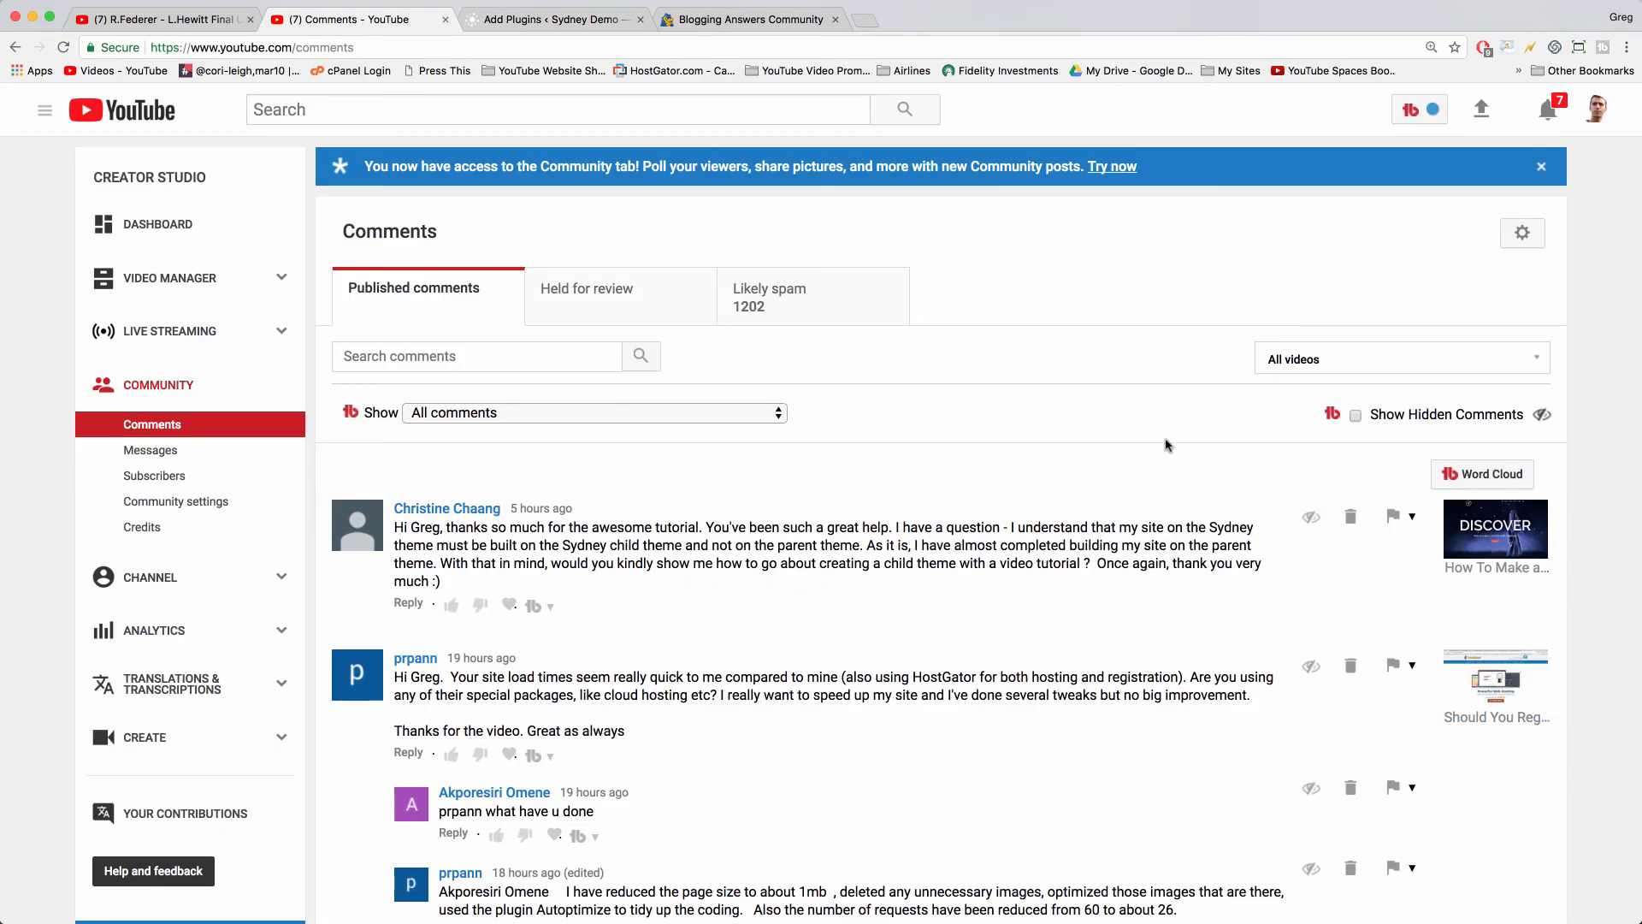
mouse_move(1065, 439)
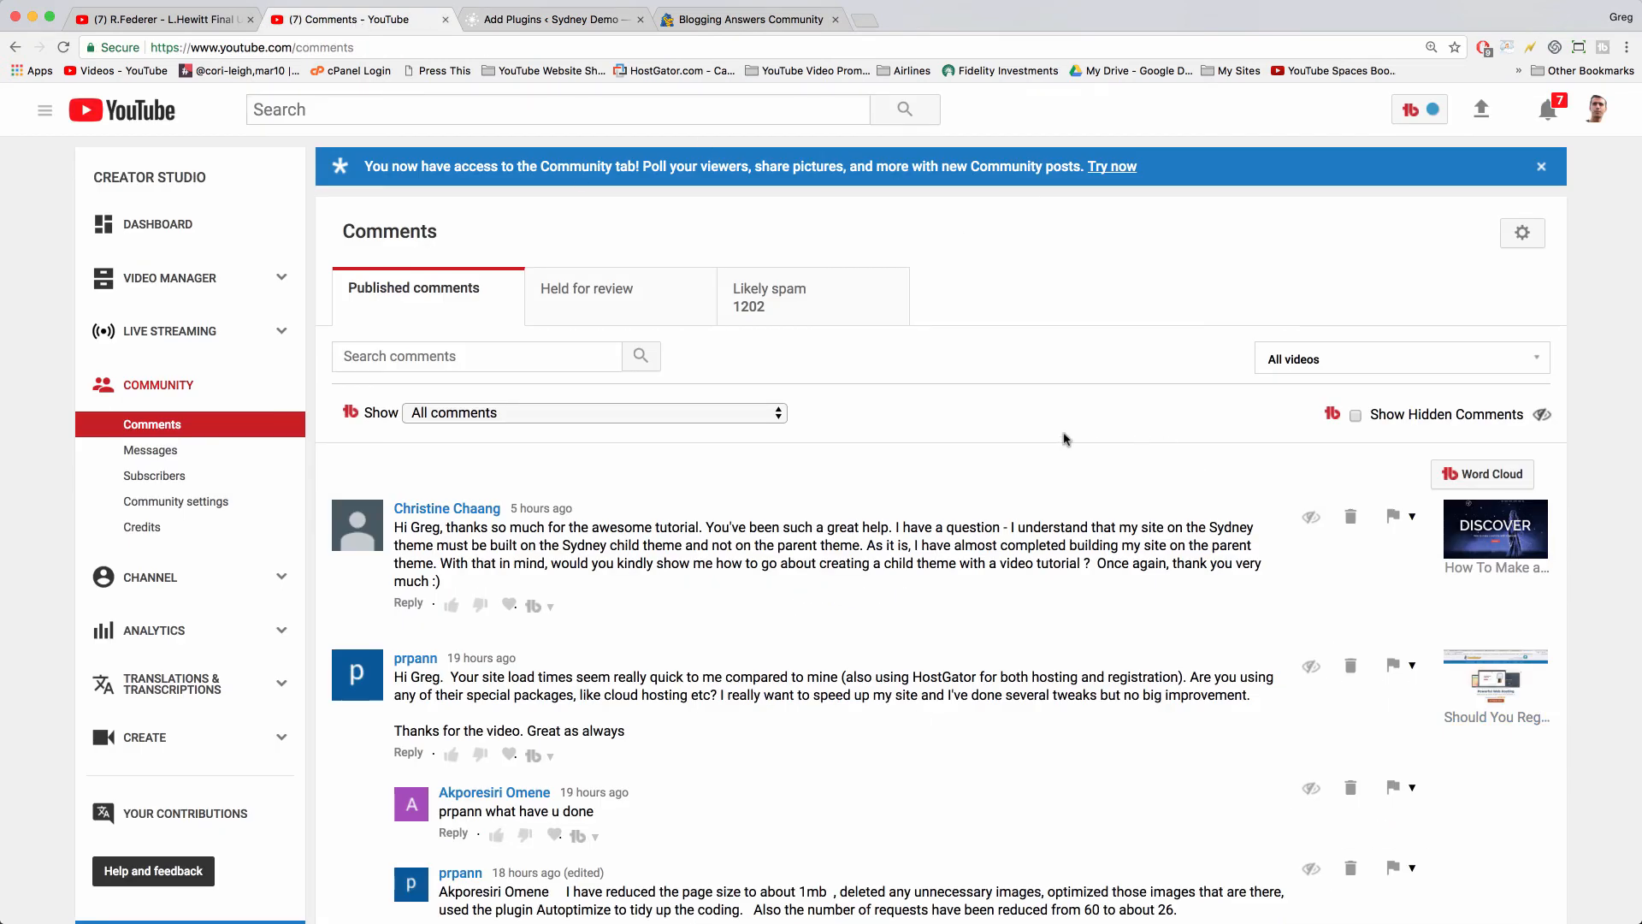
mouse_move(995, 443)
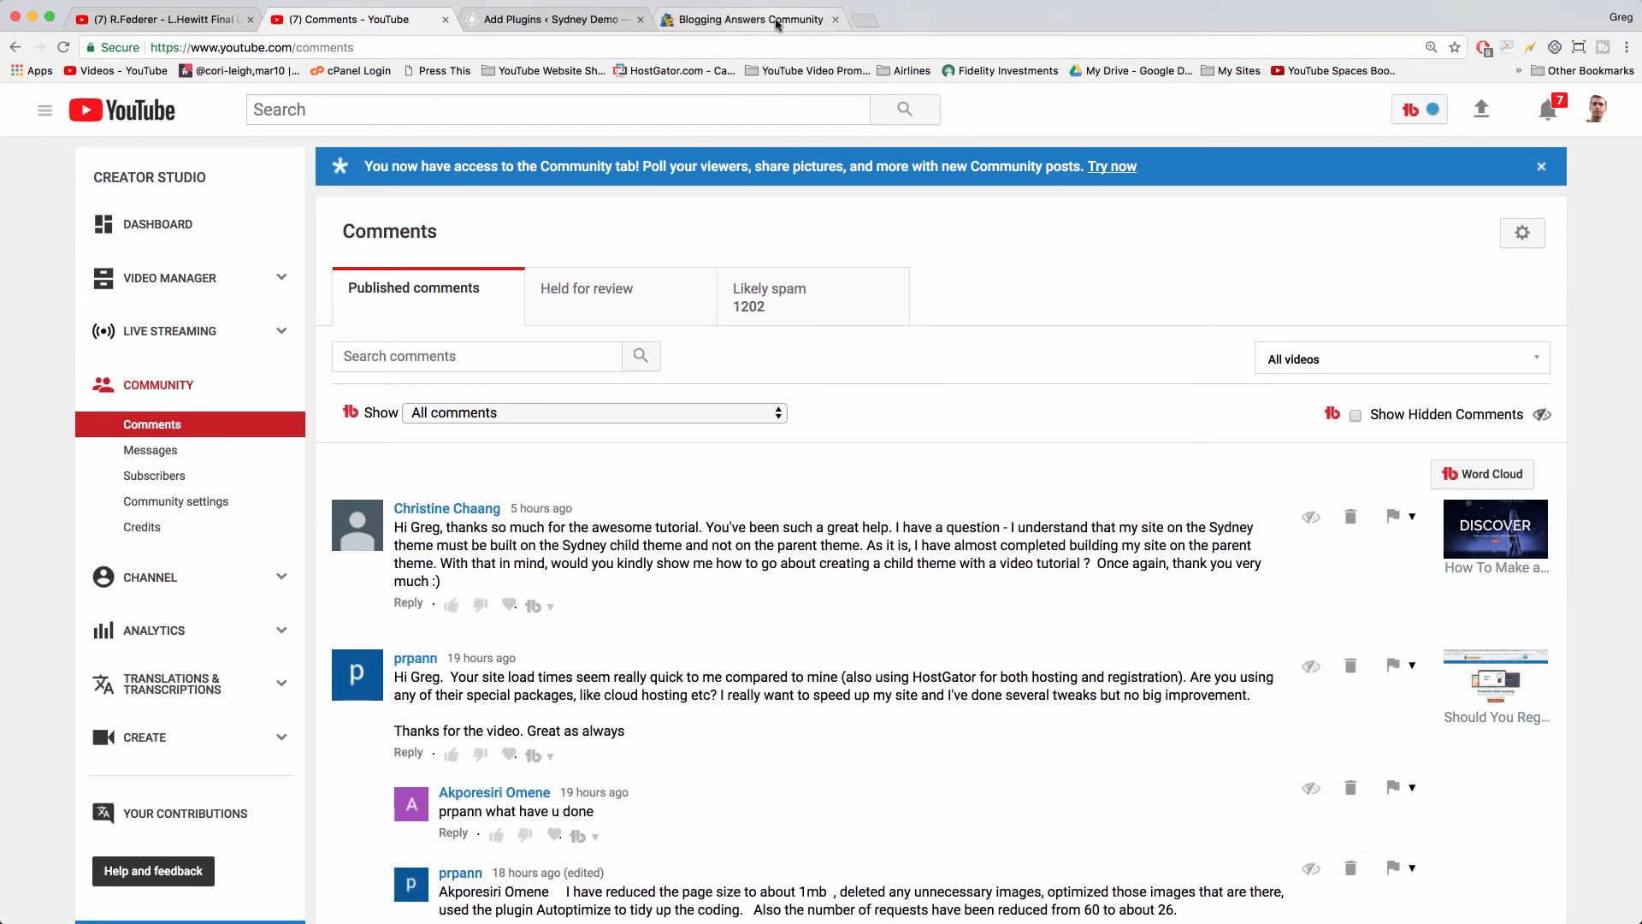
click(750, 19)
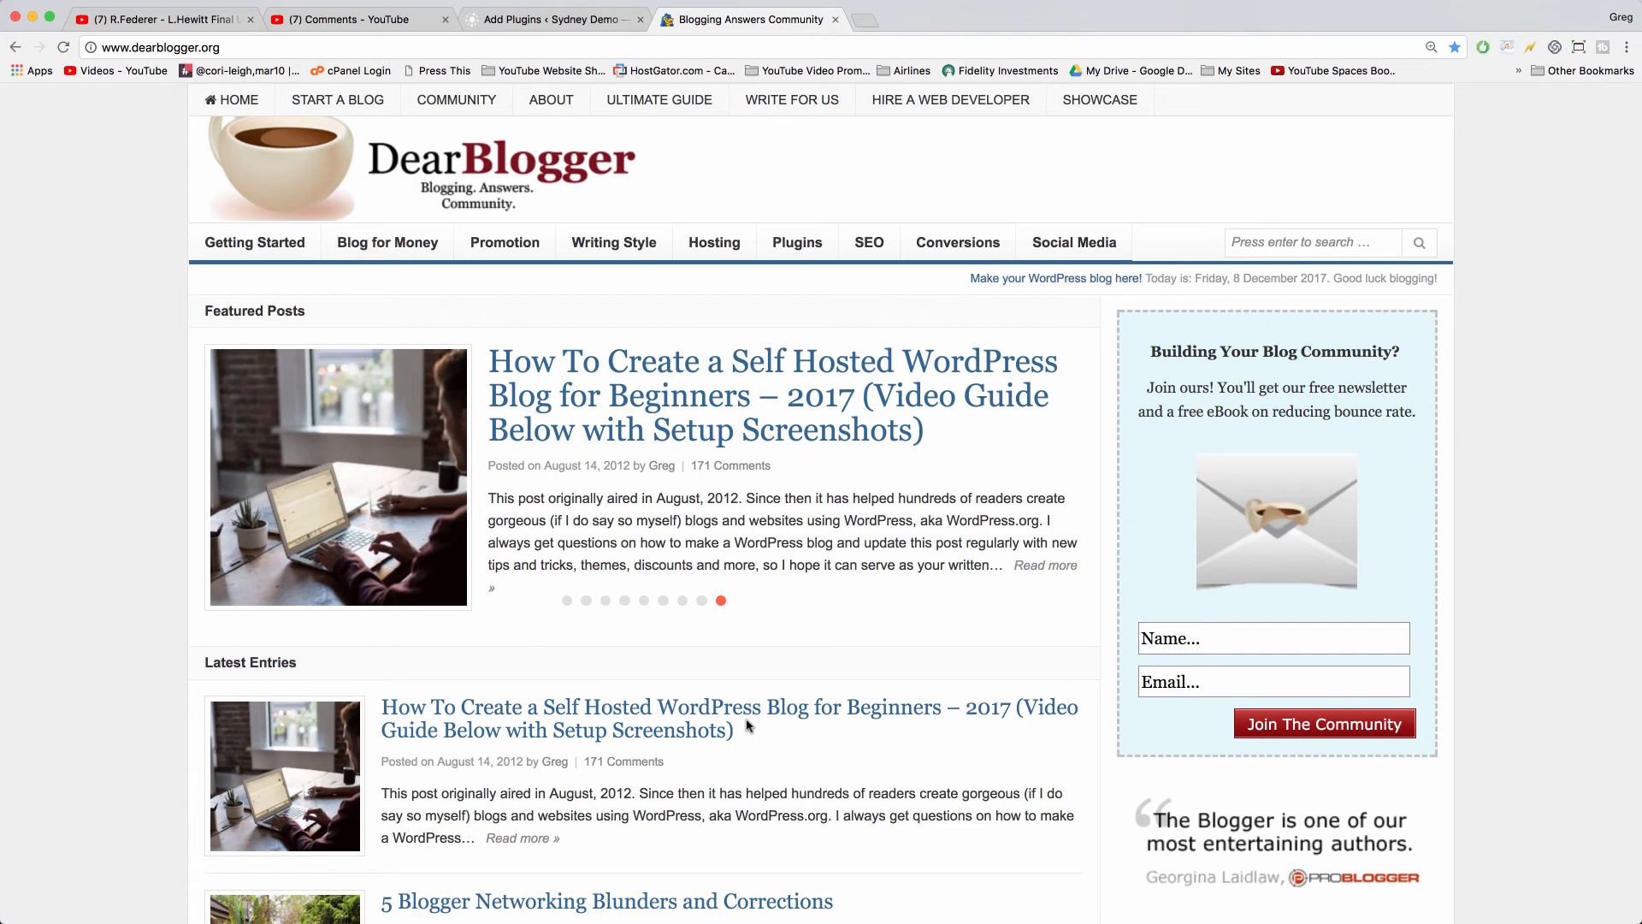
Step: Cycle through DearBlogger's featured post slider, then switch back to the Add Plugins tab
click(604, 600)
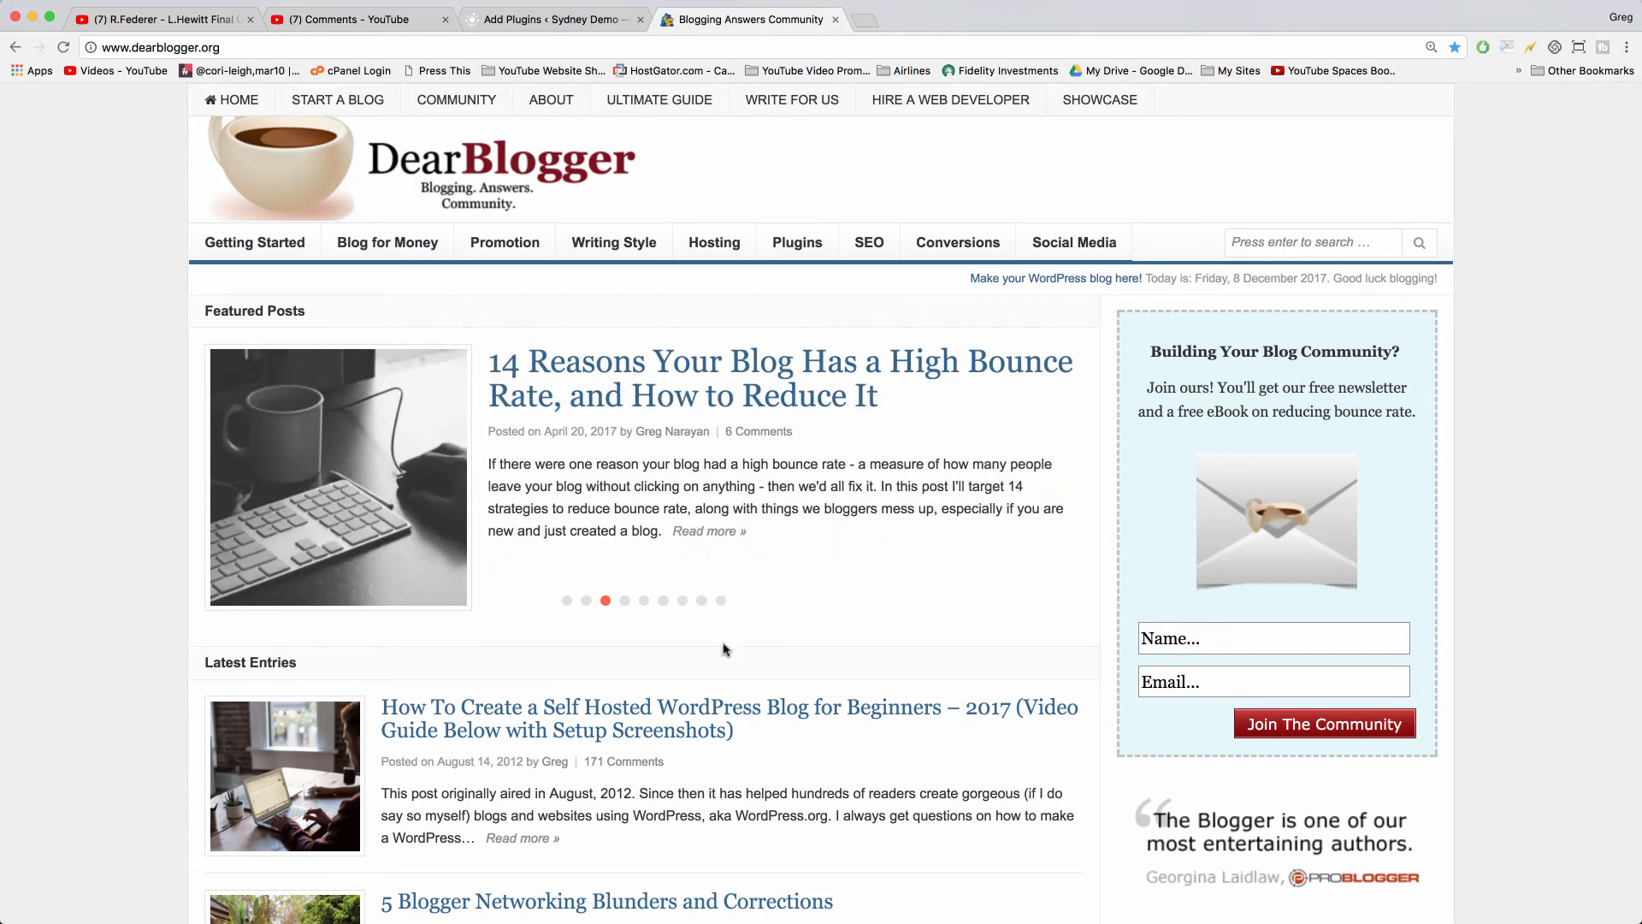
click(625, 600)
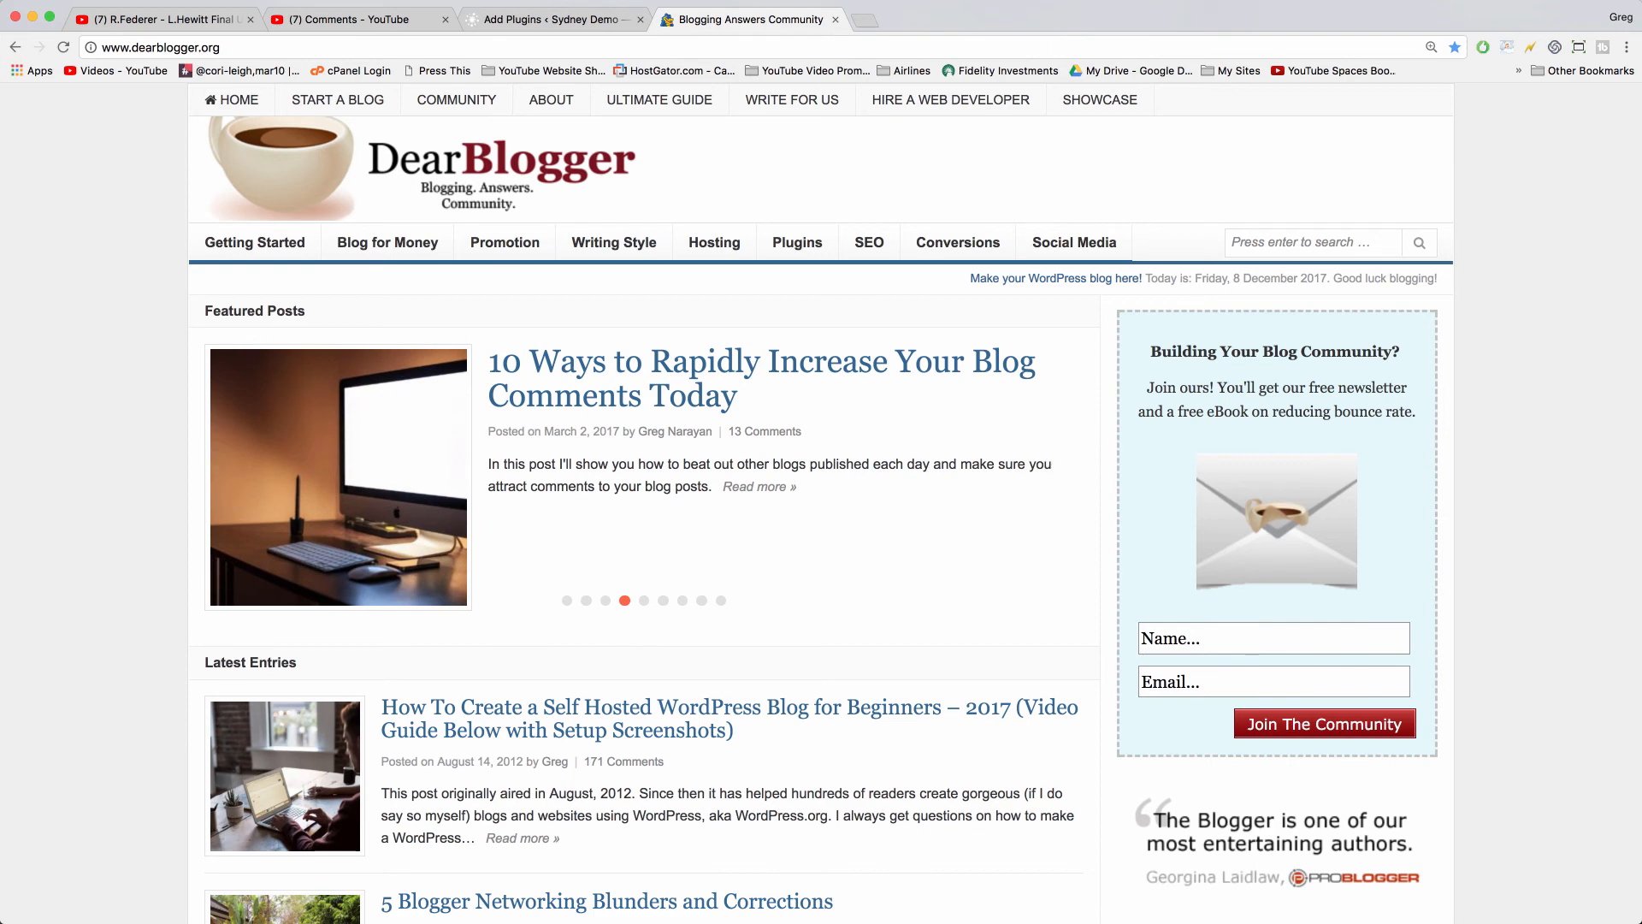
click(554, 19)
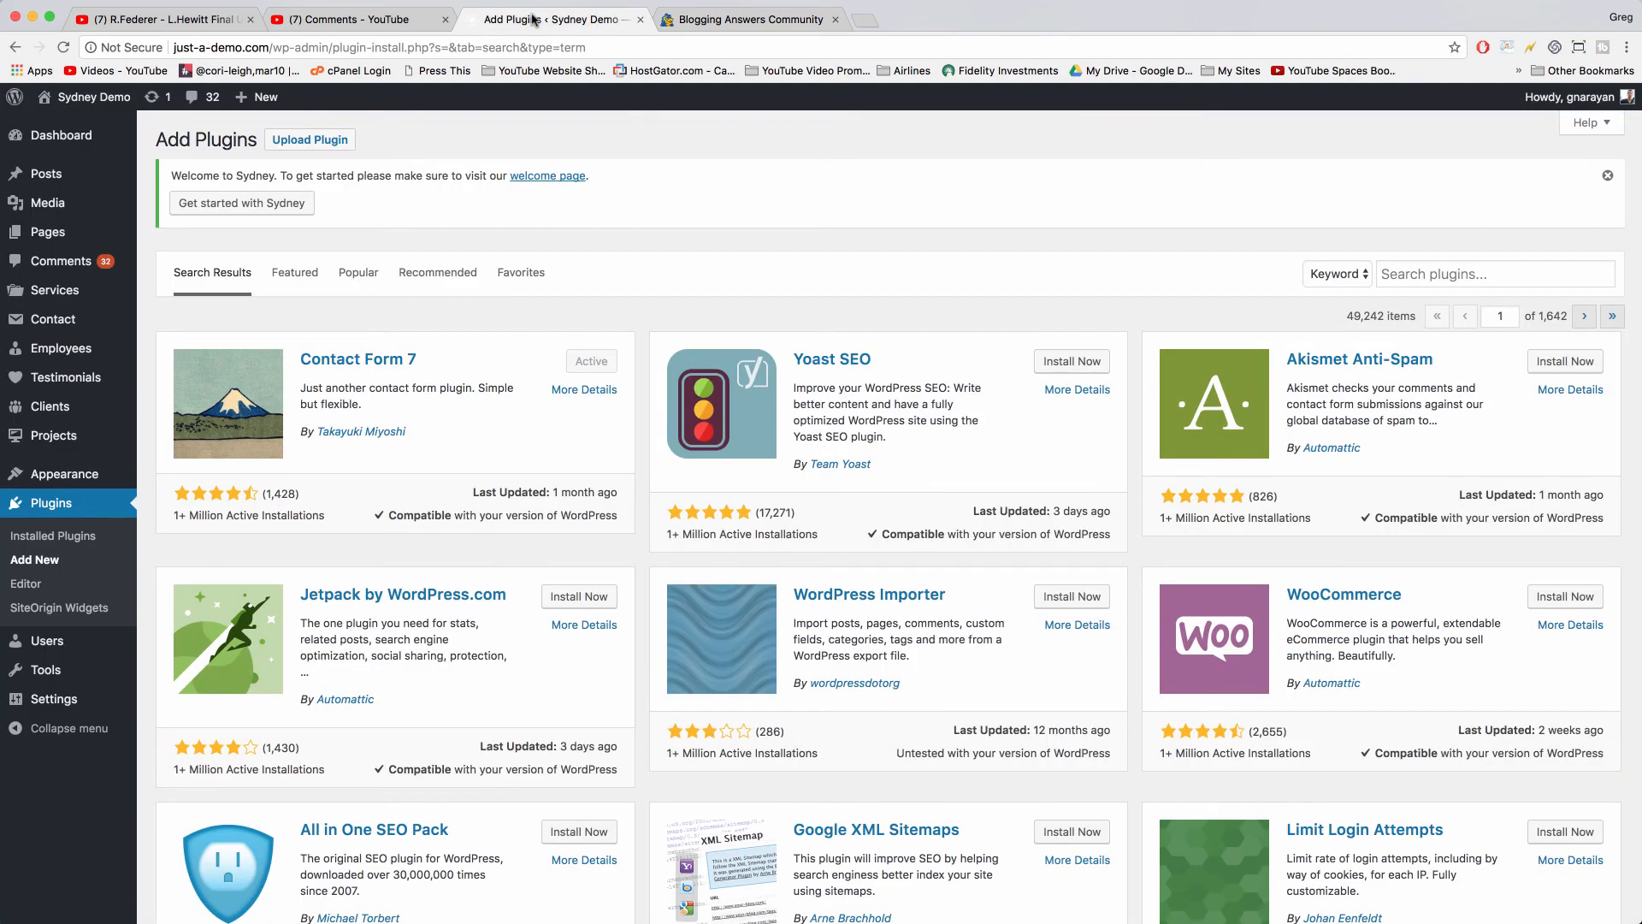
Step: Switch to the Comments – YouTube tab showing the child-theme question
click(351, 18)
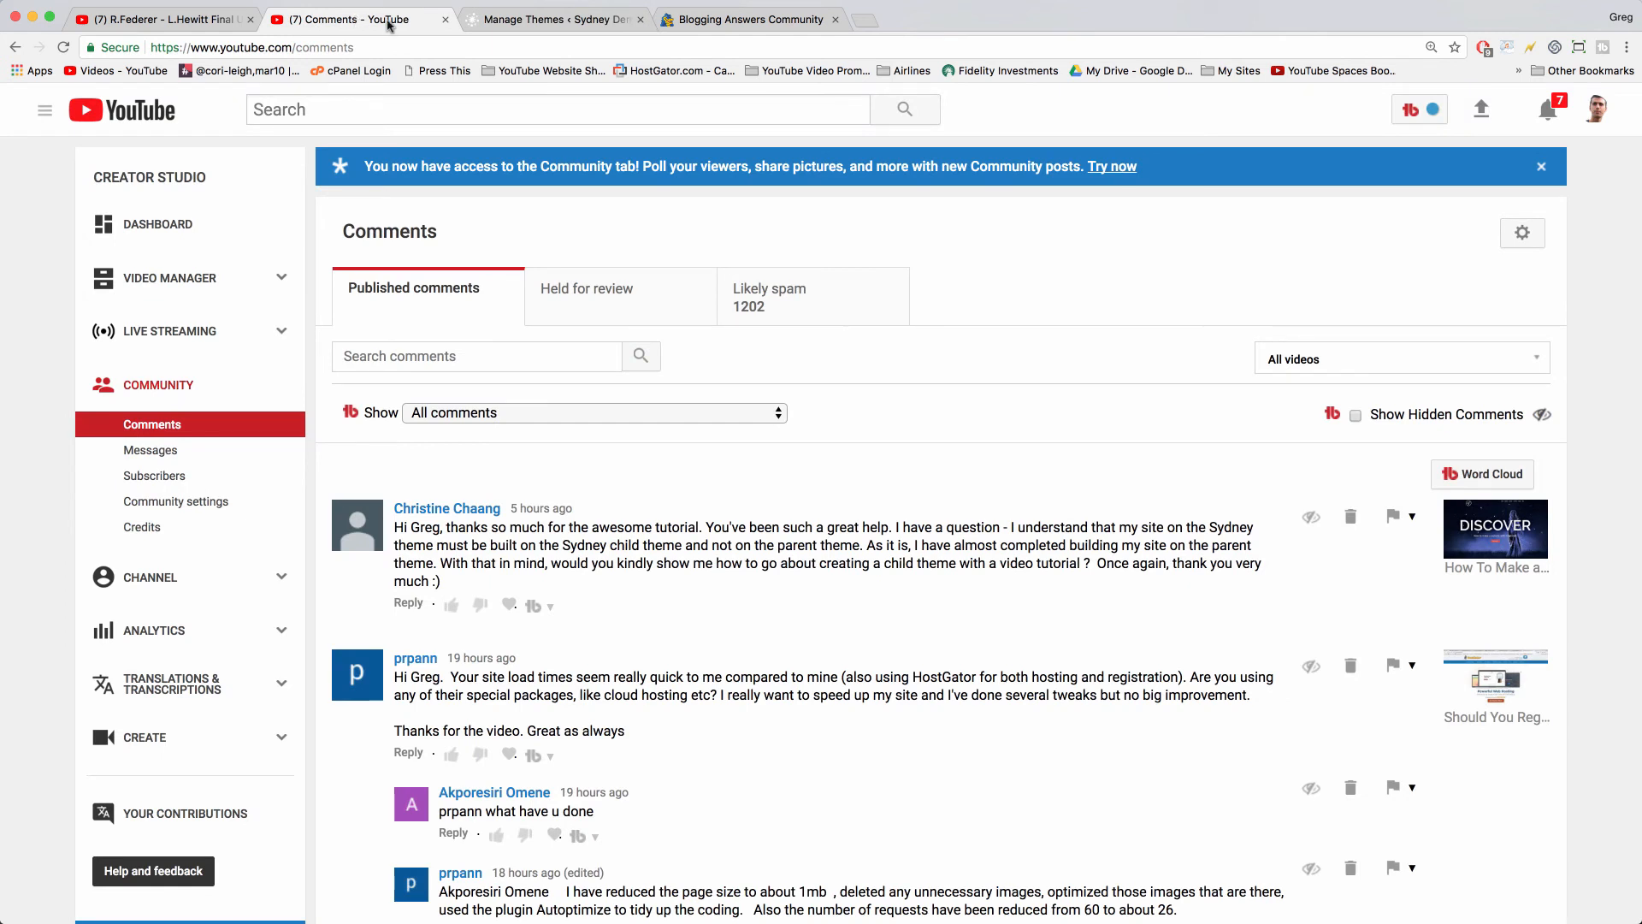
mouse_move(833, 298)
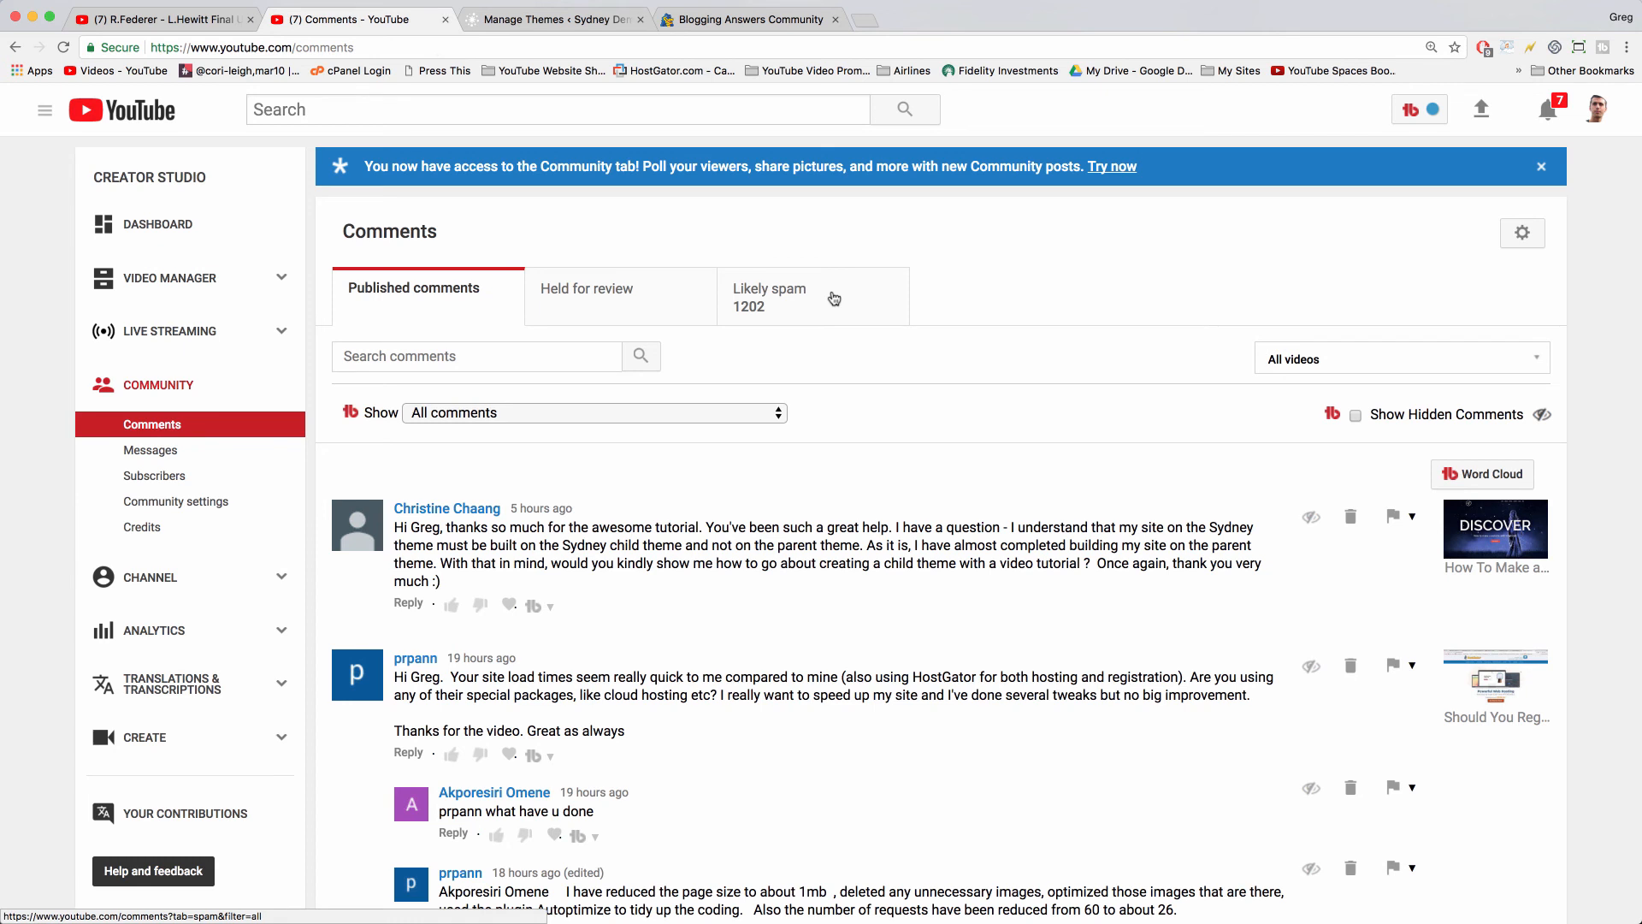
mouse_move(748, 510)
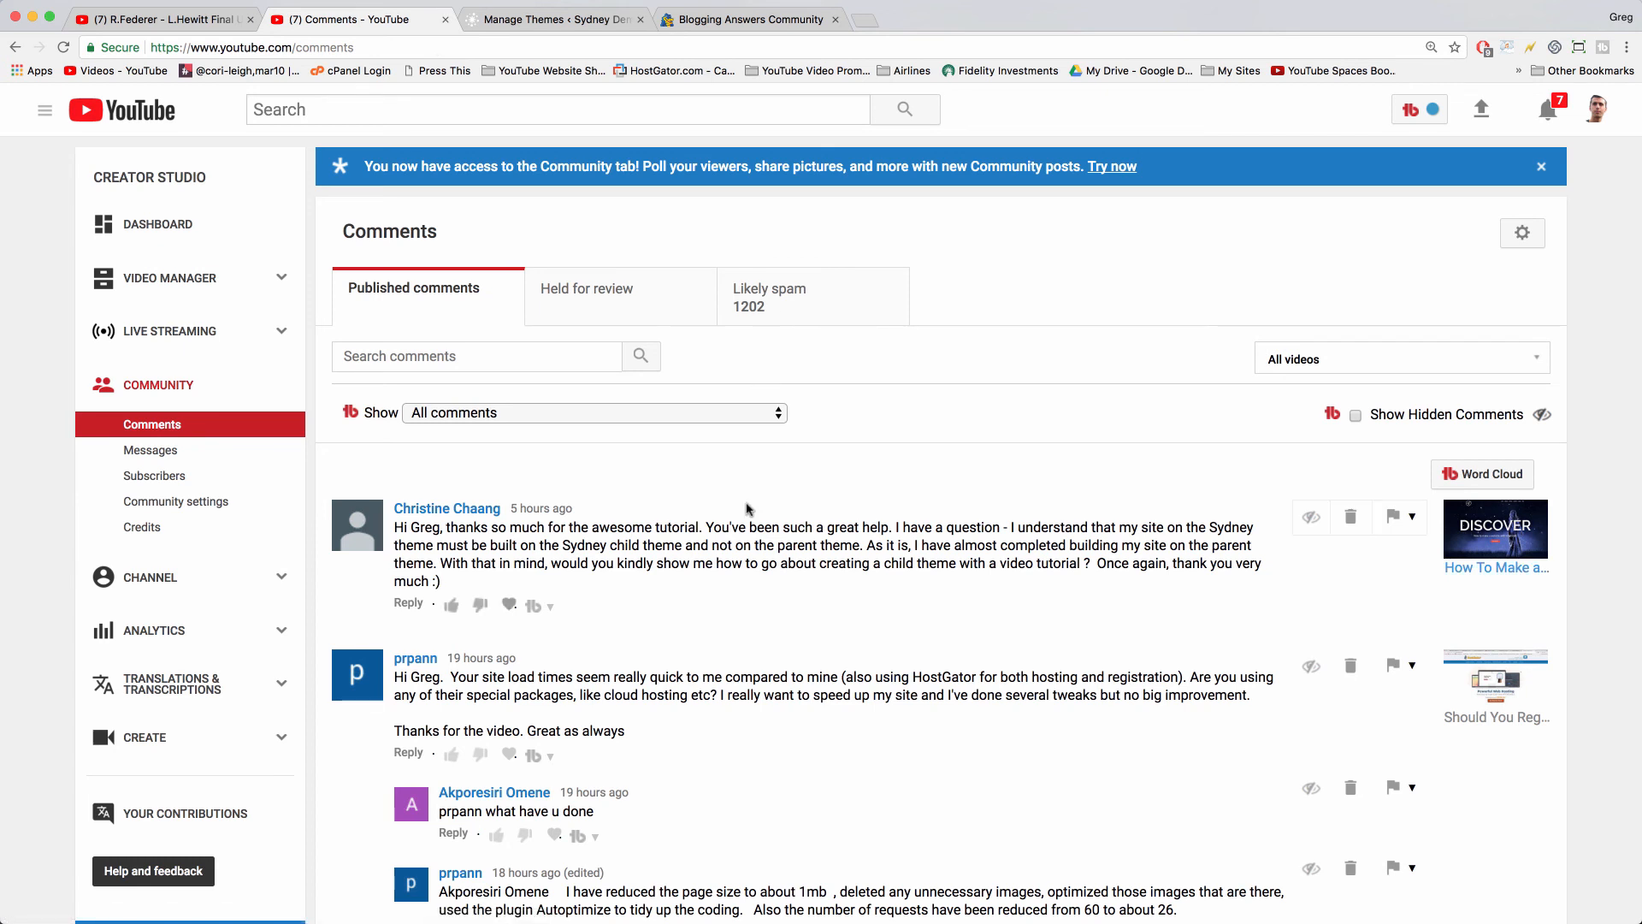
mouse_move(554, 485)
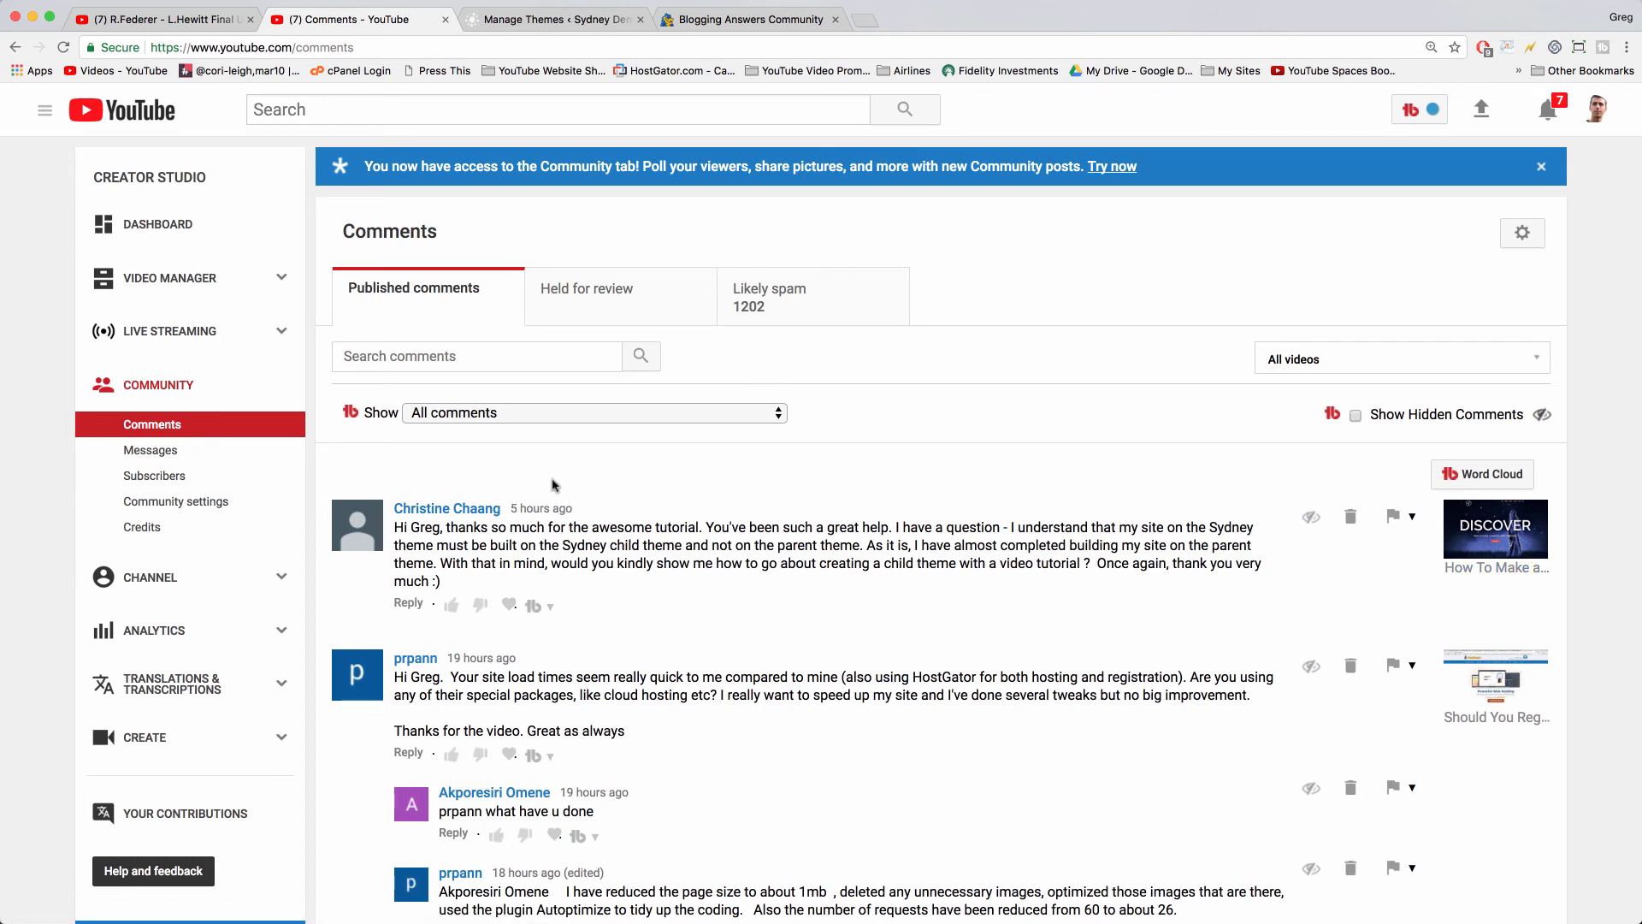